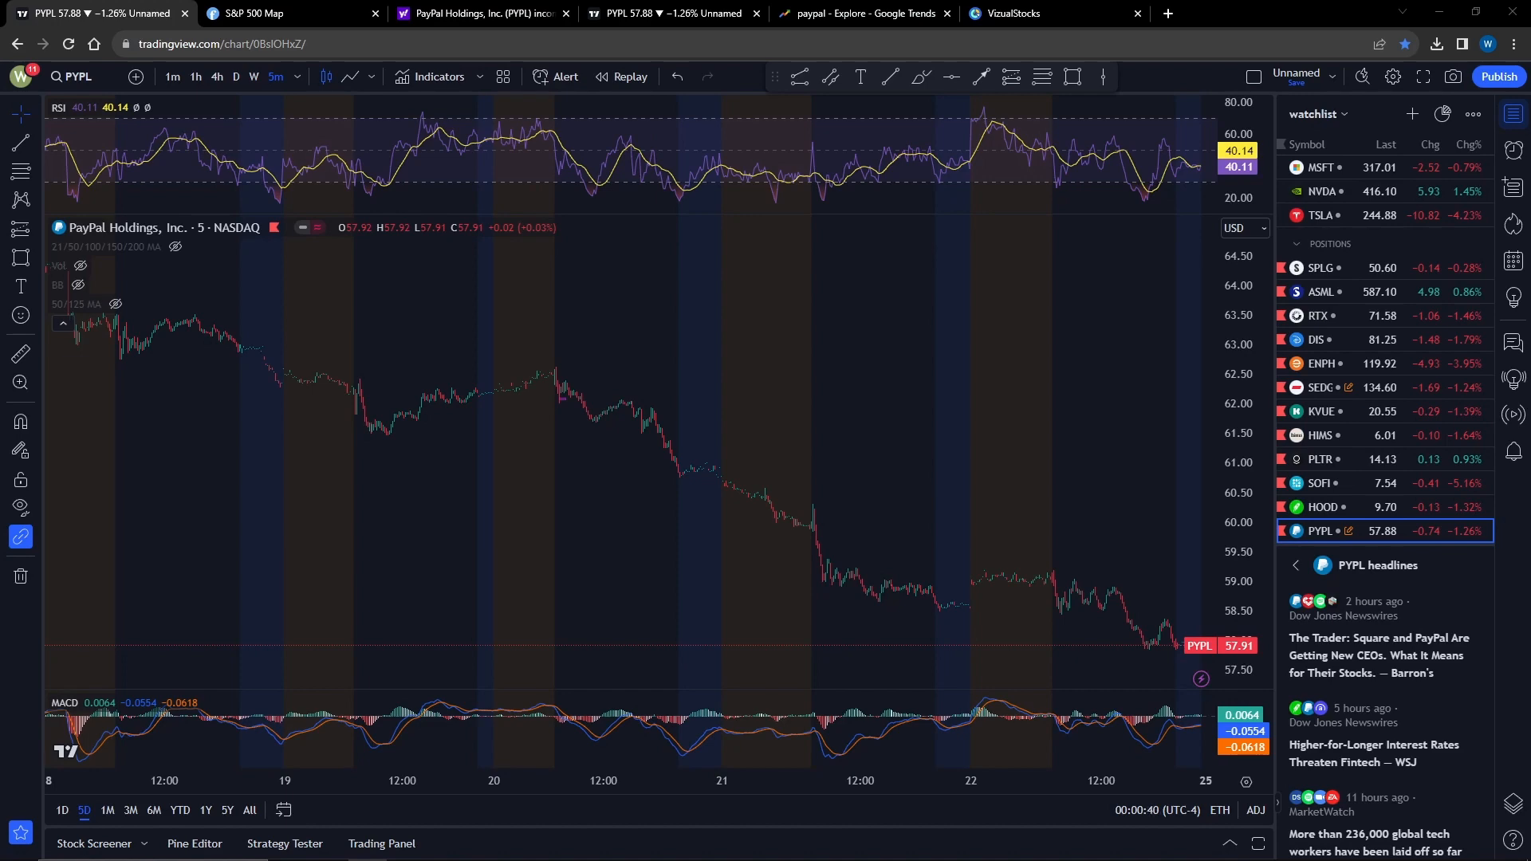
View the Finviz S&P 500 Financial sector heat map, then PayPal's Yahoo Finance income statement.
{"action": "left_click", "coordinate": [255, 13]}
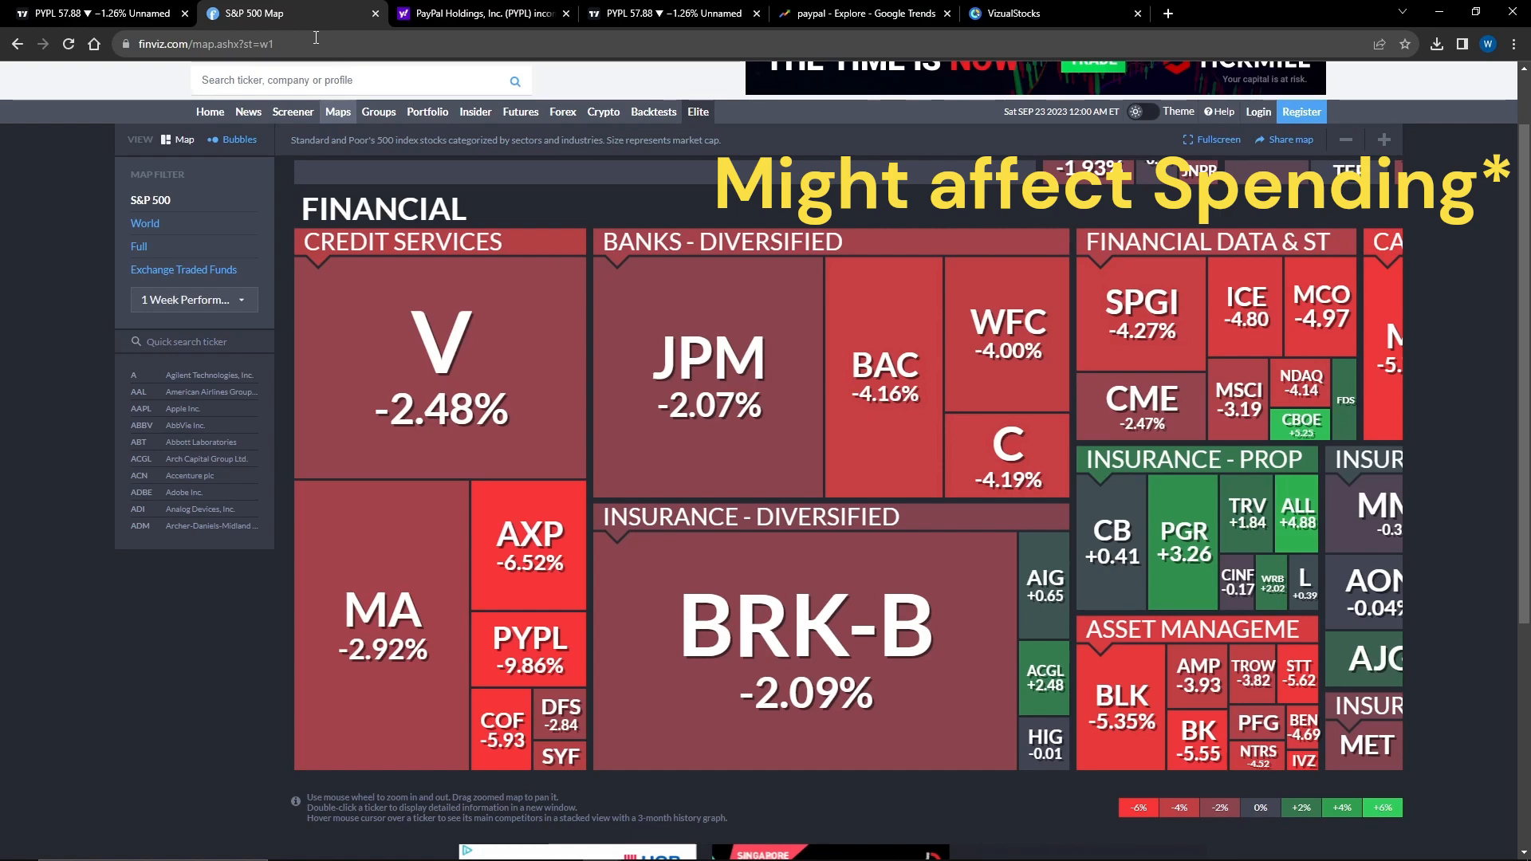
{"action": "mouse_move", "coordinate": [5, 152]}
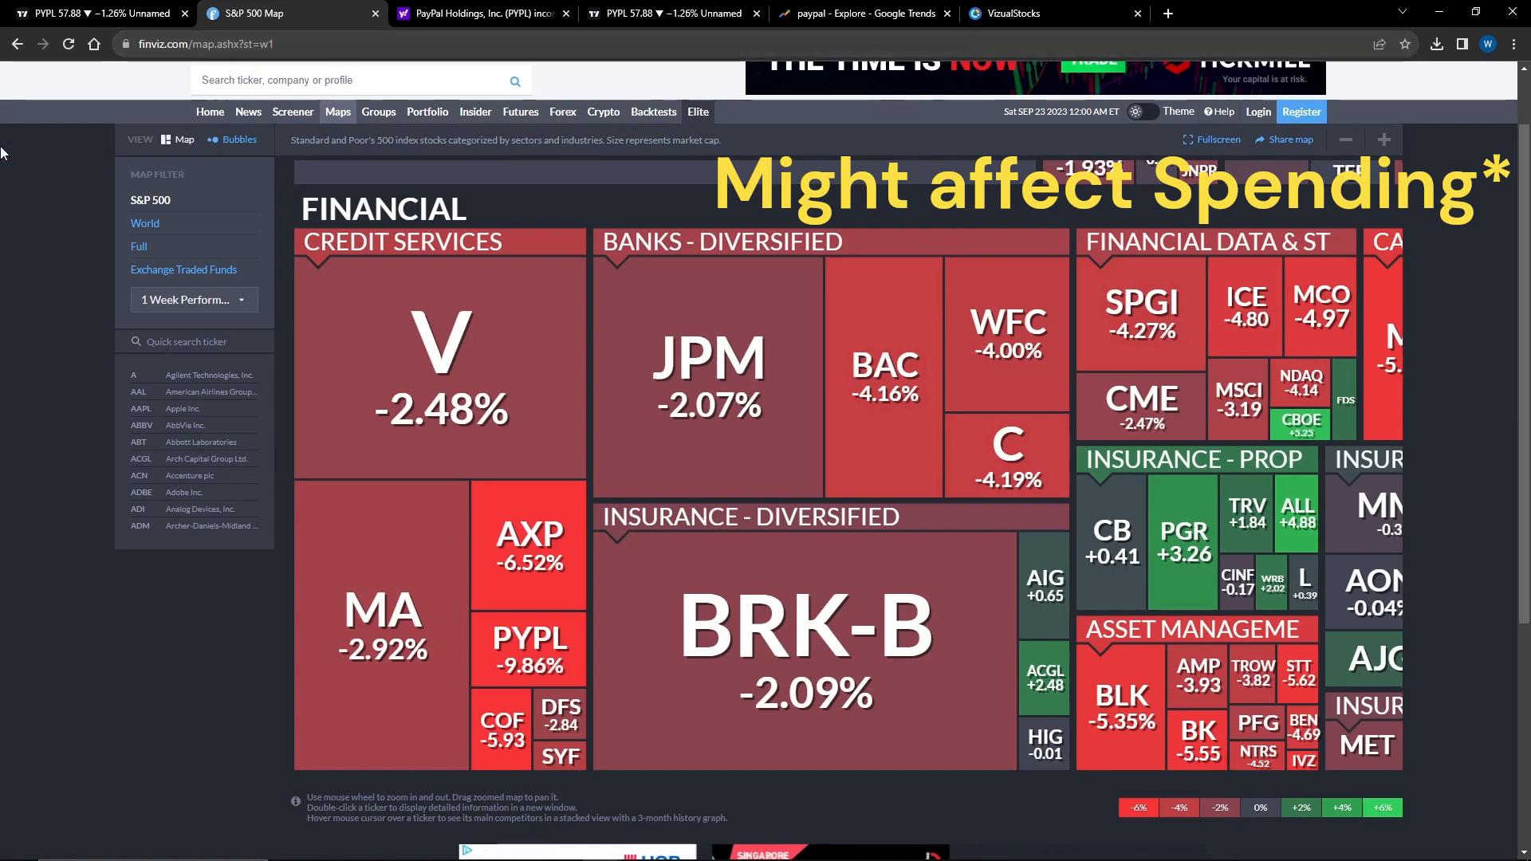
{"action": "left_click", "coordinate": [479, 15]}
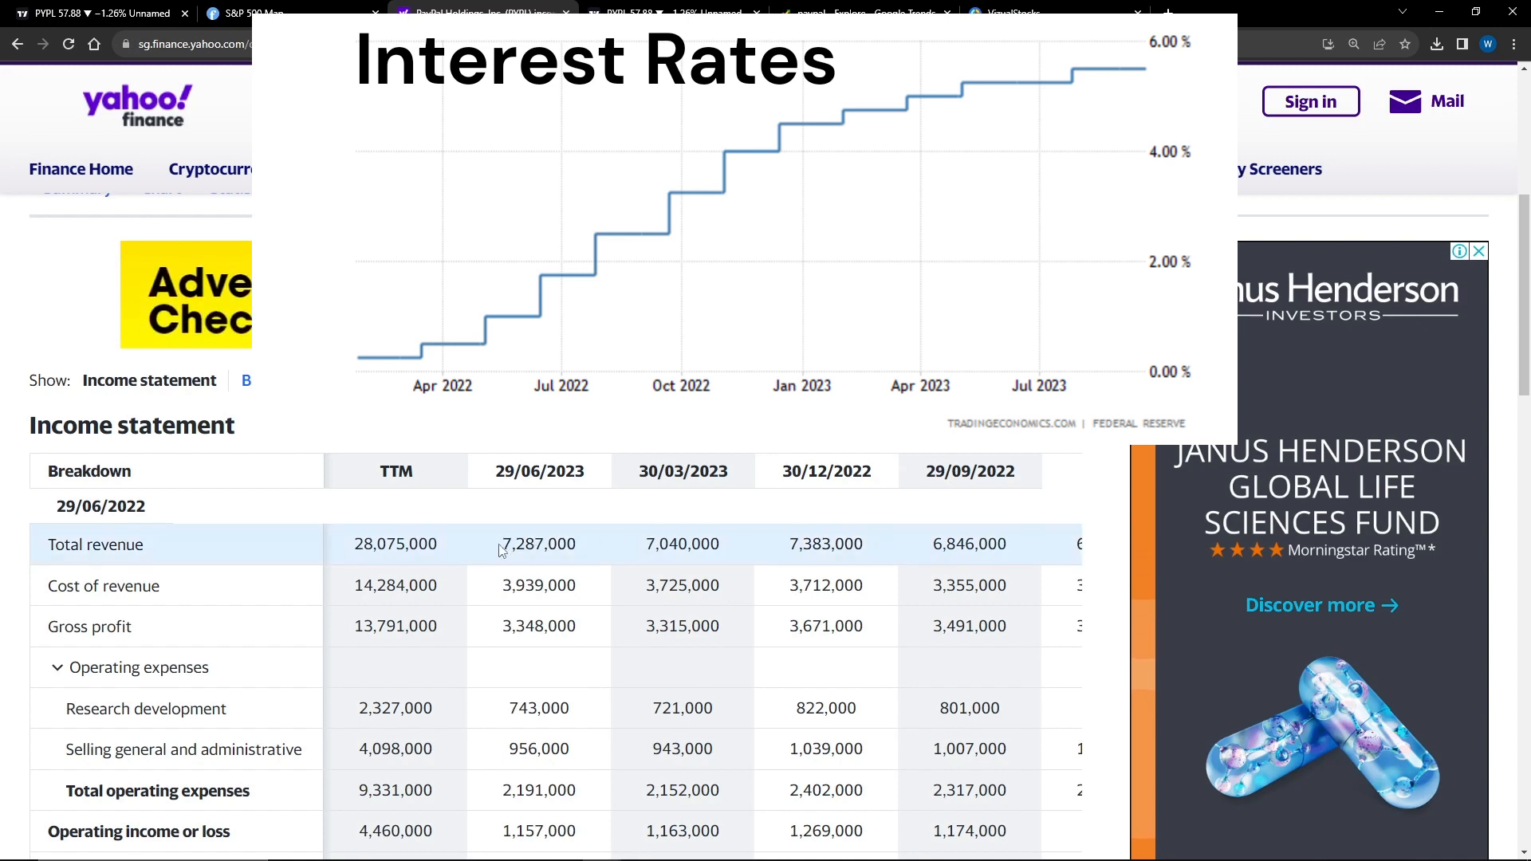
Highlight PayPal's three latest quarterly total revenue figures and return to the Finviz map.
{"action": "left_click_drag", "start_coordinate": [501, 544], "coordinate": [864, 544]}
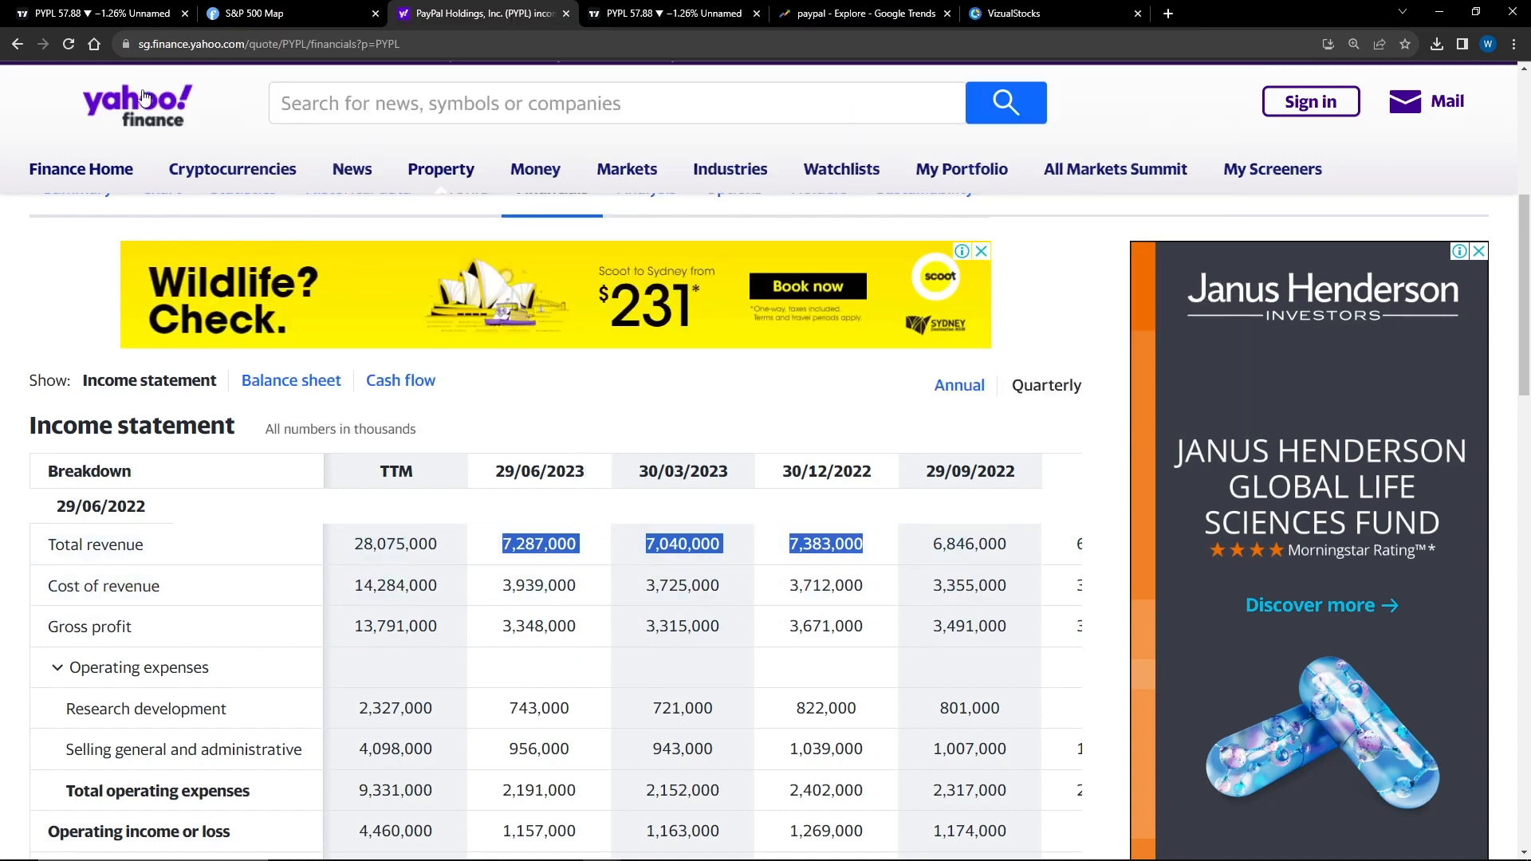
{"action": "left_click", "coordinate": [263, 14]}
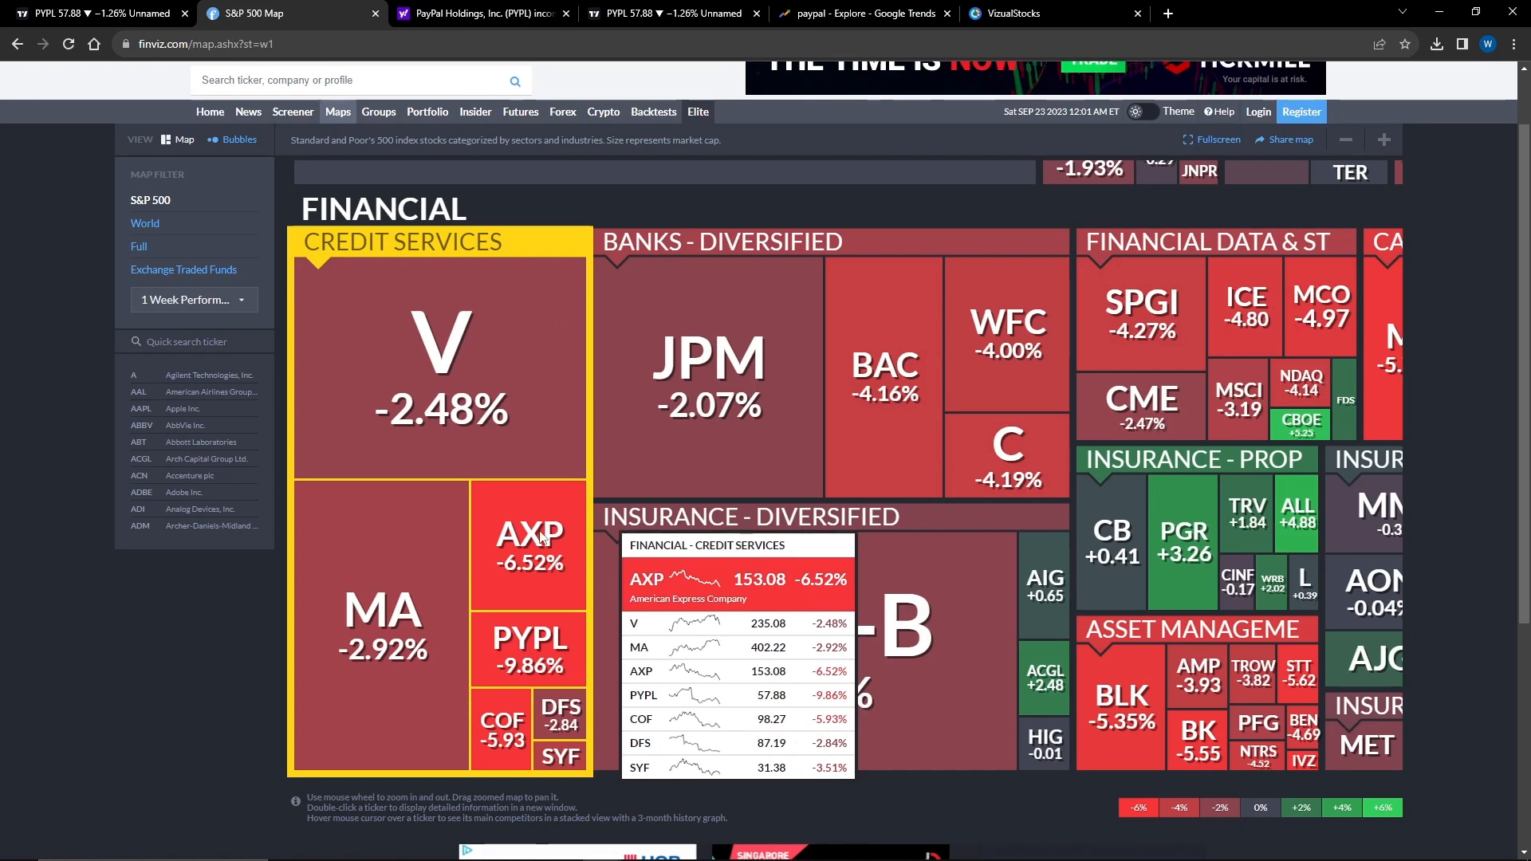
Show PayPal's 1D TradingView chart with support zones, converging trendlines and New CEO note.
{"action": "left_click", "coordinate": [96, 15]}
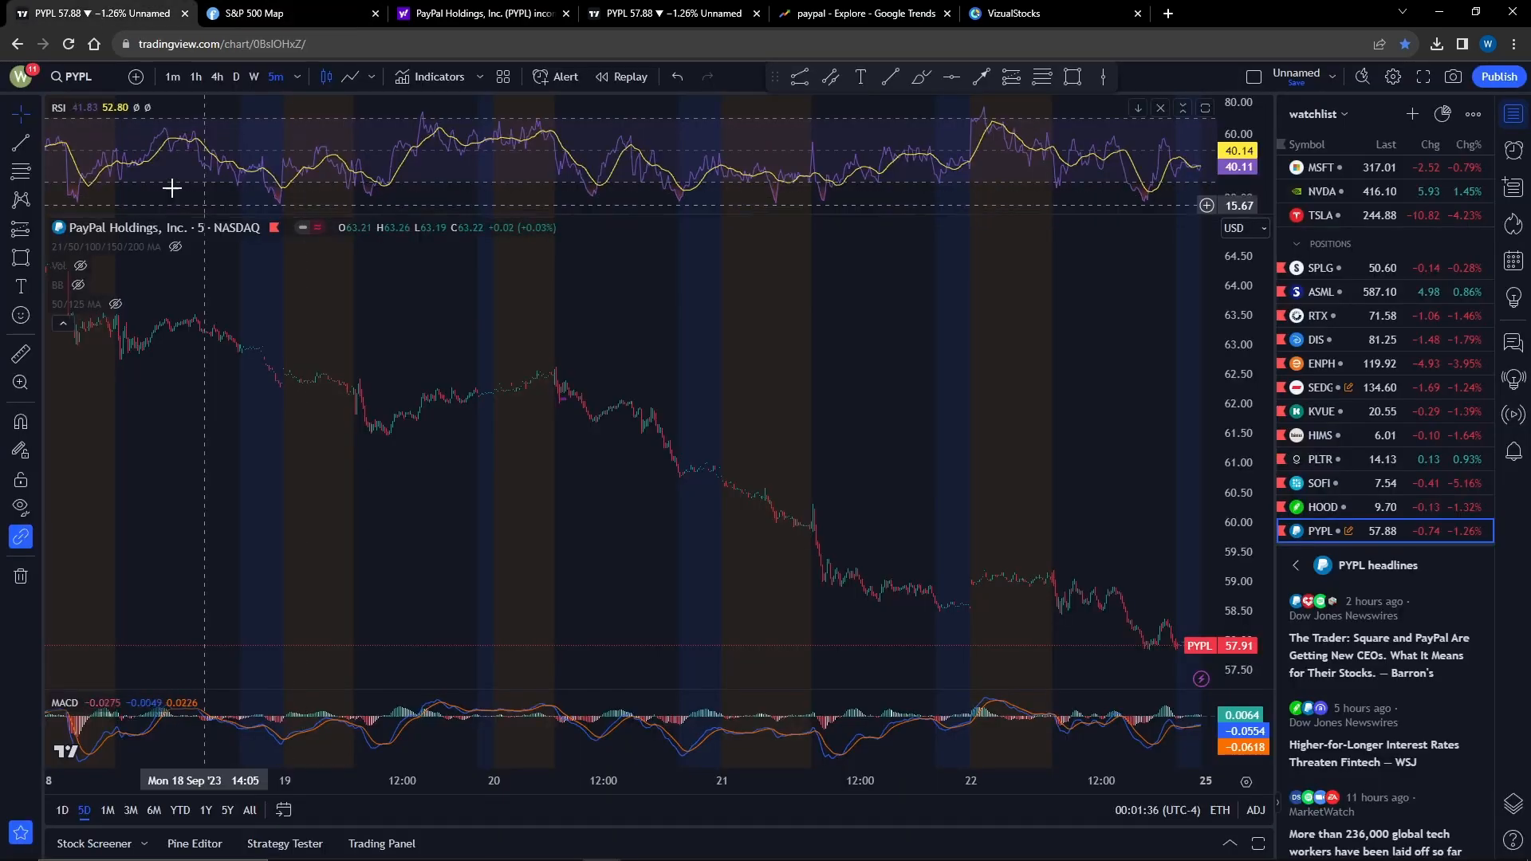
{"action": "left_click", "coordinate": [236, 77]}
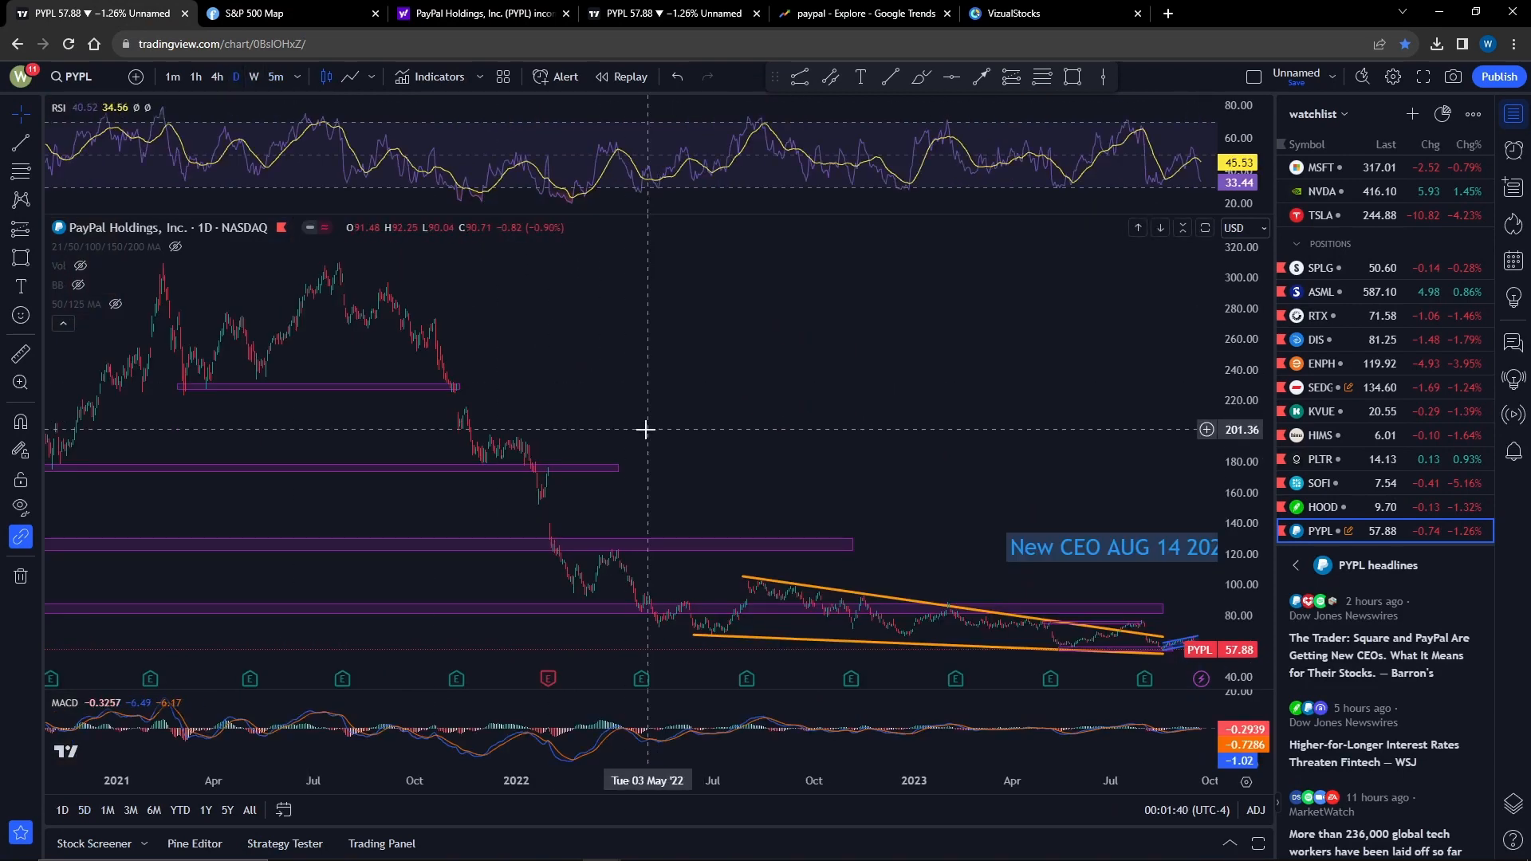
{"action": "mouse_move", "coordinate": [336, 271]}
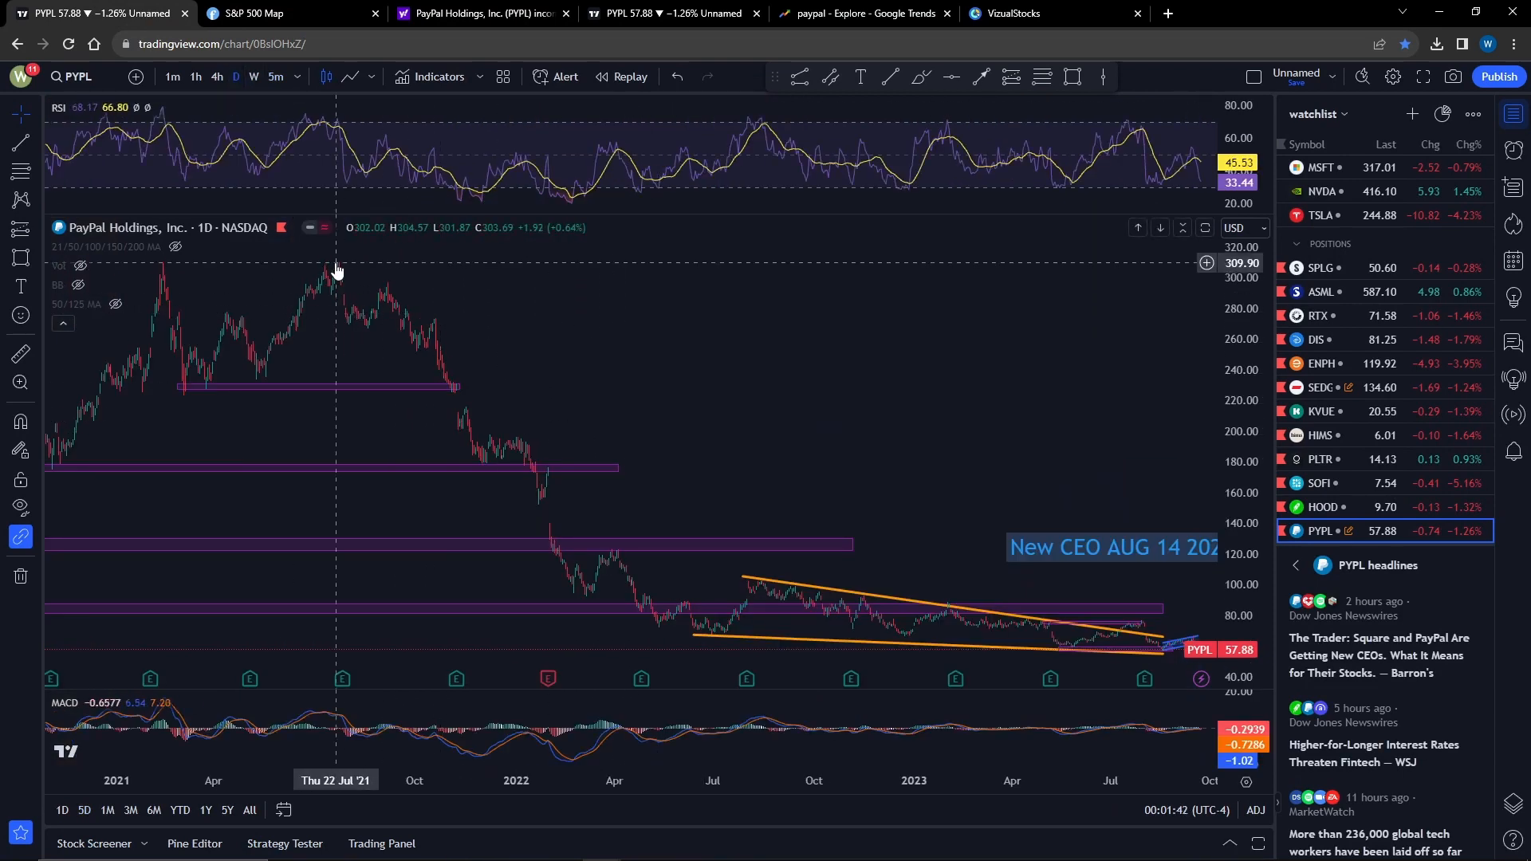
{"action": "mouse_move", "coordinate": [395, 250]}
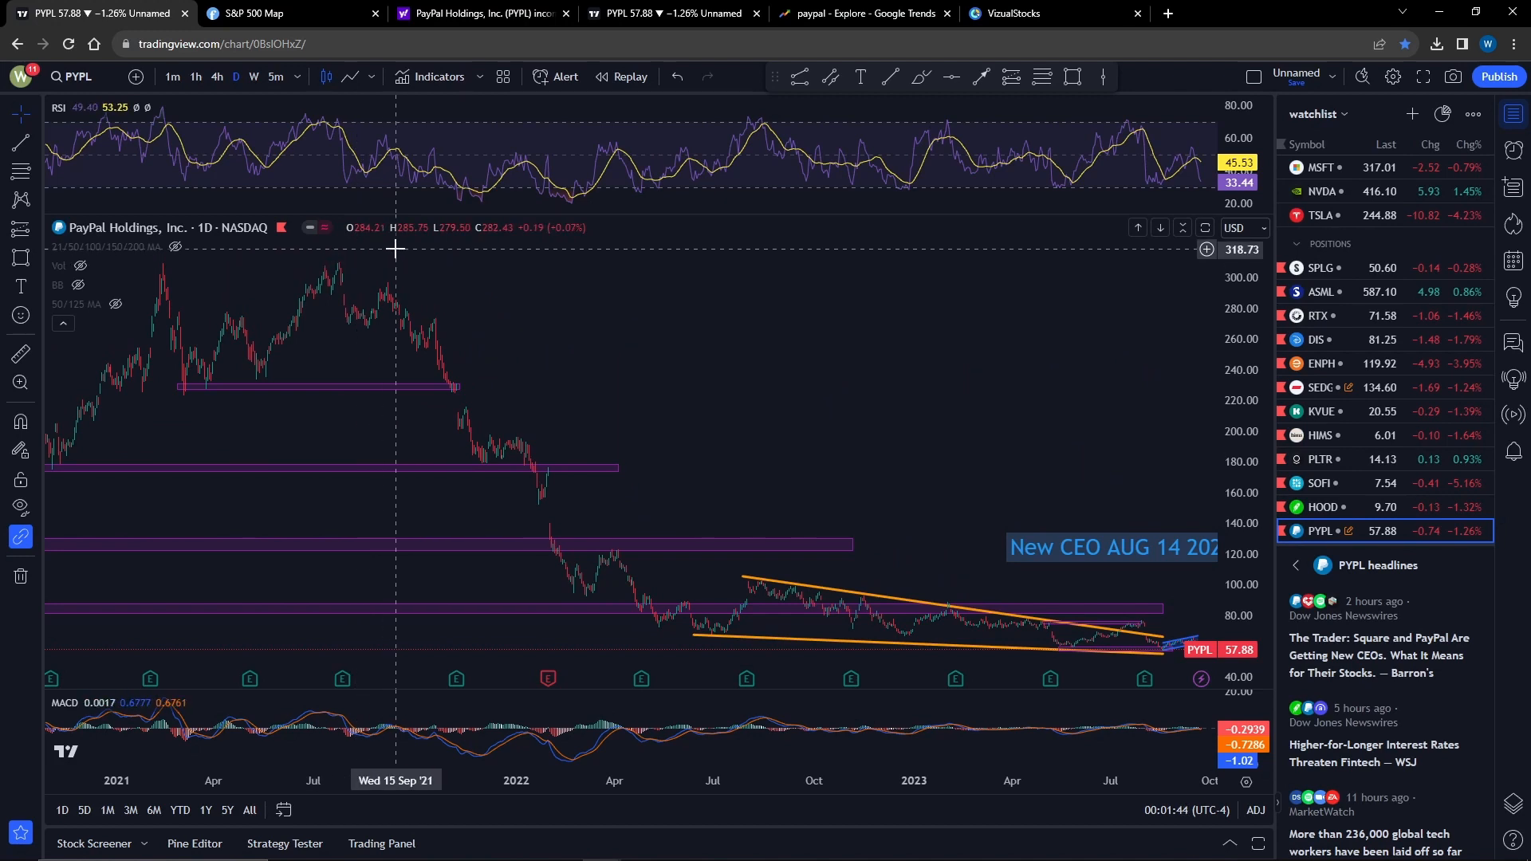
{"action": "mouse_move", "coordinate": [404, 251]}
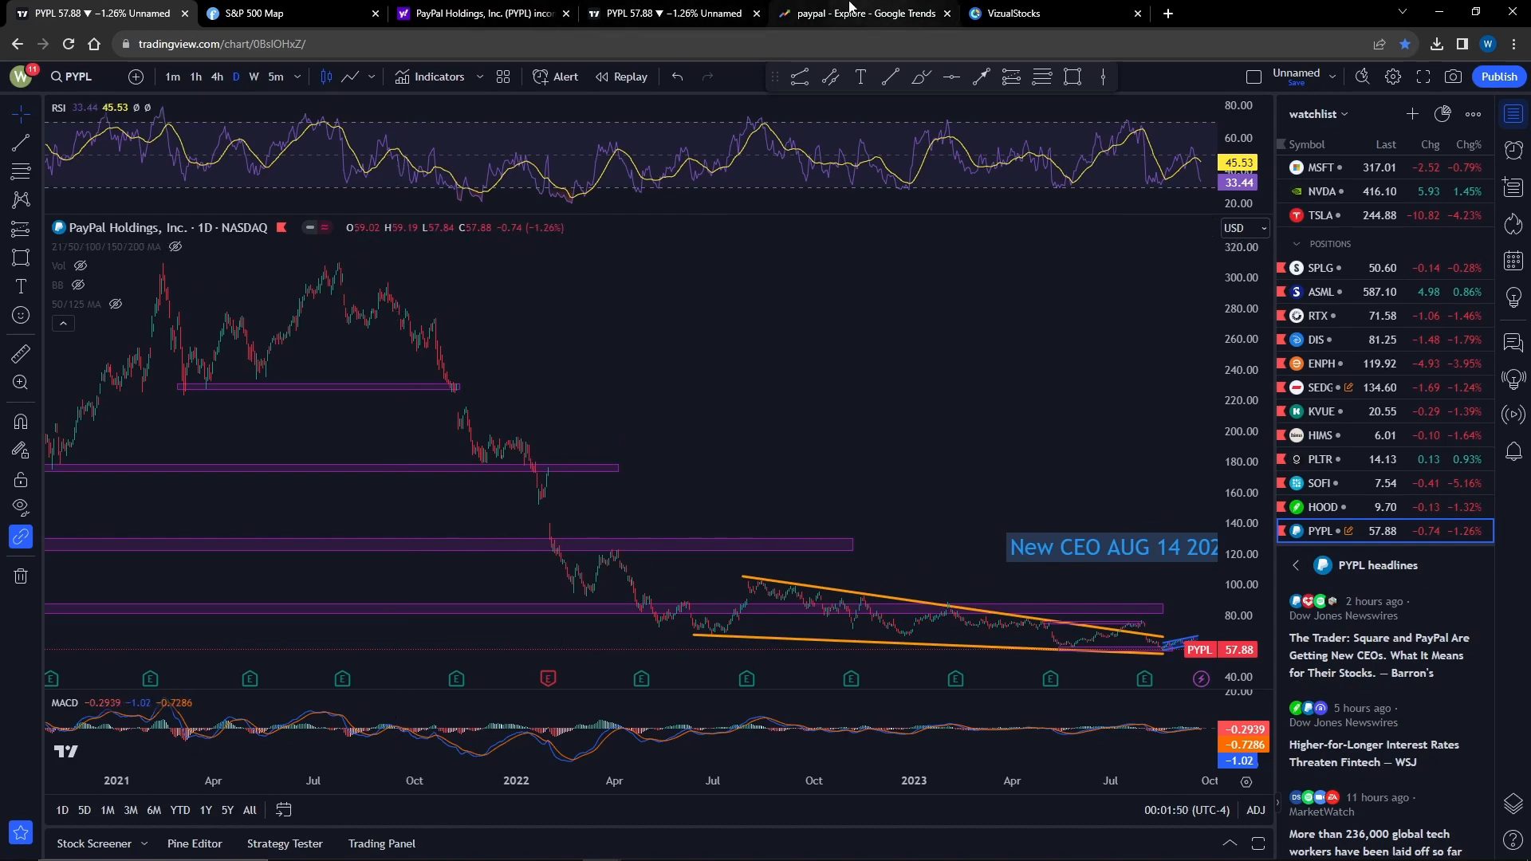
Open the VizualStocks PYPL dashboard of quarterly accounts, payment volume, margins and cash flow.
{"action": "left_click", "coordinate": [1014, 13]}
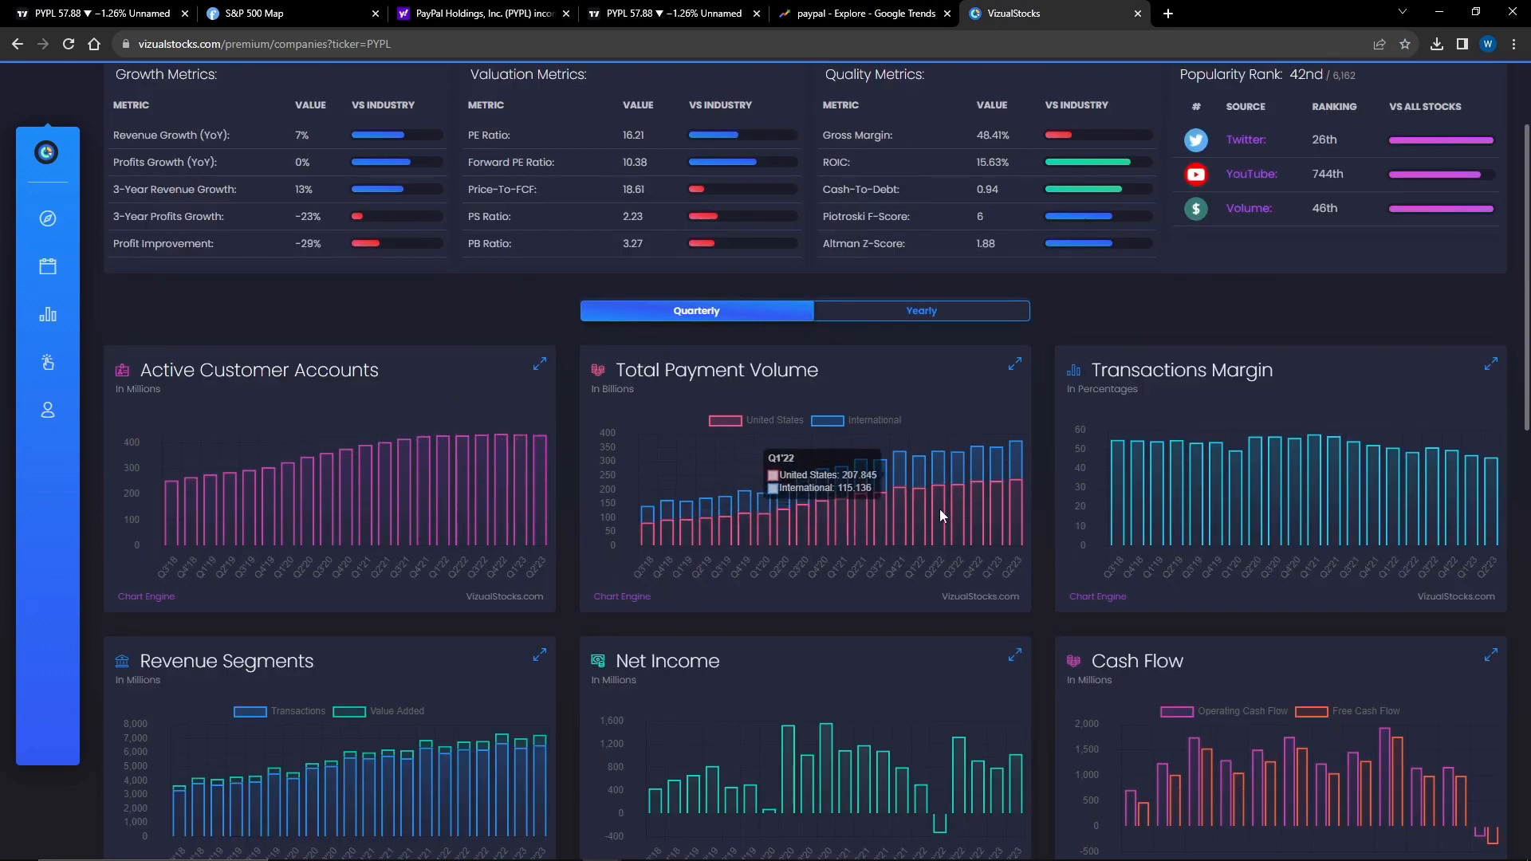
{"action": "mouse_move", "coordinate": [1362, 457]}
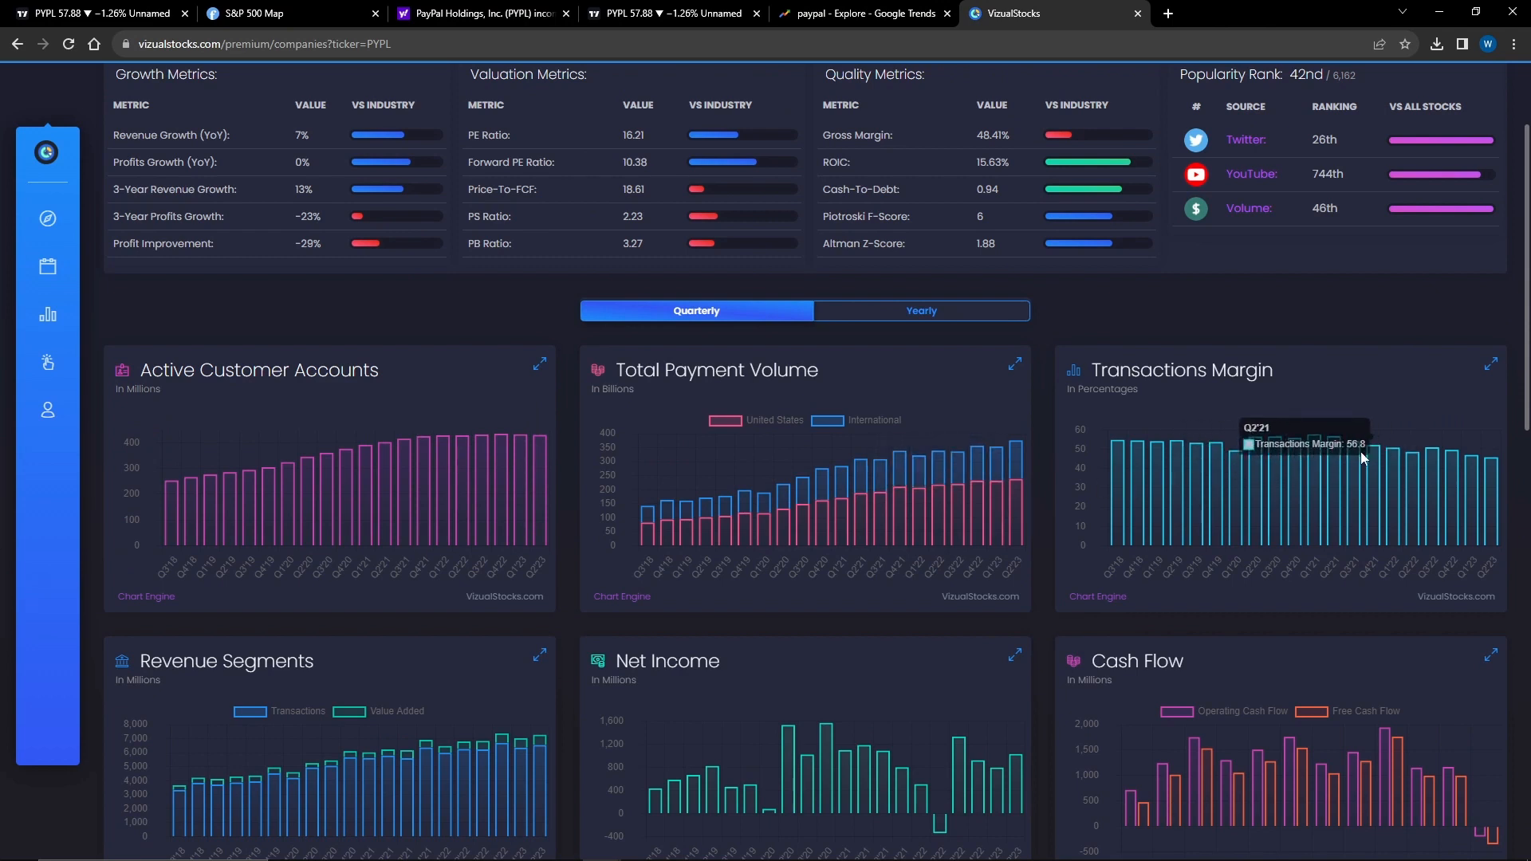
{"action": "mouse_move", "coordinate": [1484, 474]}
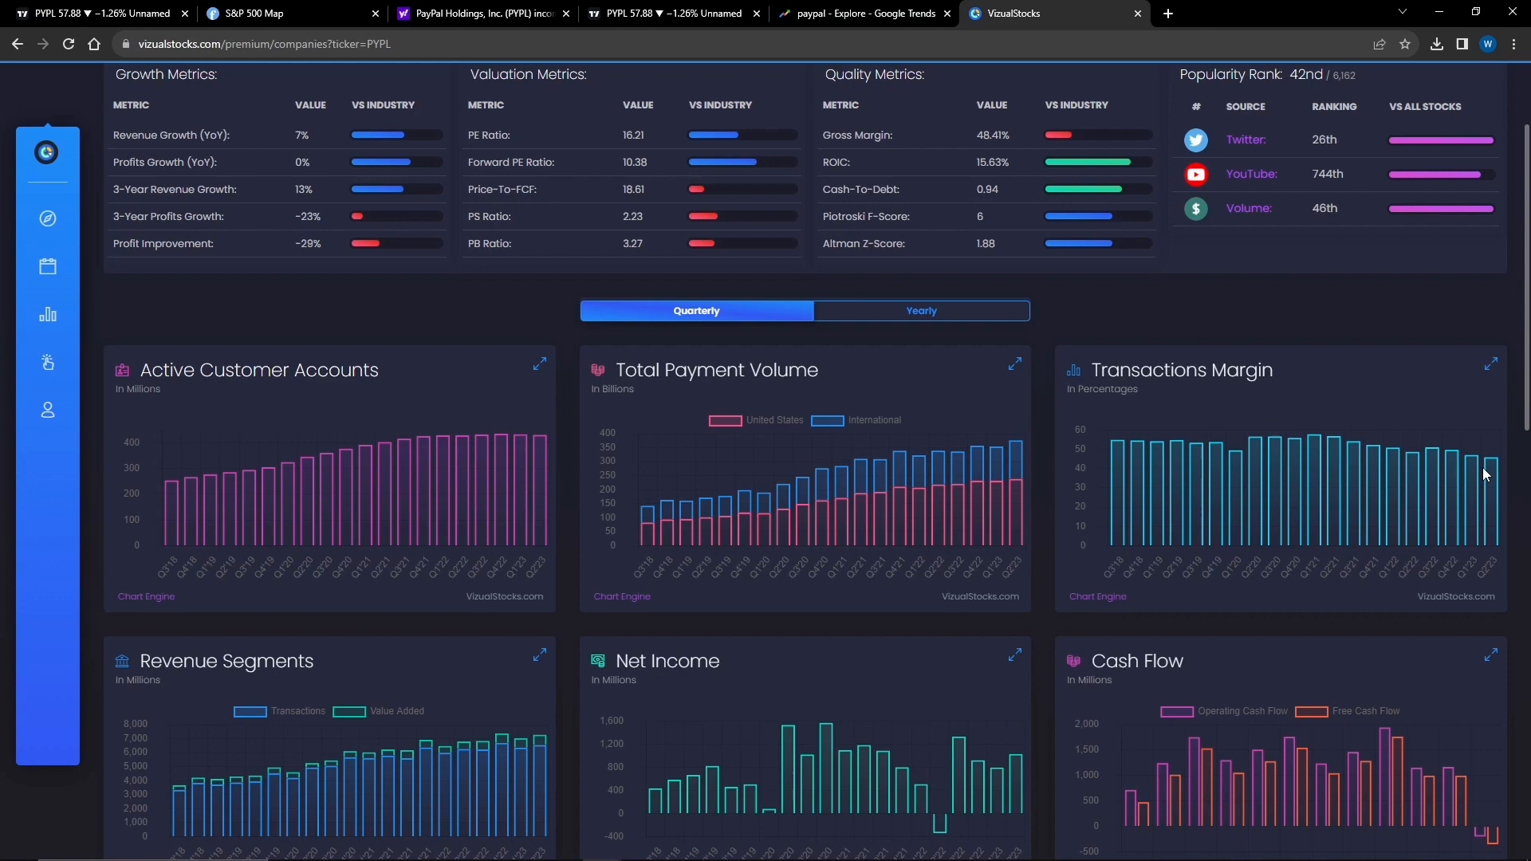
Scroll the dashboard down to the revenue segments, net income and cash flow charts.
{"action": "scroll", "scroll_direction": "down", "scroll_amount": 3}
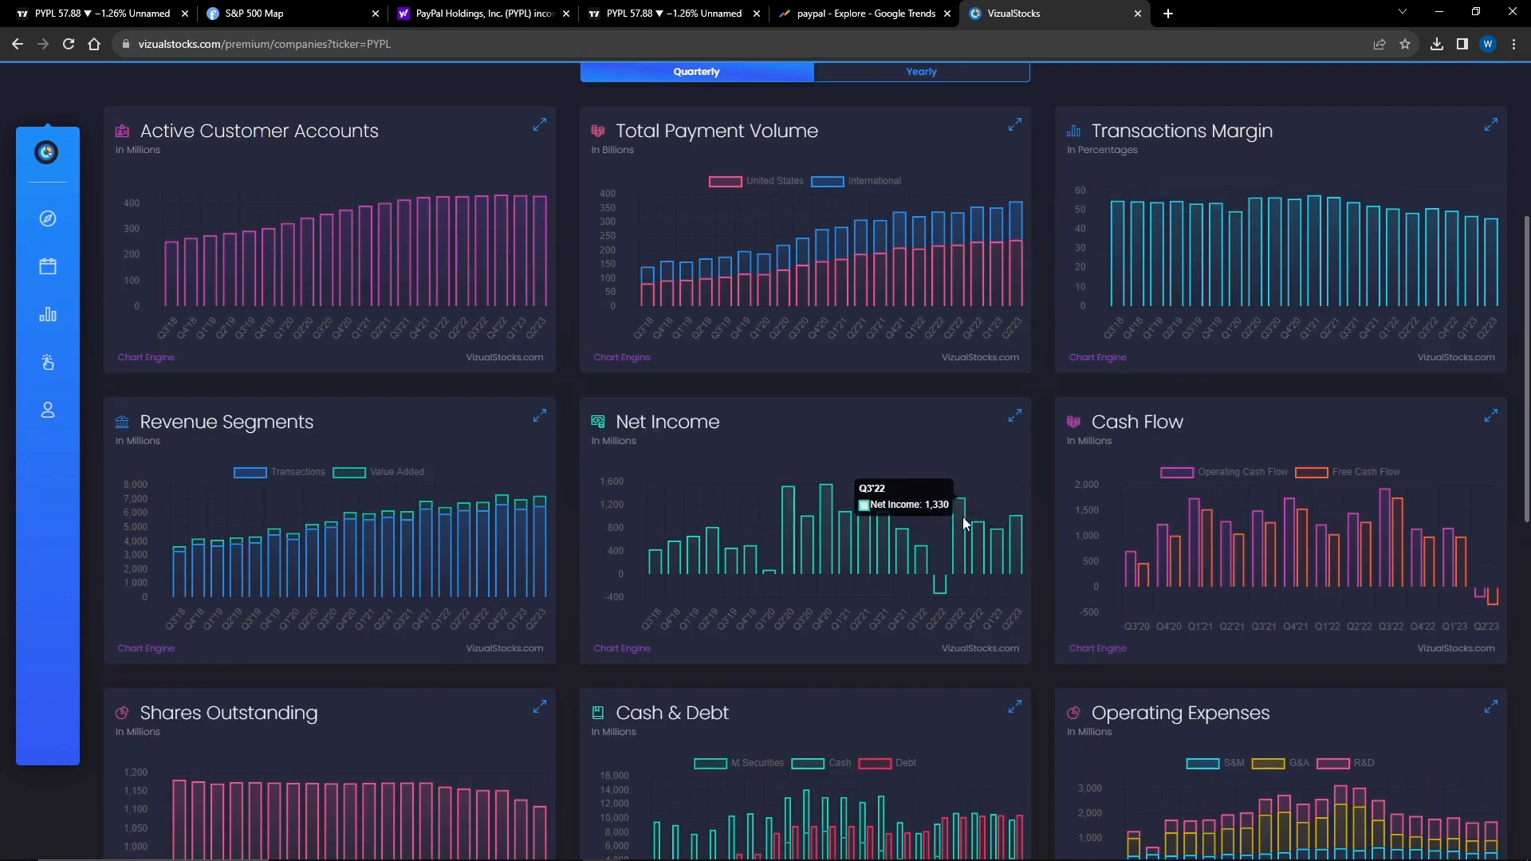
{"action": "mouse_move", "coordinate": [980, 495]}
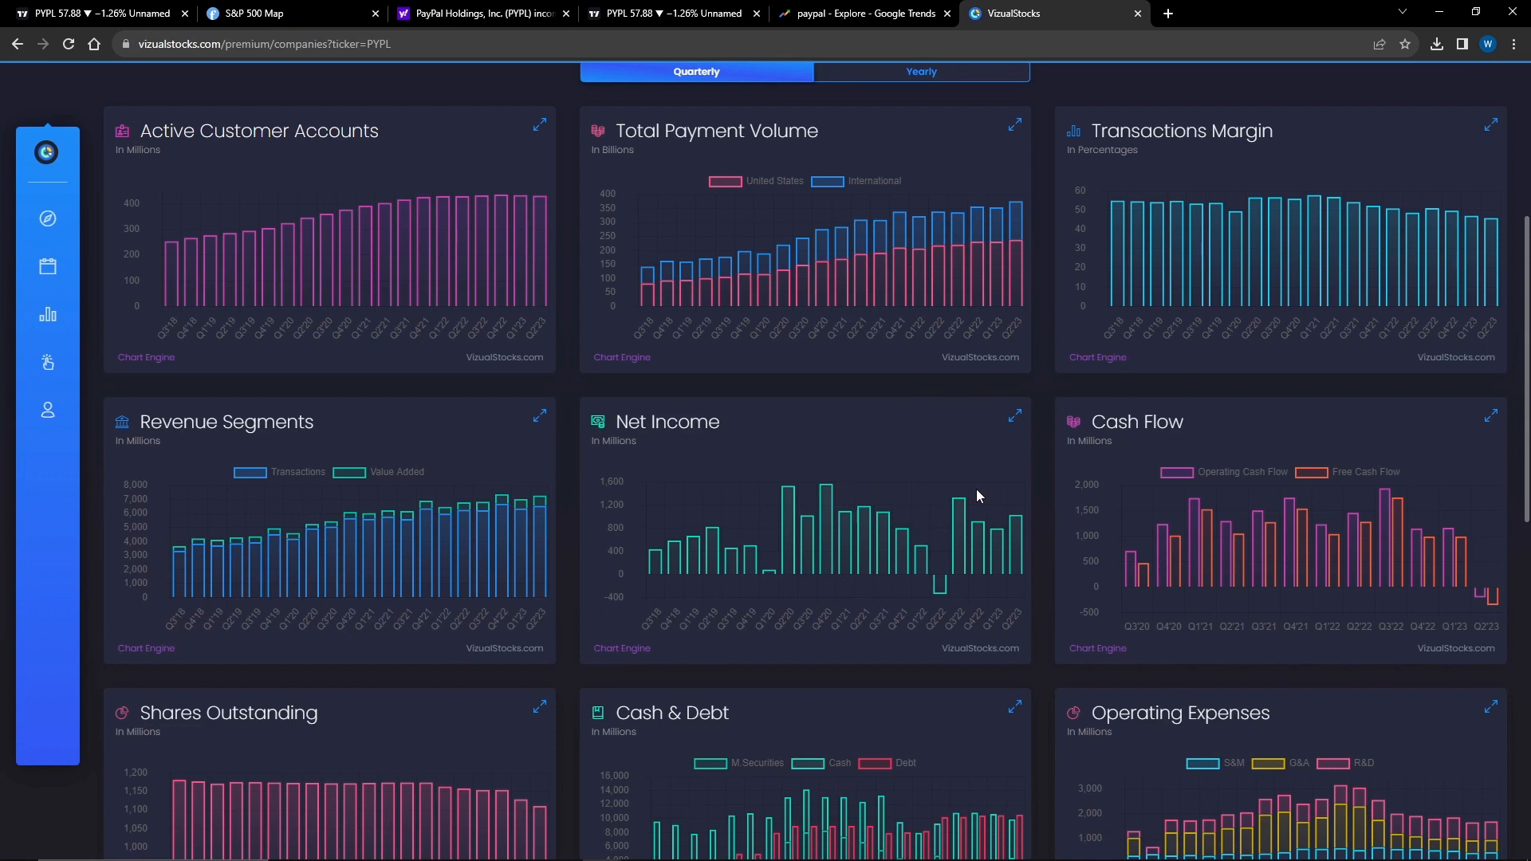
{"action": "mouse_move", "coordinate": [981, 496]}
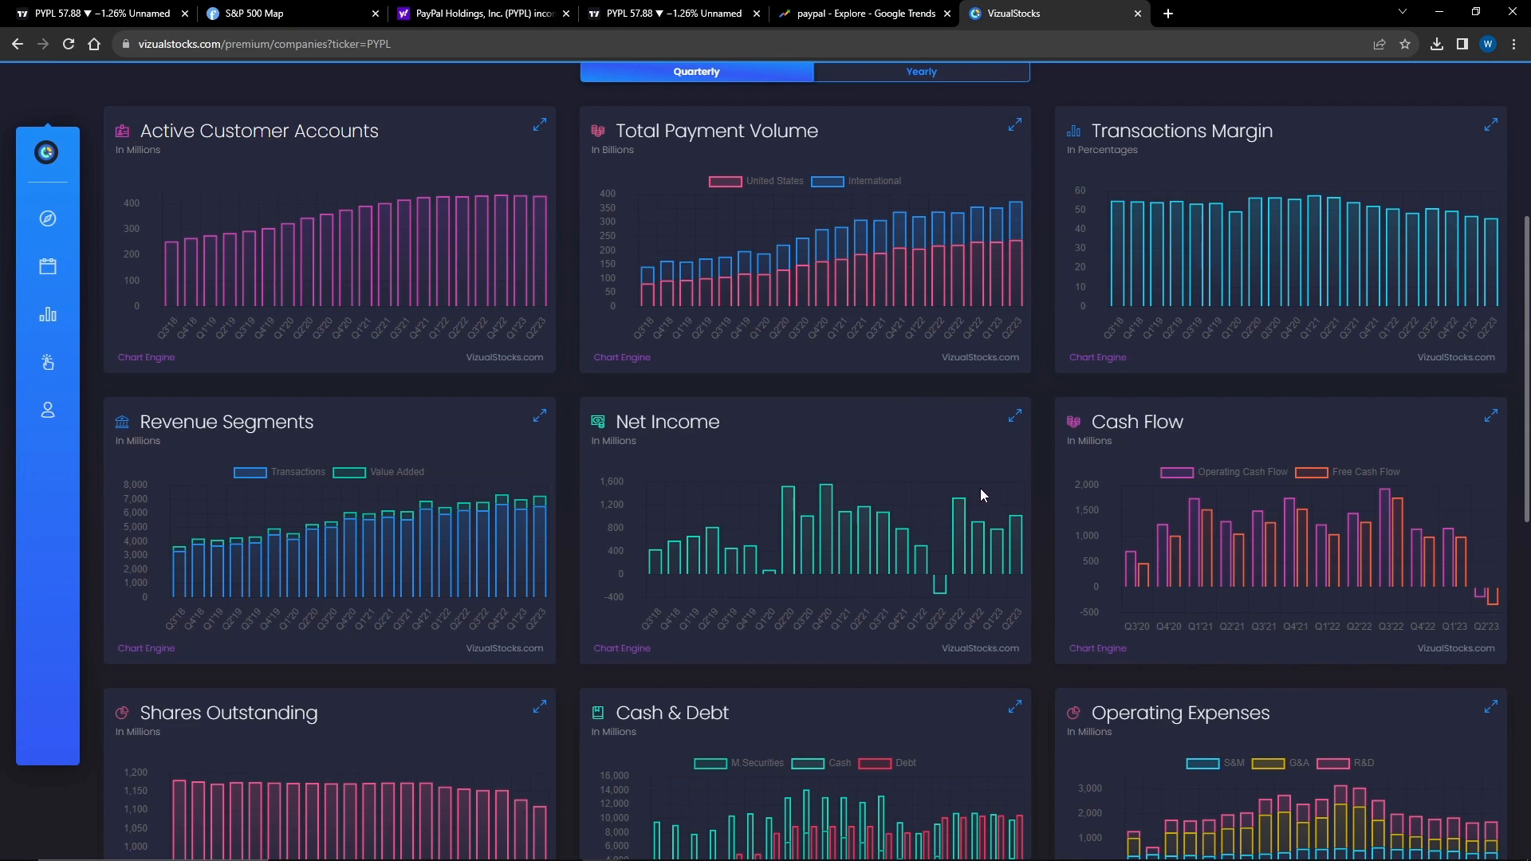
{"action": "mouse_move", "coordinate": [1016, 512]}
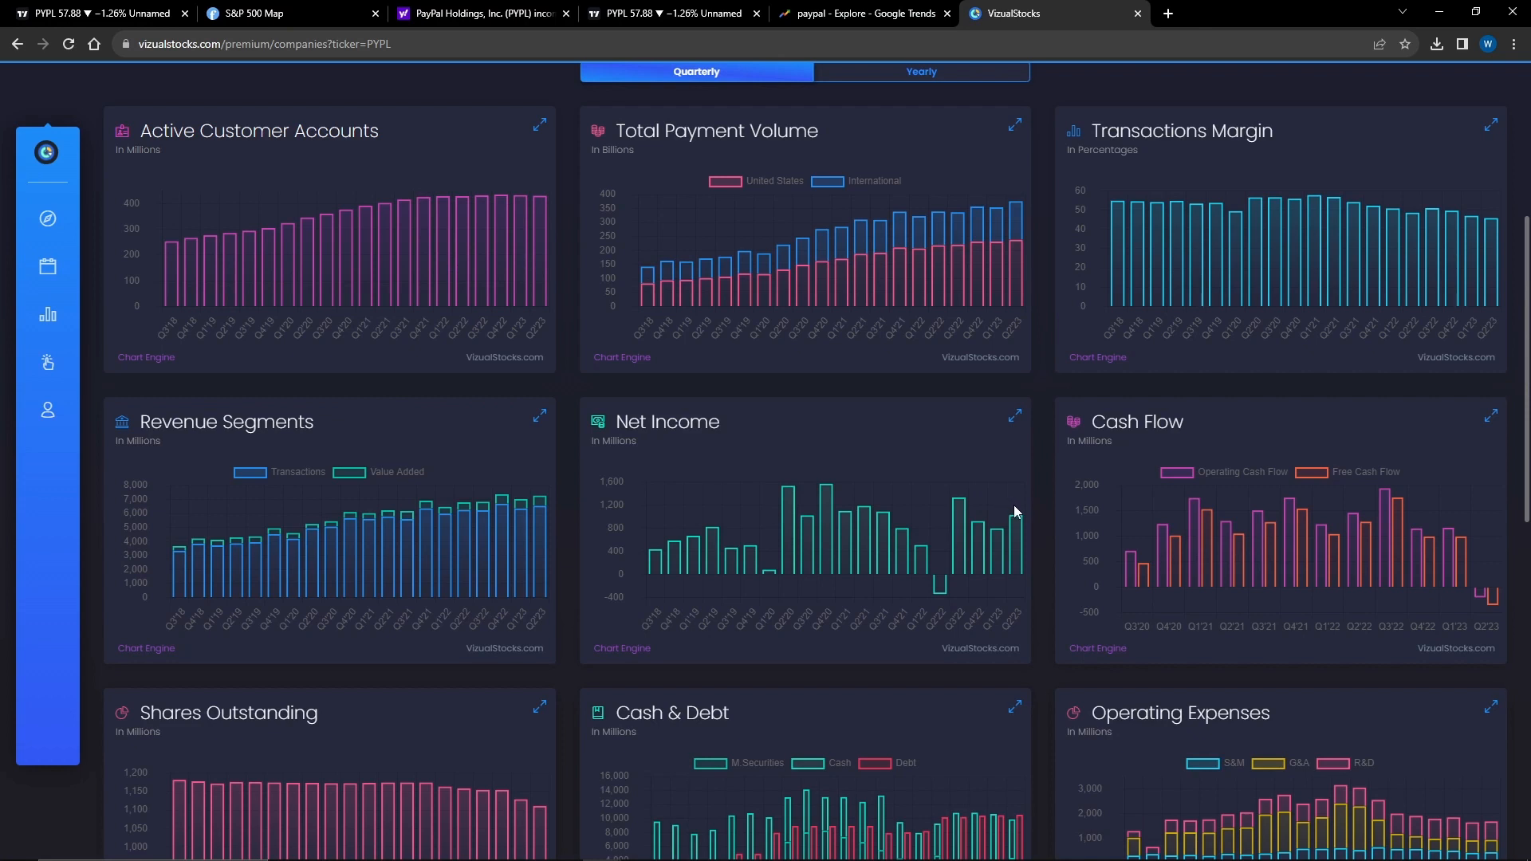
{"action": "mouse_move", "coordinate": [1045, 492]}
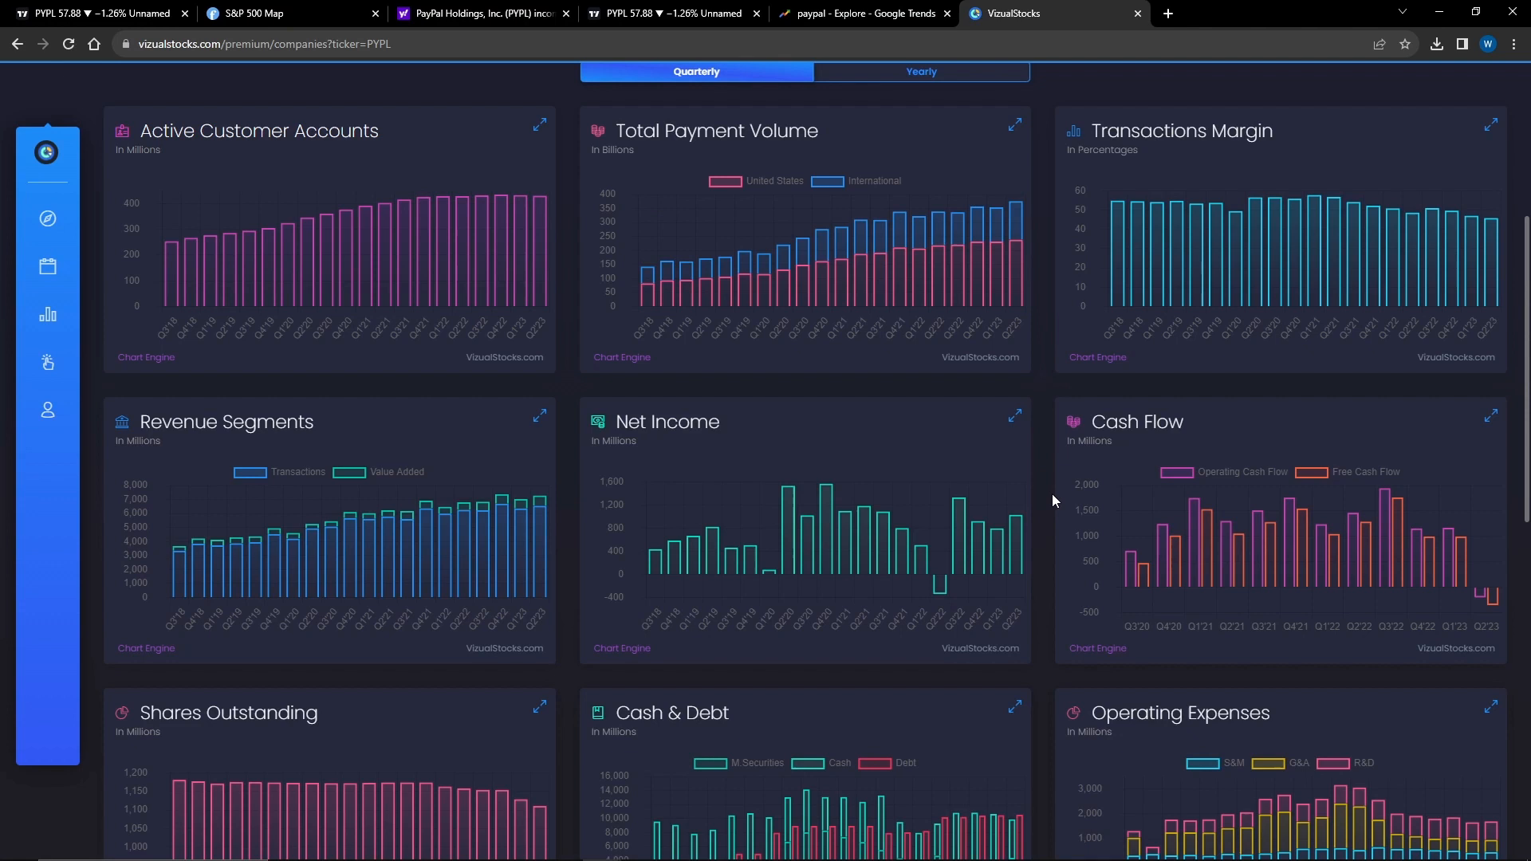
{"action": "mouse_move", "coordinate": [1069, 476]}
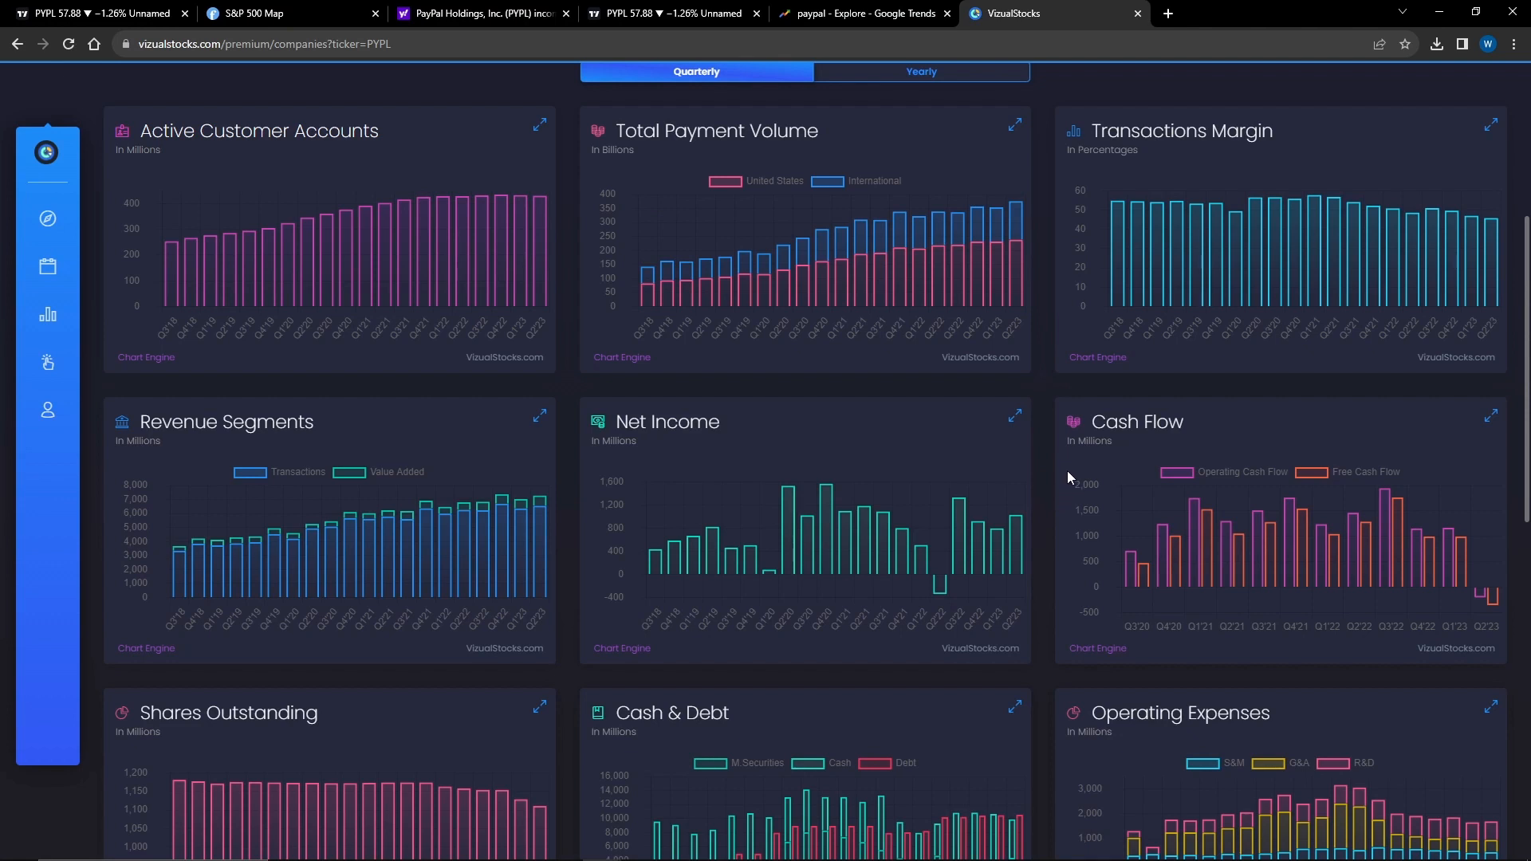
{"action": "mouse_move", "coordinate": [1051, 473]}
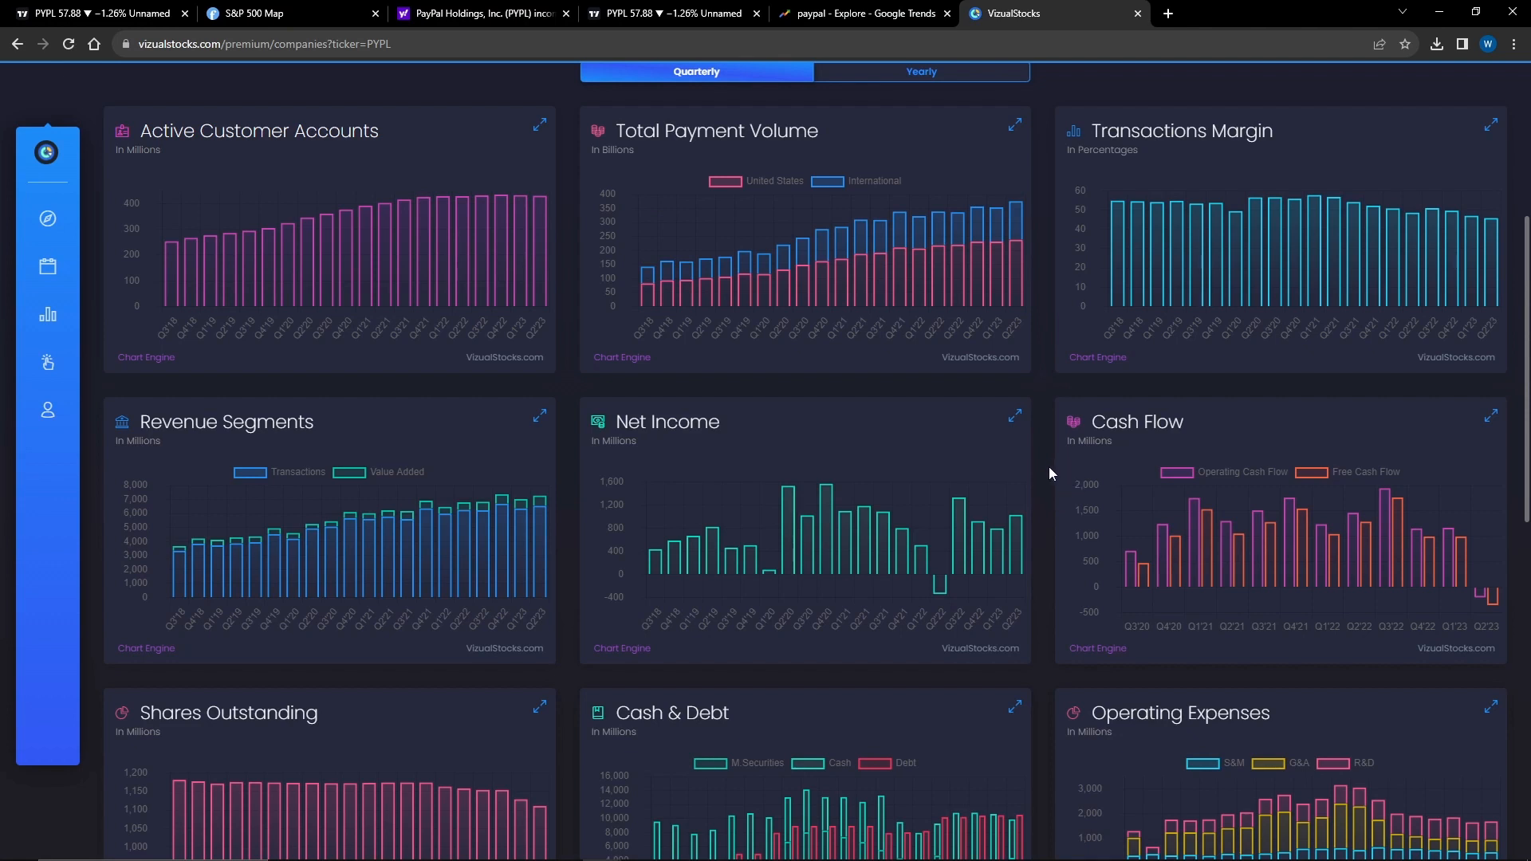
Scroll through the Shares Outstanding chart, reading values like 1,111 million for Q2'23.
{"action": "scroll", "scroll_direction": "down", "scroll_amount": 3}
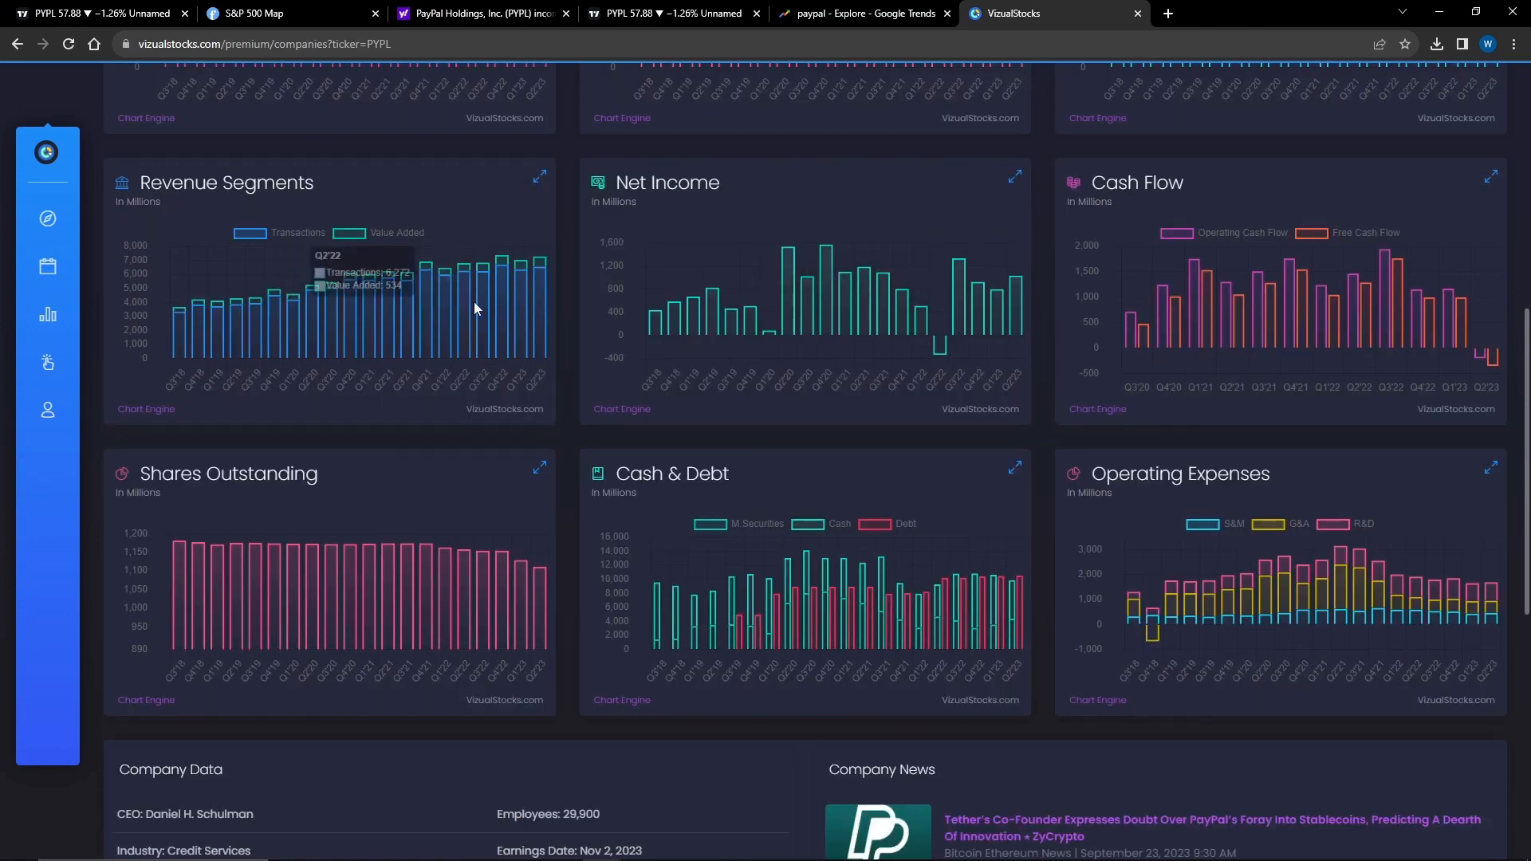
{"action": "mouse_move", "coordinate": [330, 341]}
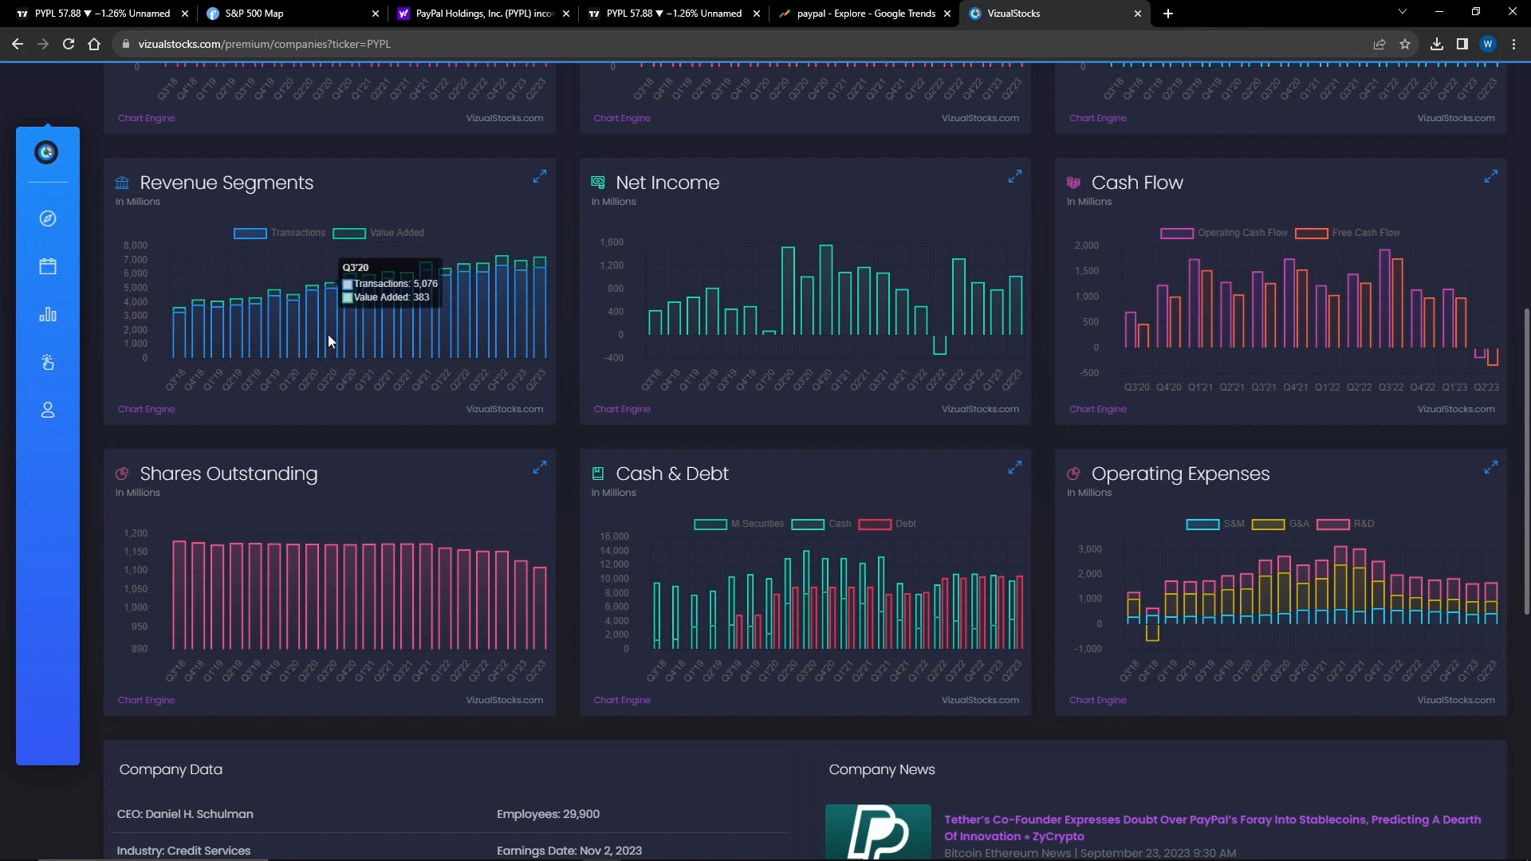
{"action": "mouse_move", "coordinate": [994, 318]}
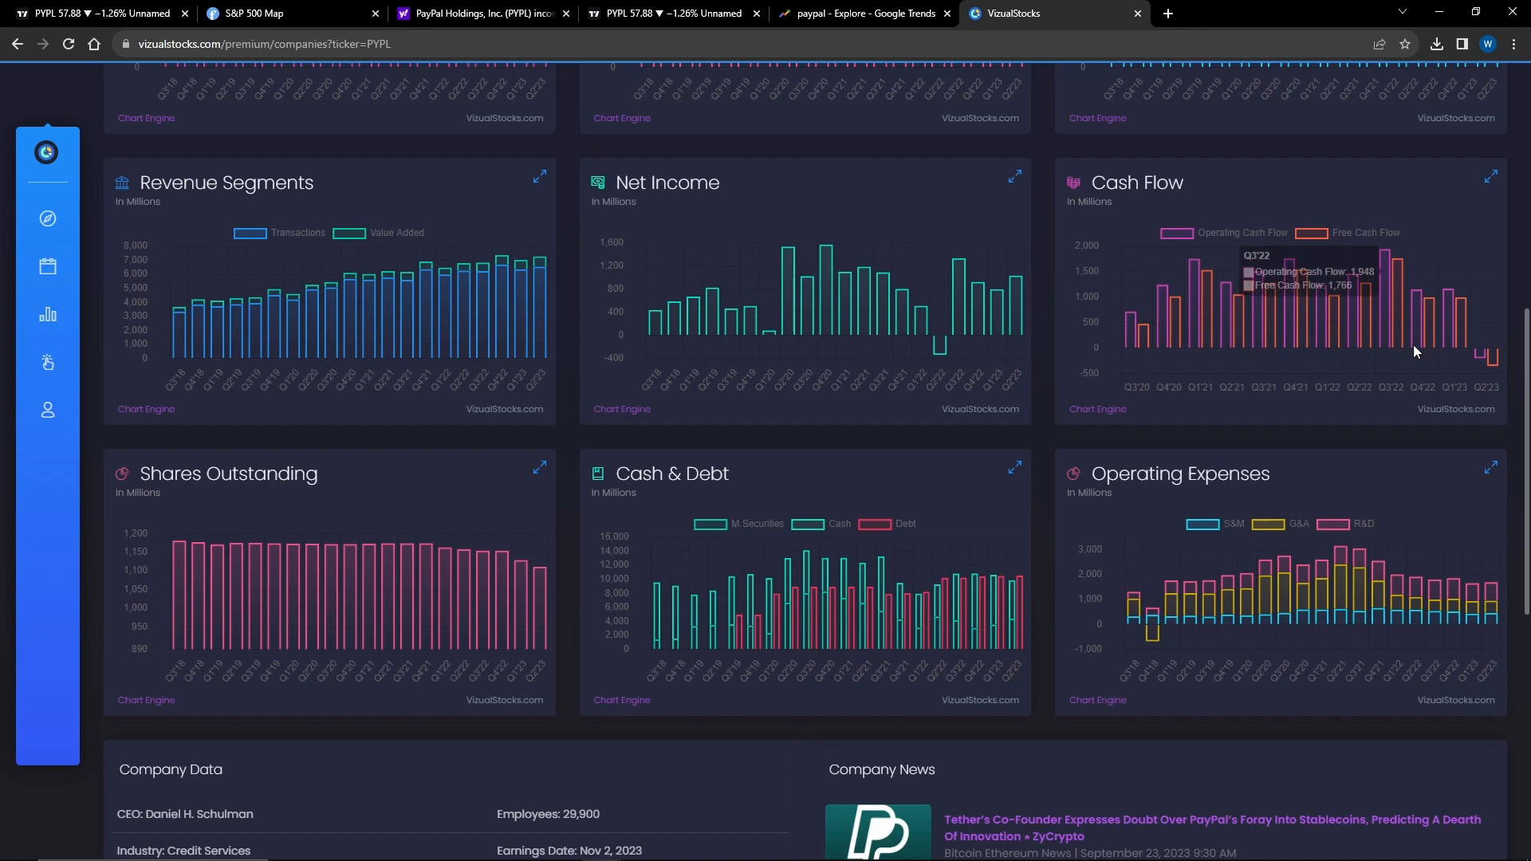
{"action": "mouse_move", "coordinate": [1503, 356]}
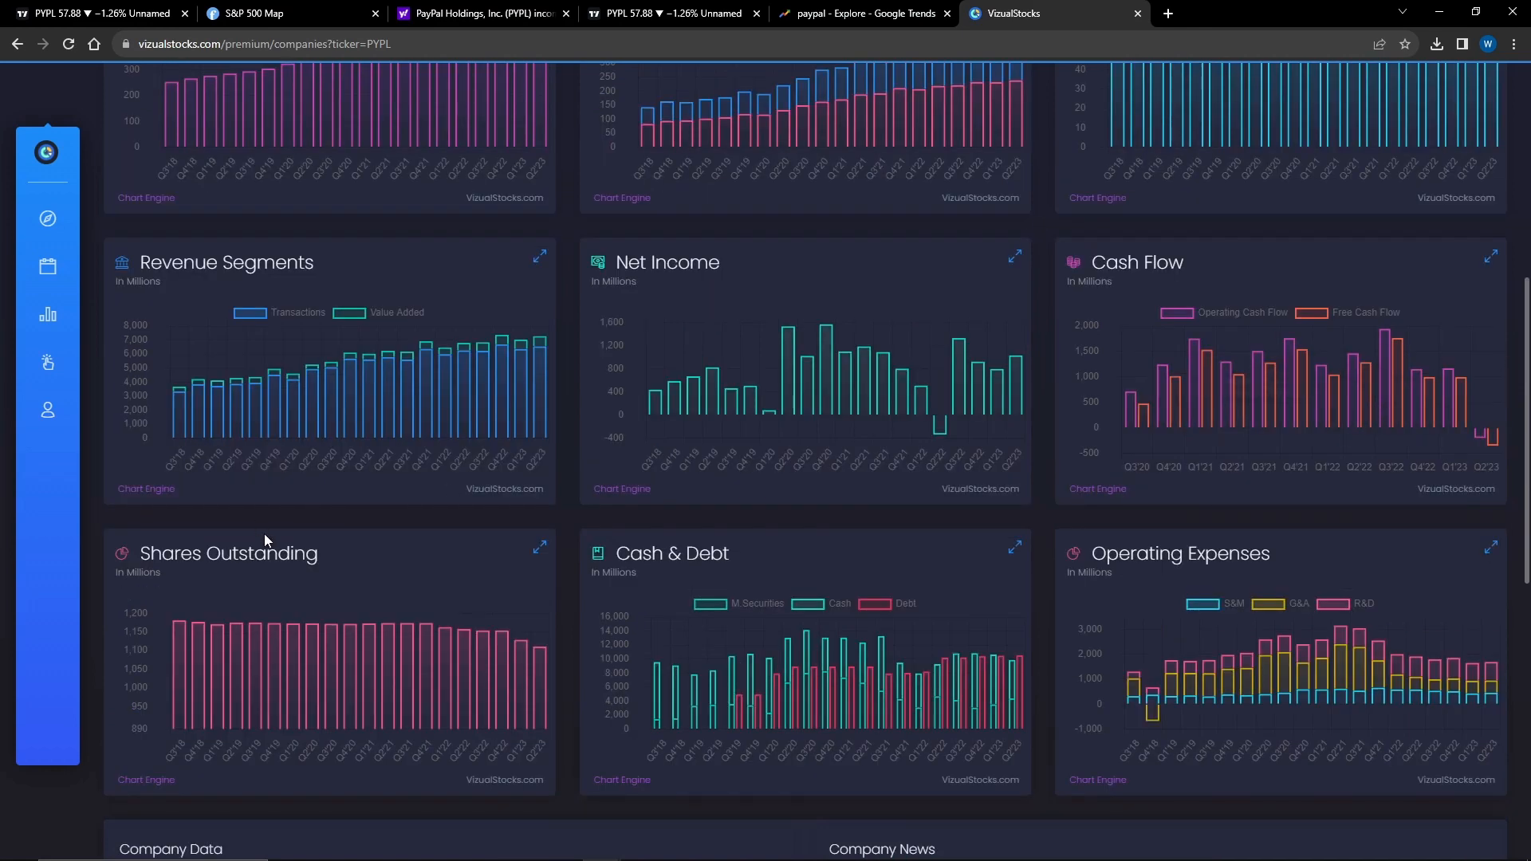
{"action": "mouse_move", "coordinate": [539, 693]}
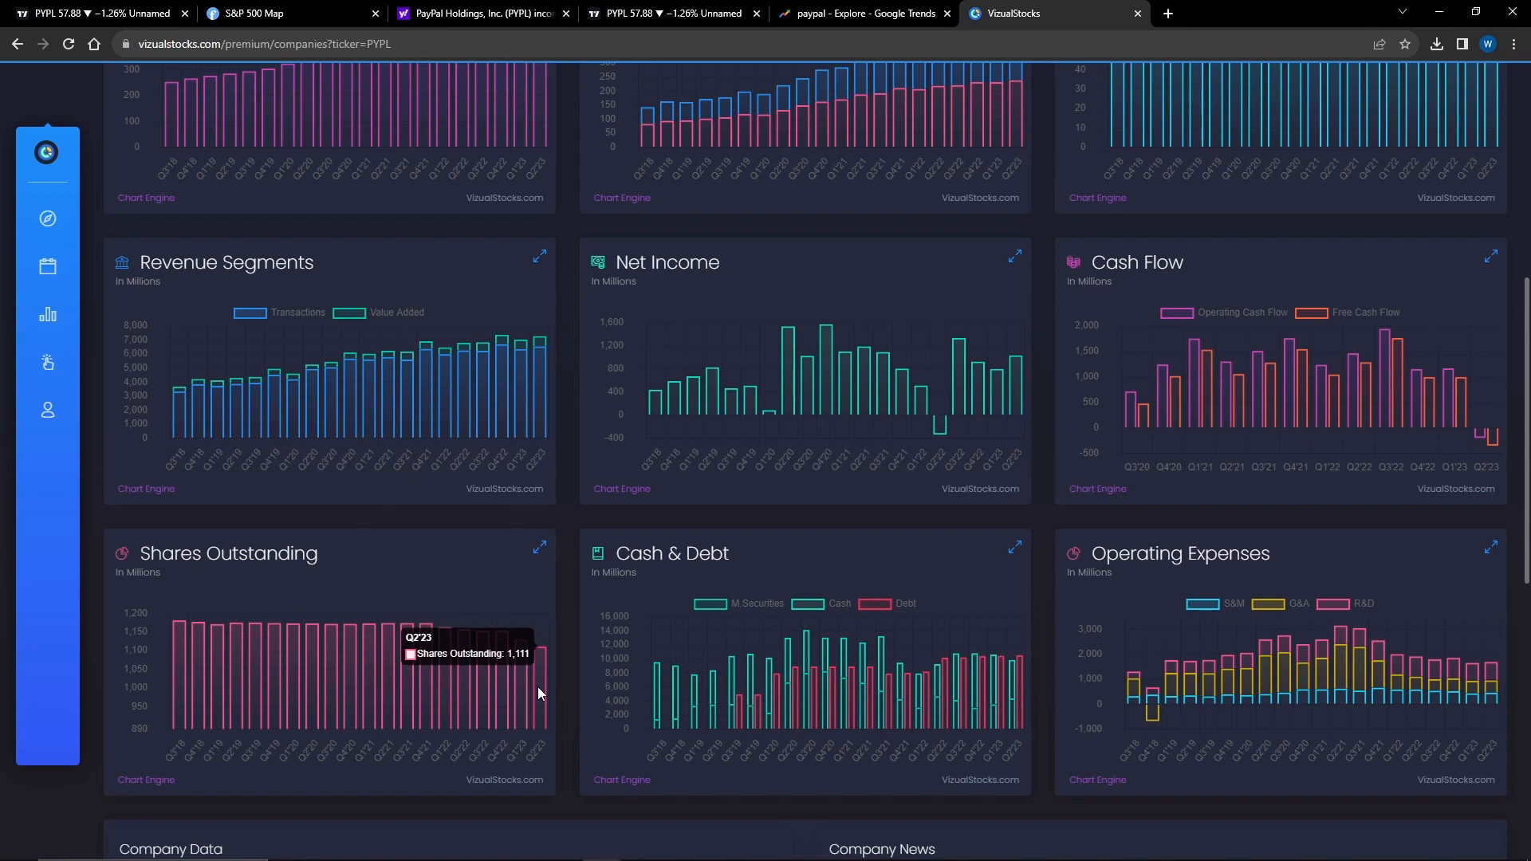
{"action": "mouse_move", "coordinate": [556, 685]}
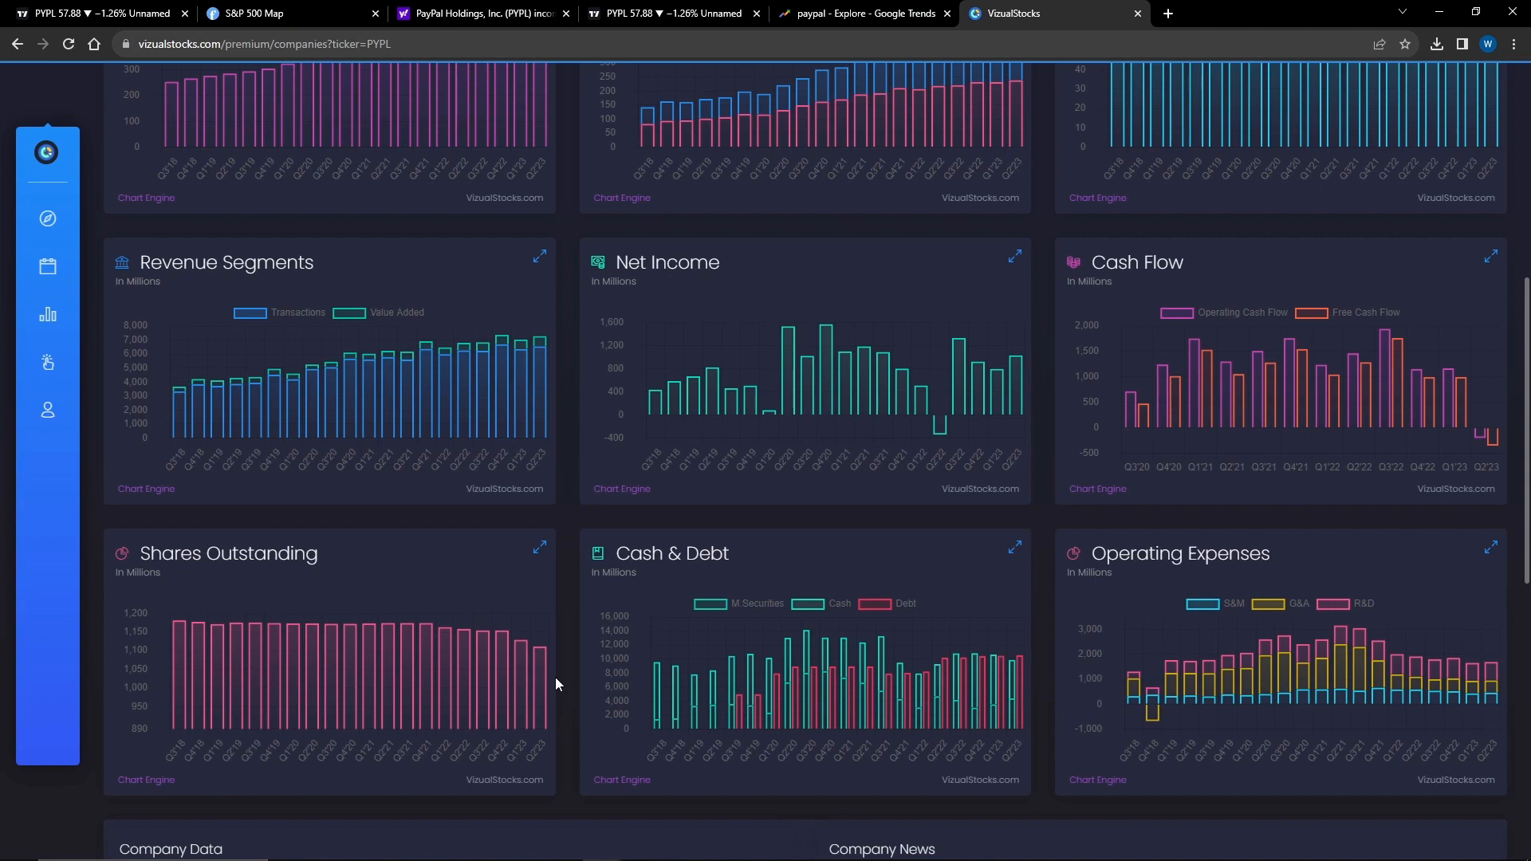
{"action": "mouse_move", "coordinate": [559, 687]}
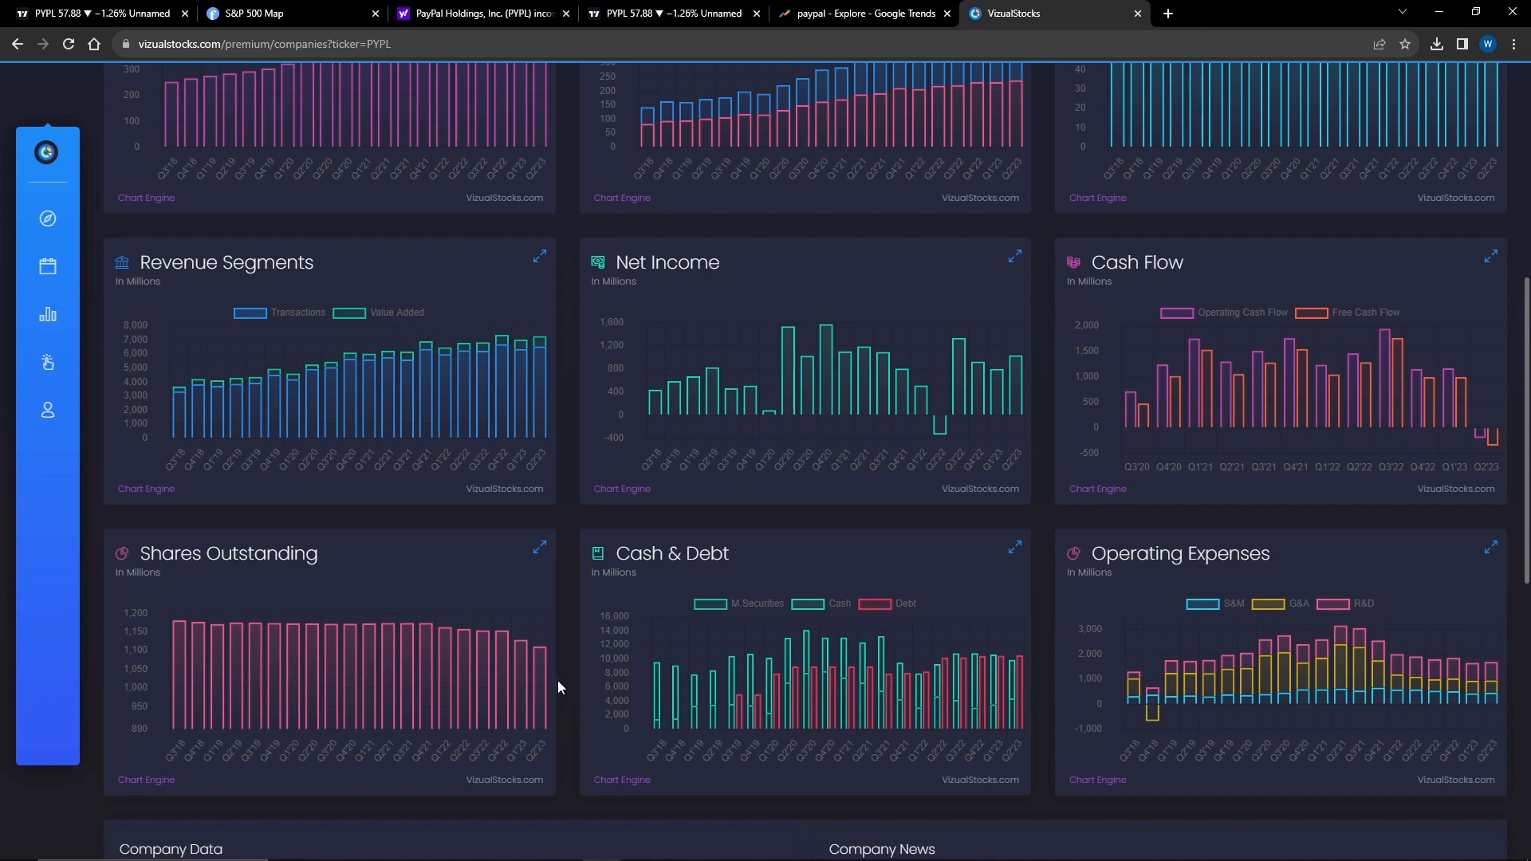
{"action": "mouse_move", "coordinate": [548, 691]}
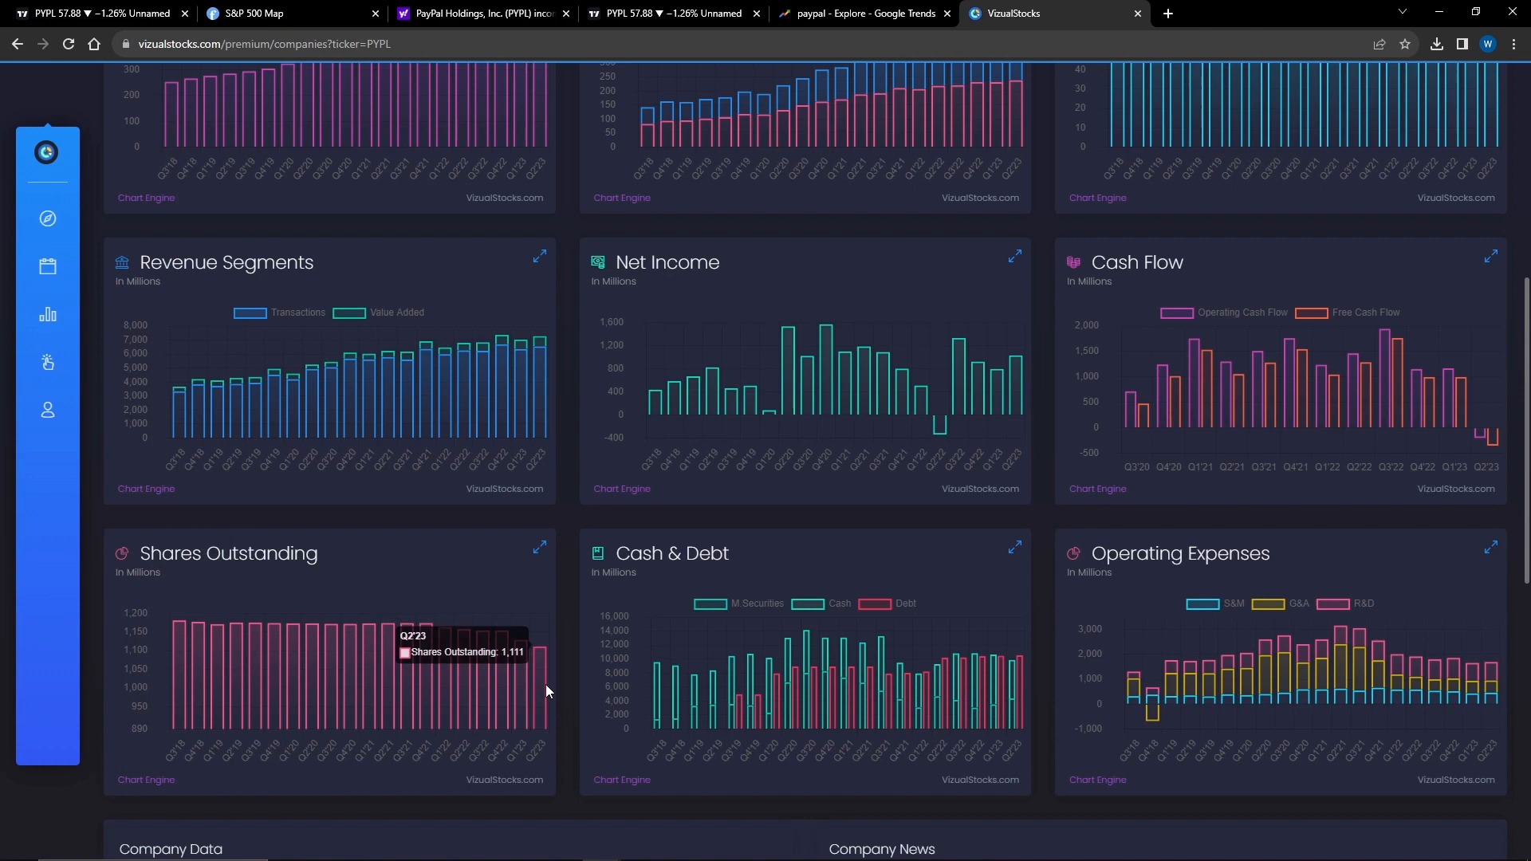
{"action": "mouse_move", "coordinate": [447, 661]}
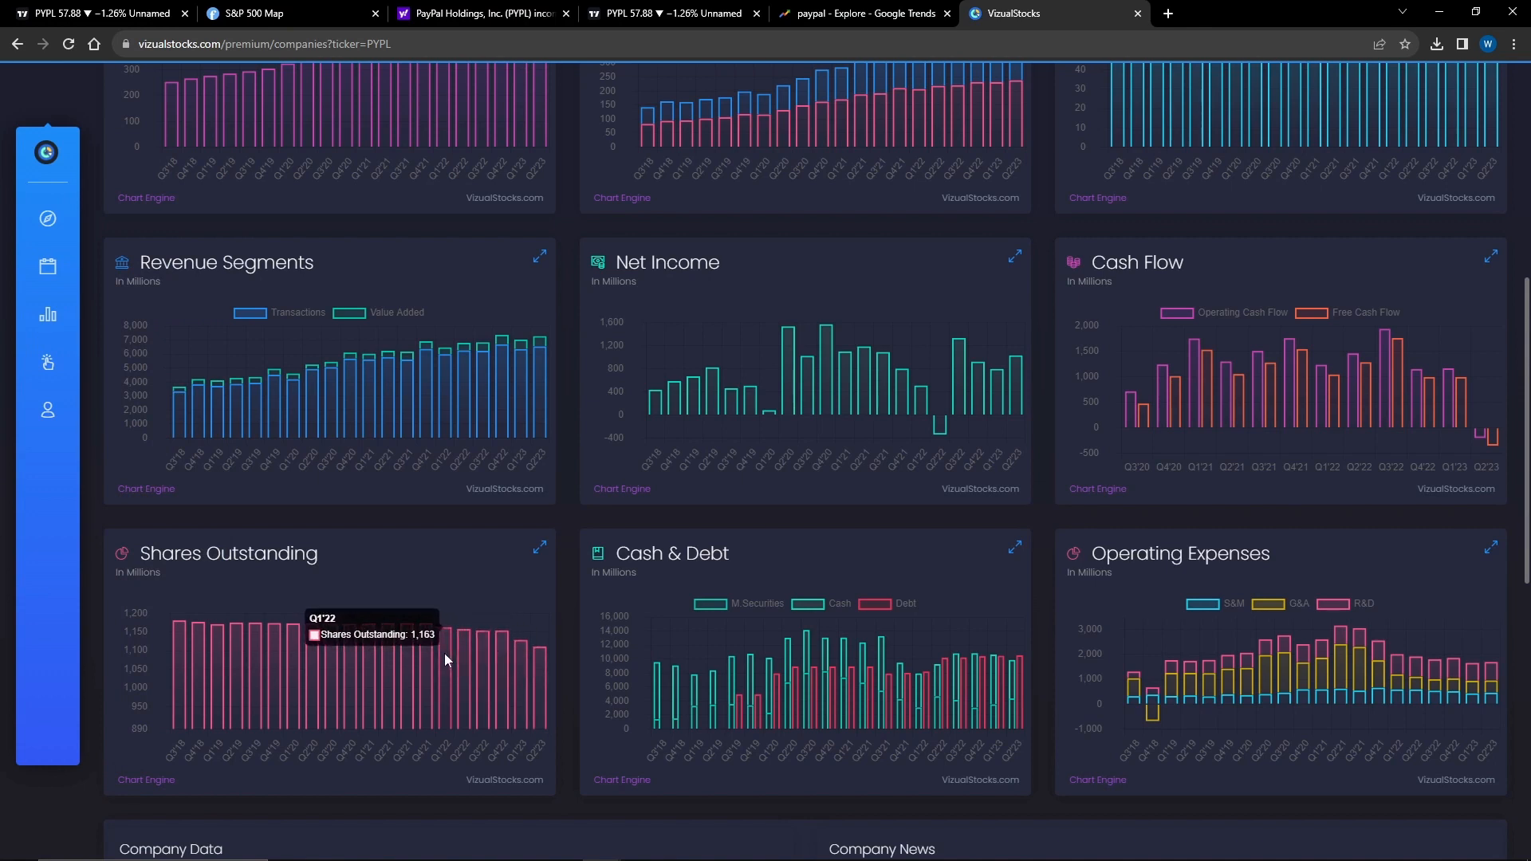
{"action": "mouse_move", "coordinate": [747, 613]}
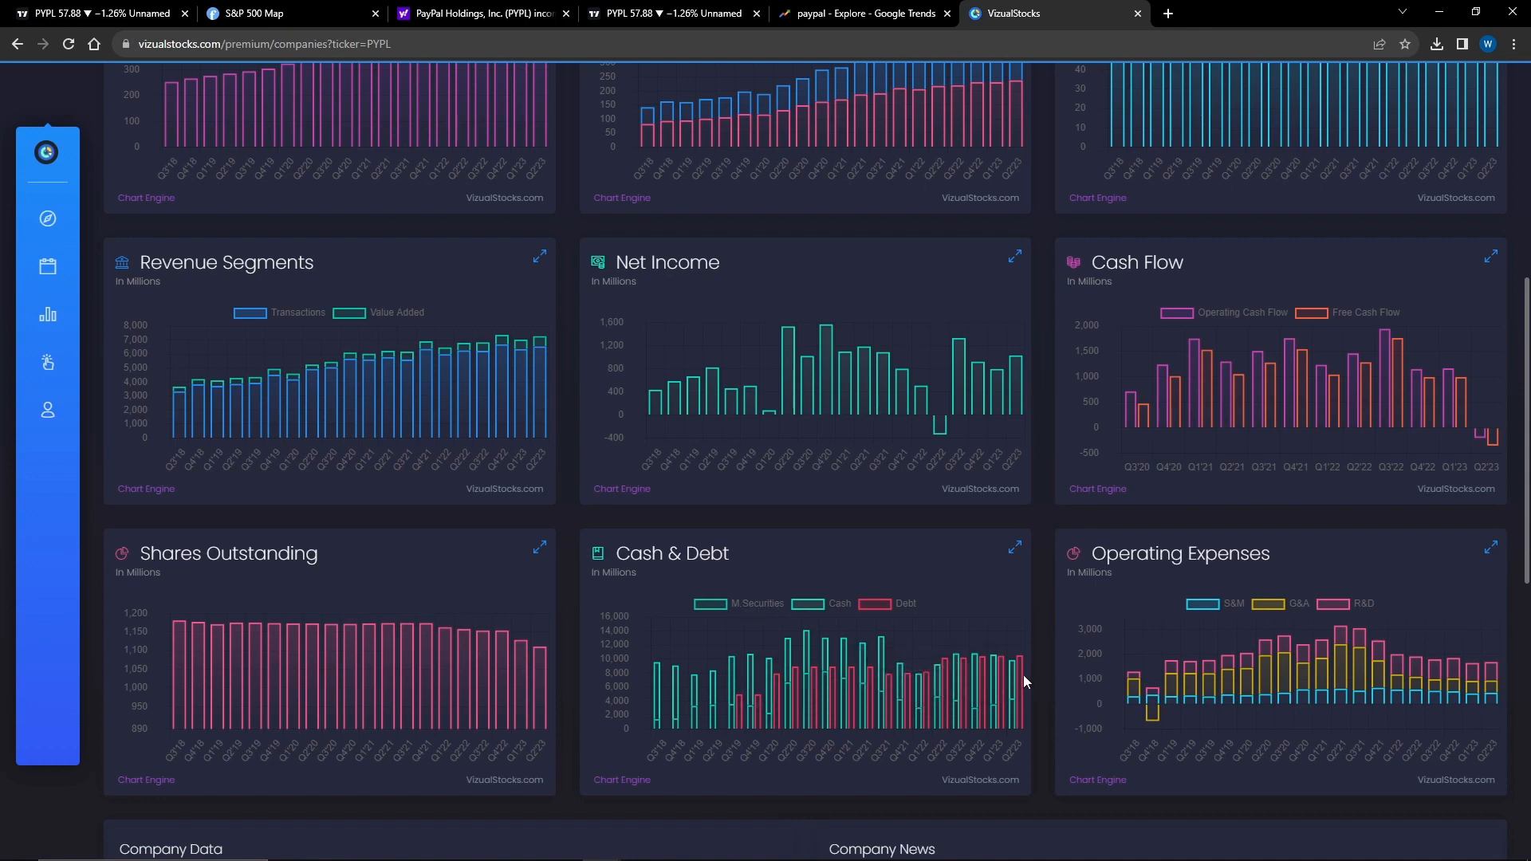
{"action": "mouse_move", "coordinate": [1021, 674]}
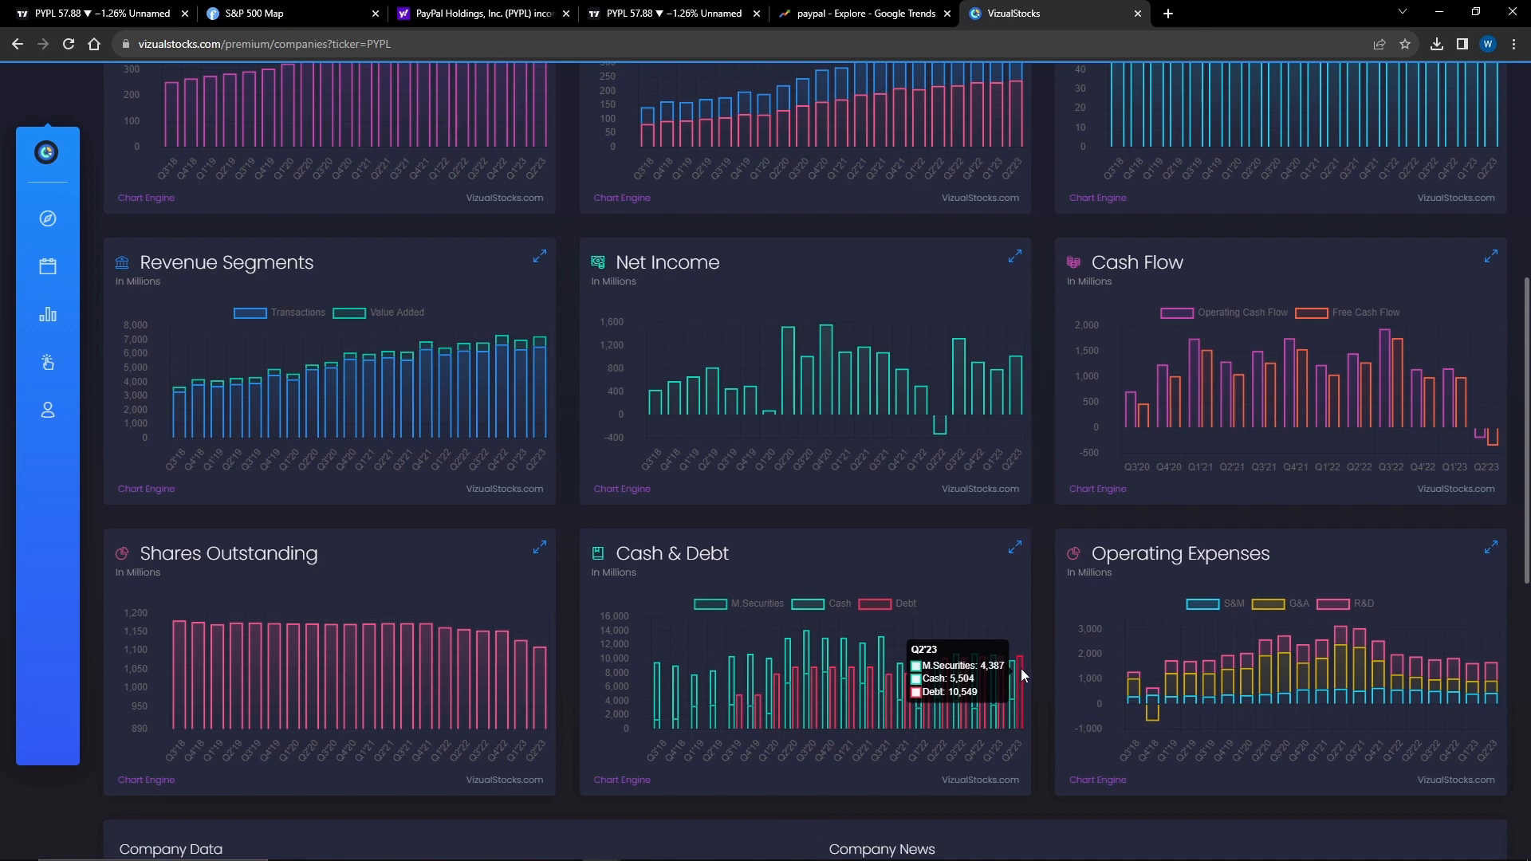
{"action": "mouse_move", "coordinate": [1017, 679]}
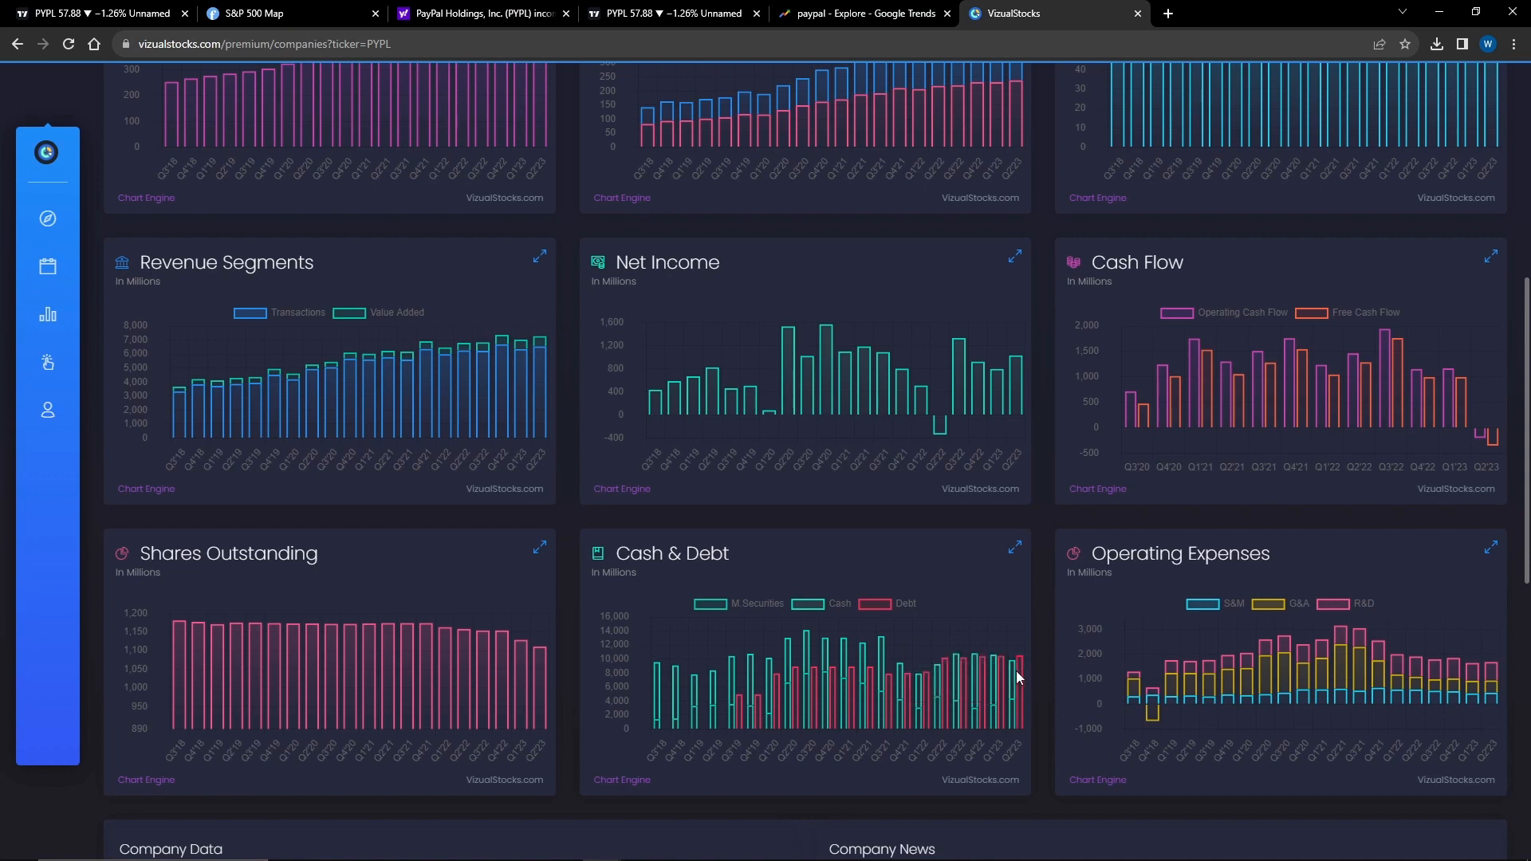
{"action": "mouse_move", "coordinate": [736, 630]}
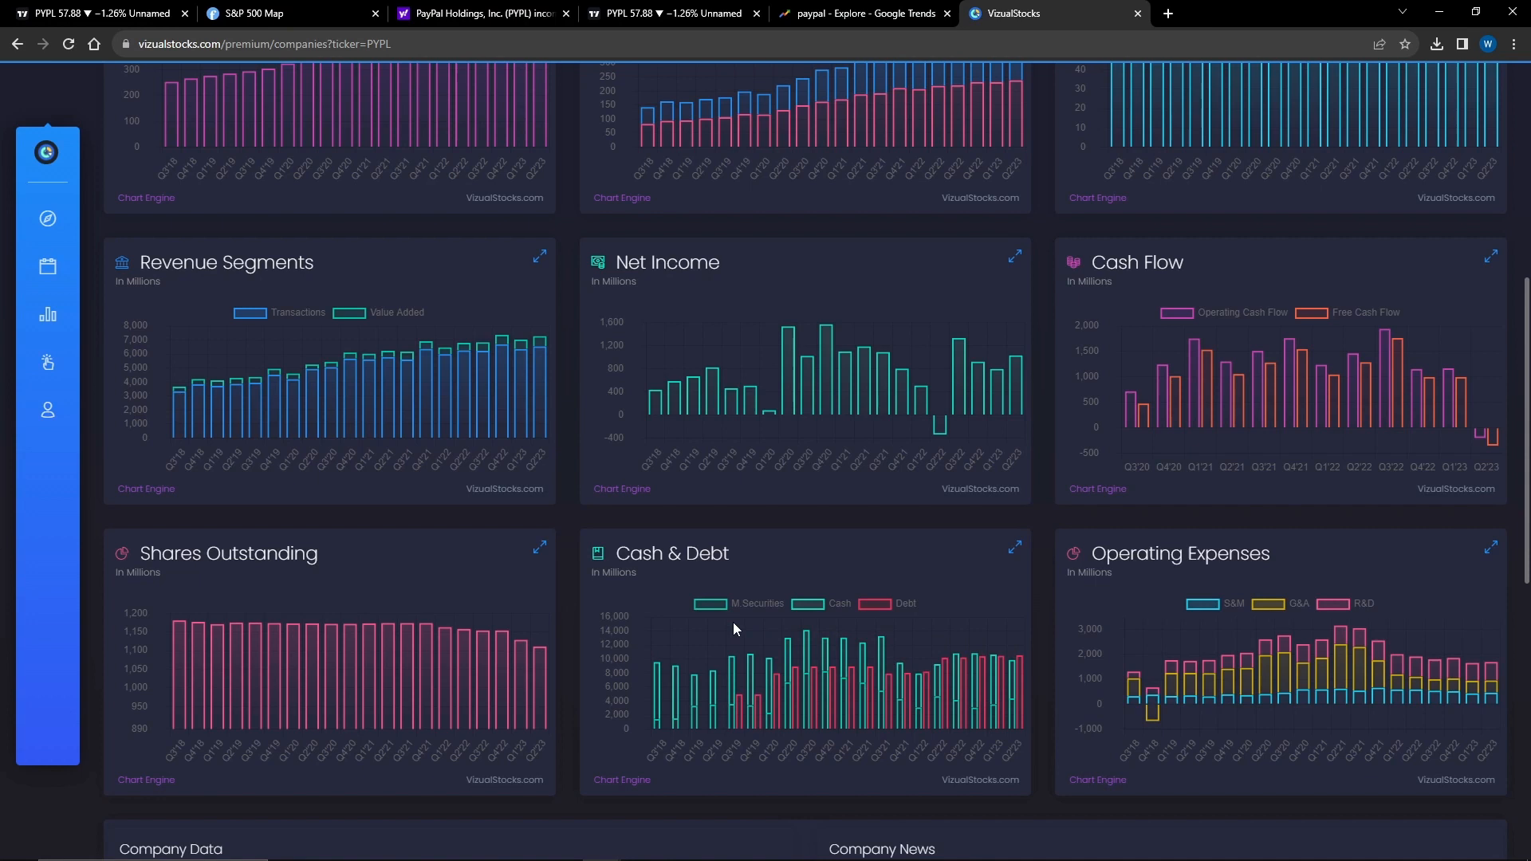
{"action": "mouse_move", "coordinate": [735, 610]}
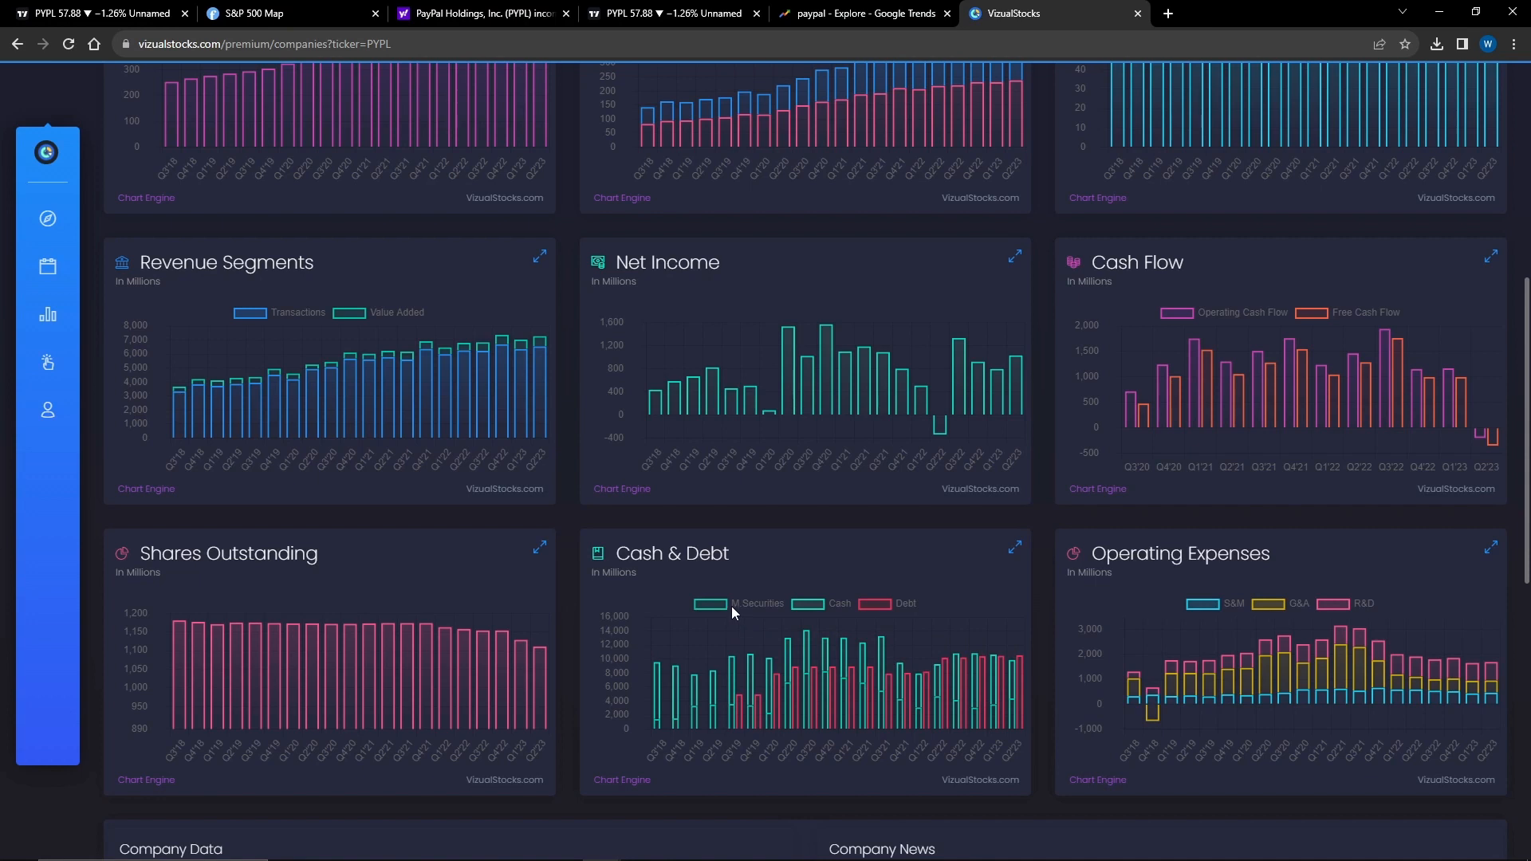
{"action": "mouse_move", "coordinate": [950, 688]}
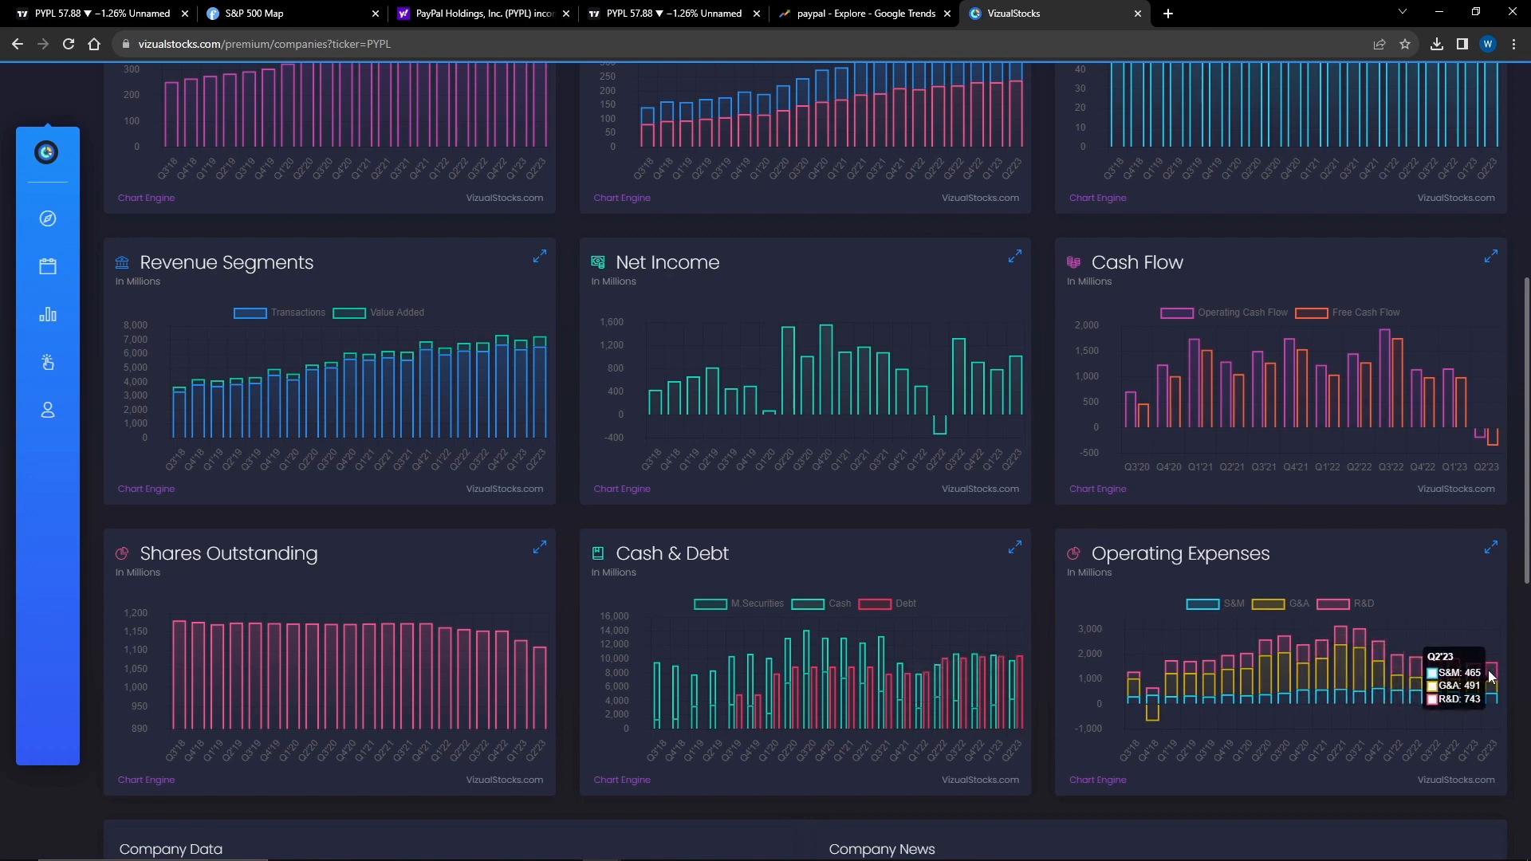
{"action": "mouse_move", "coordinate": [756, 277]}
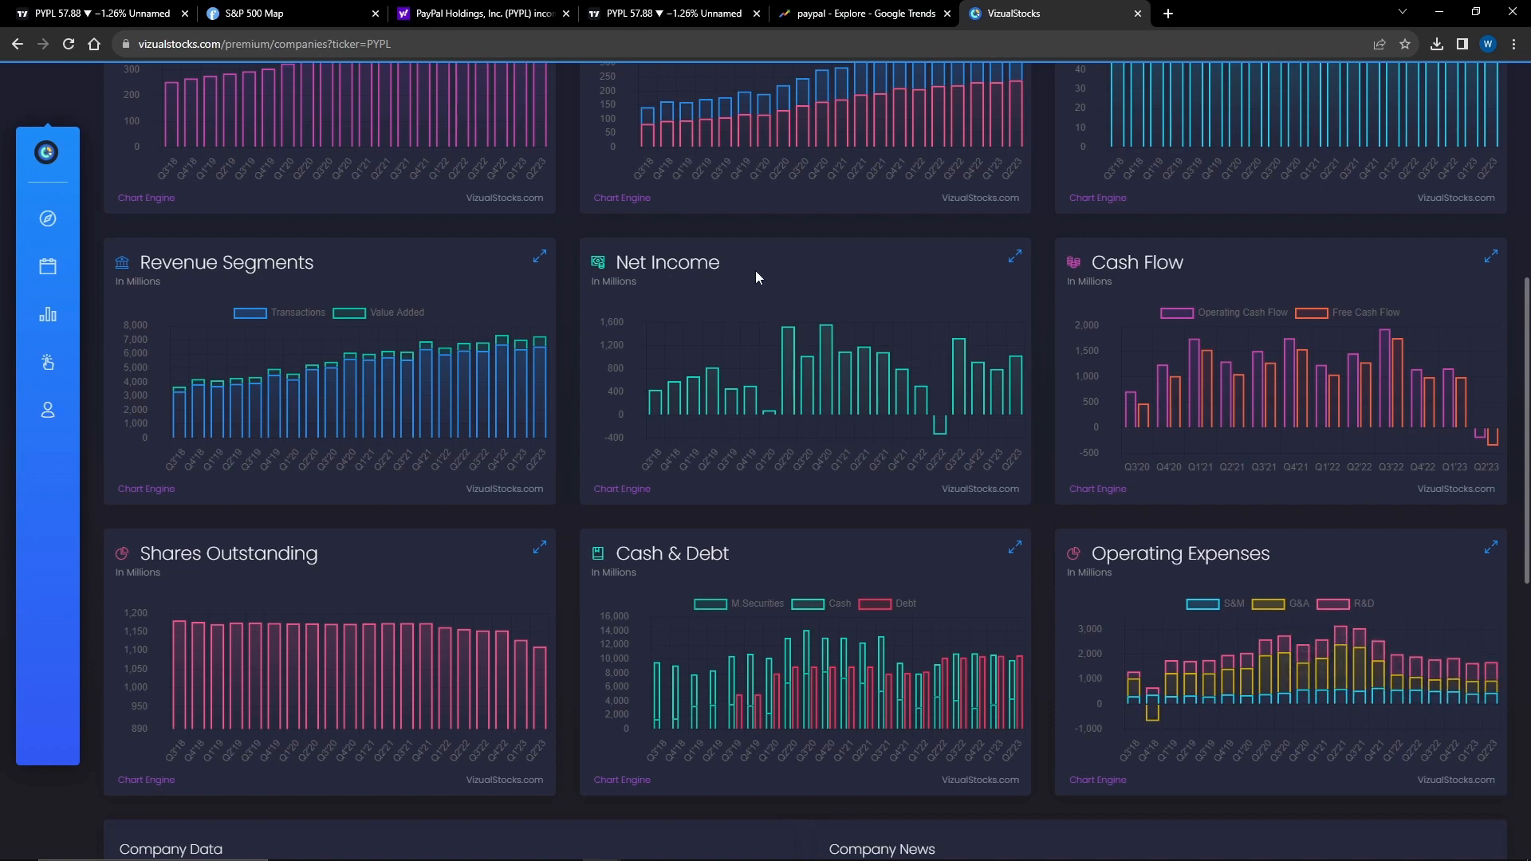
{"action": "mouse_move", "coordinate": [806, 344]}
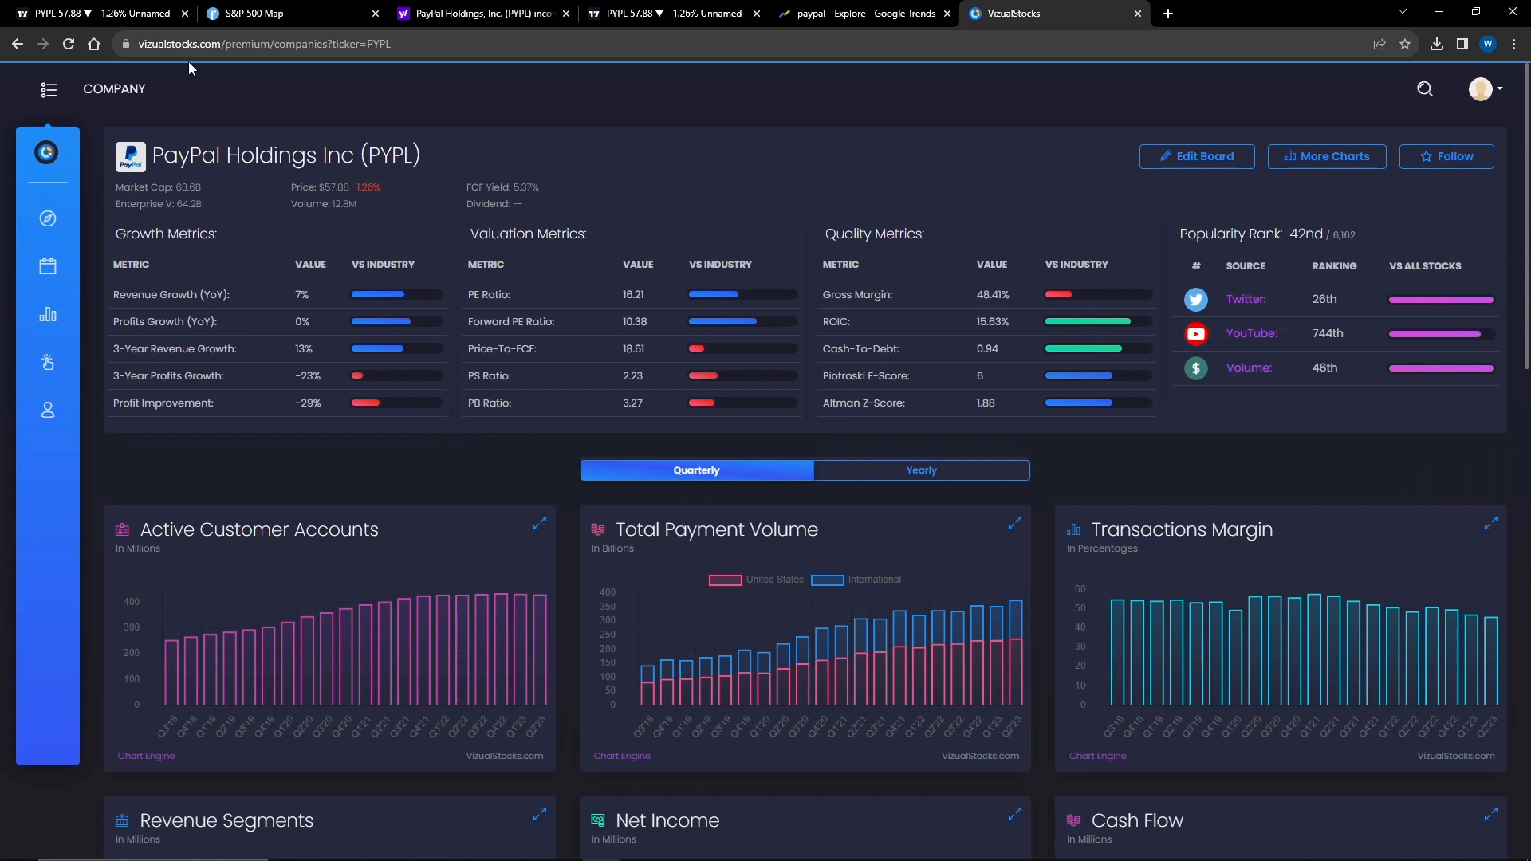
{"action": "mouse_move", "coordinate": [373, 73]}
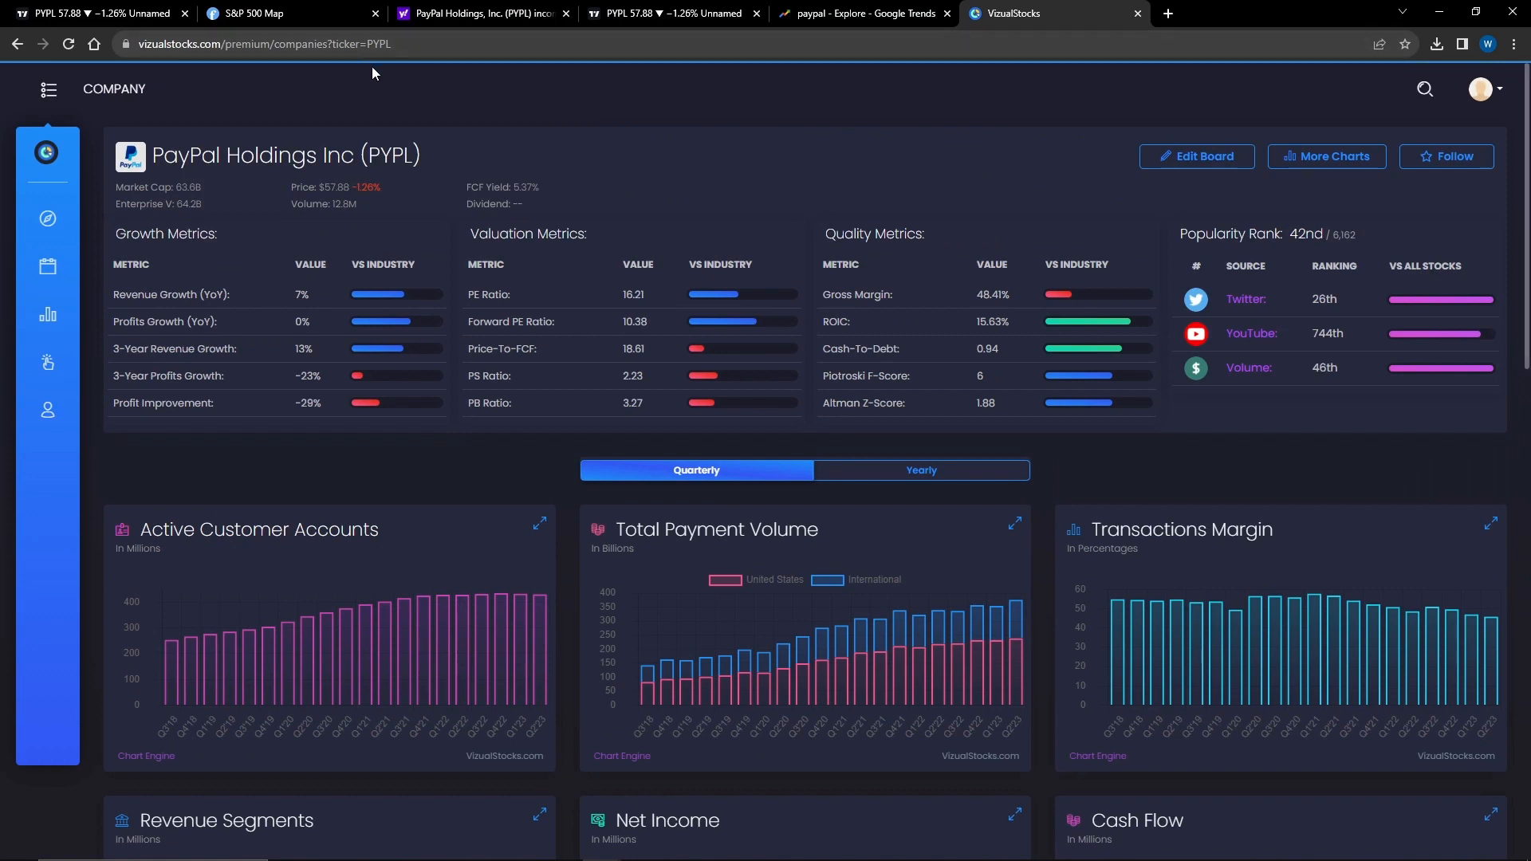
{"action": "mouse_move", "coordinate": [456, 67]}
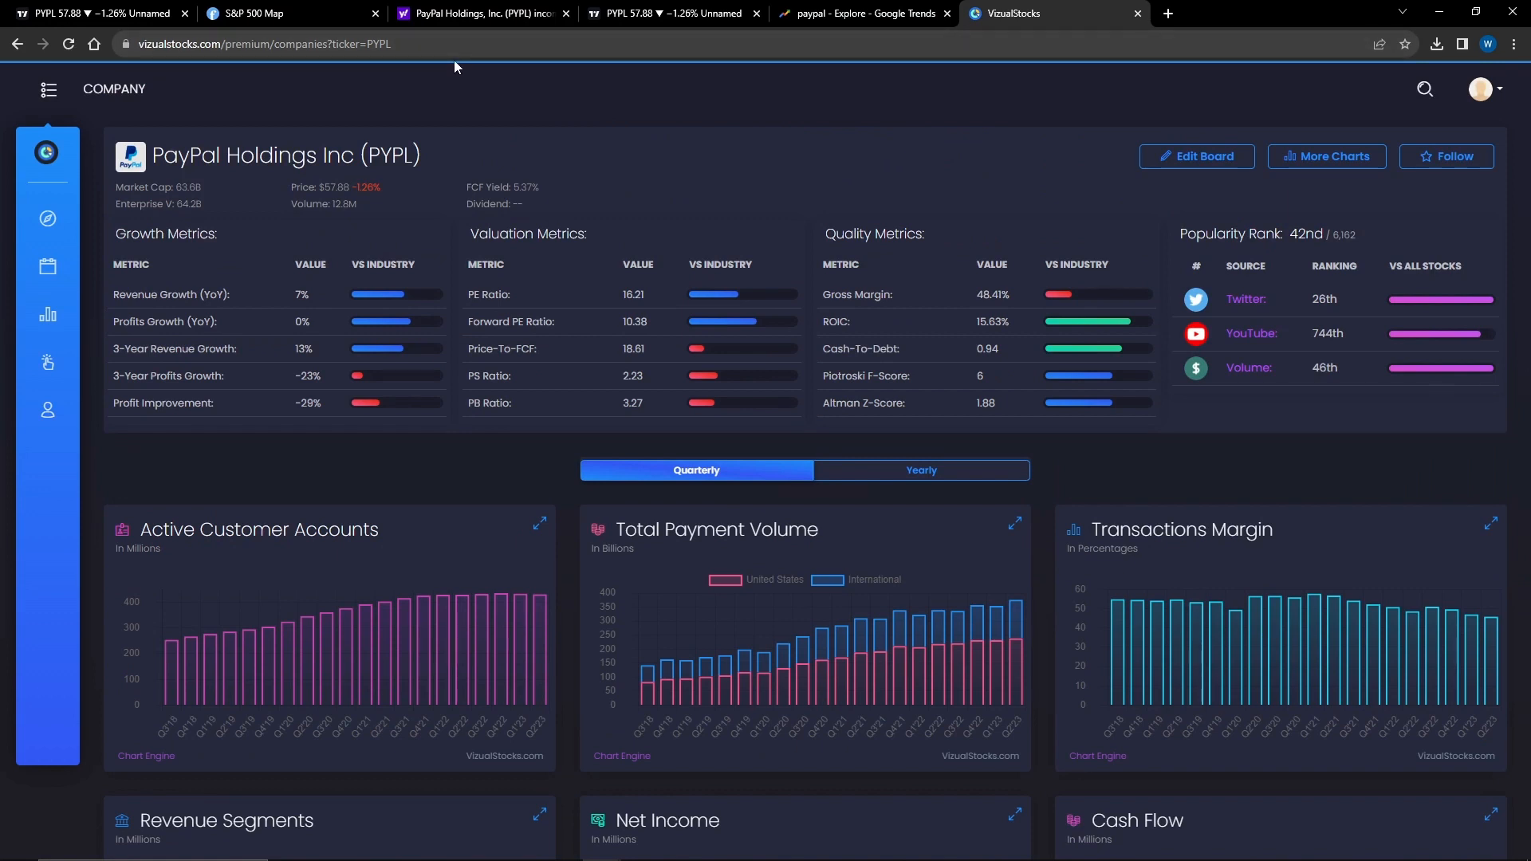
Show the annotated PYPL chart and scroll the headlines to the MoffettNathanson $75 downgrade.
{"action": "left_click", "coordinate": [80, 15]}
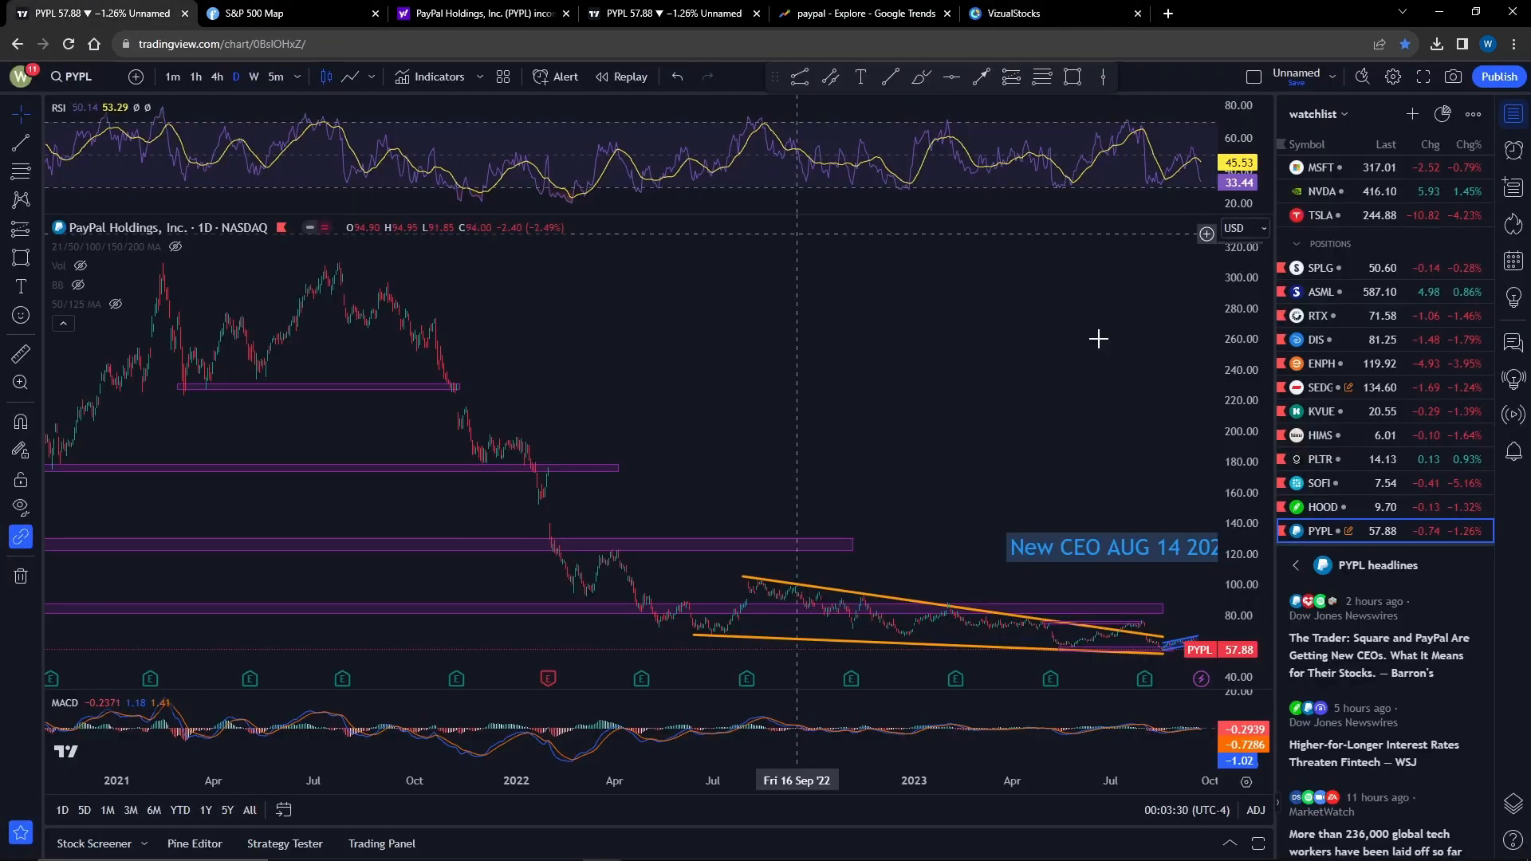
{"action": "scroll", "scroll_direction": "down", "scroll_amount": 3}
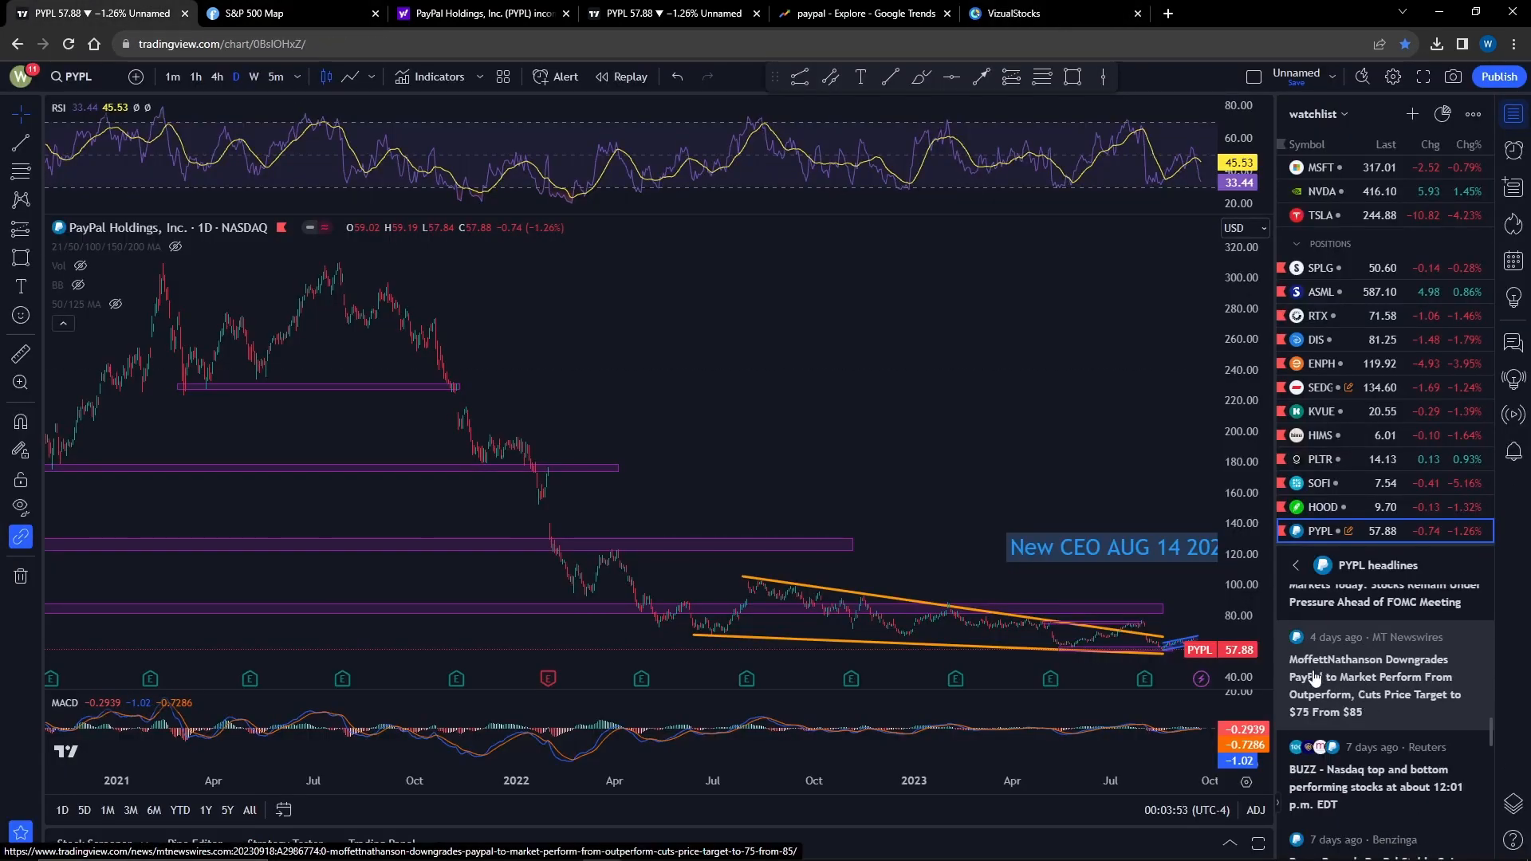
{"action": "mouse_move", "coordinate": [1363, 677]}
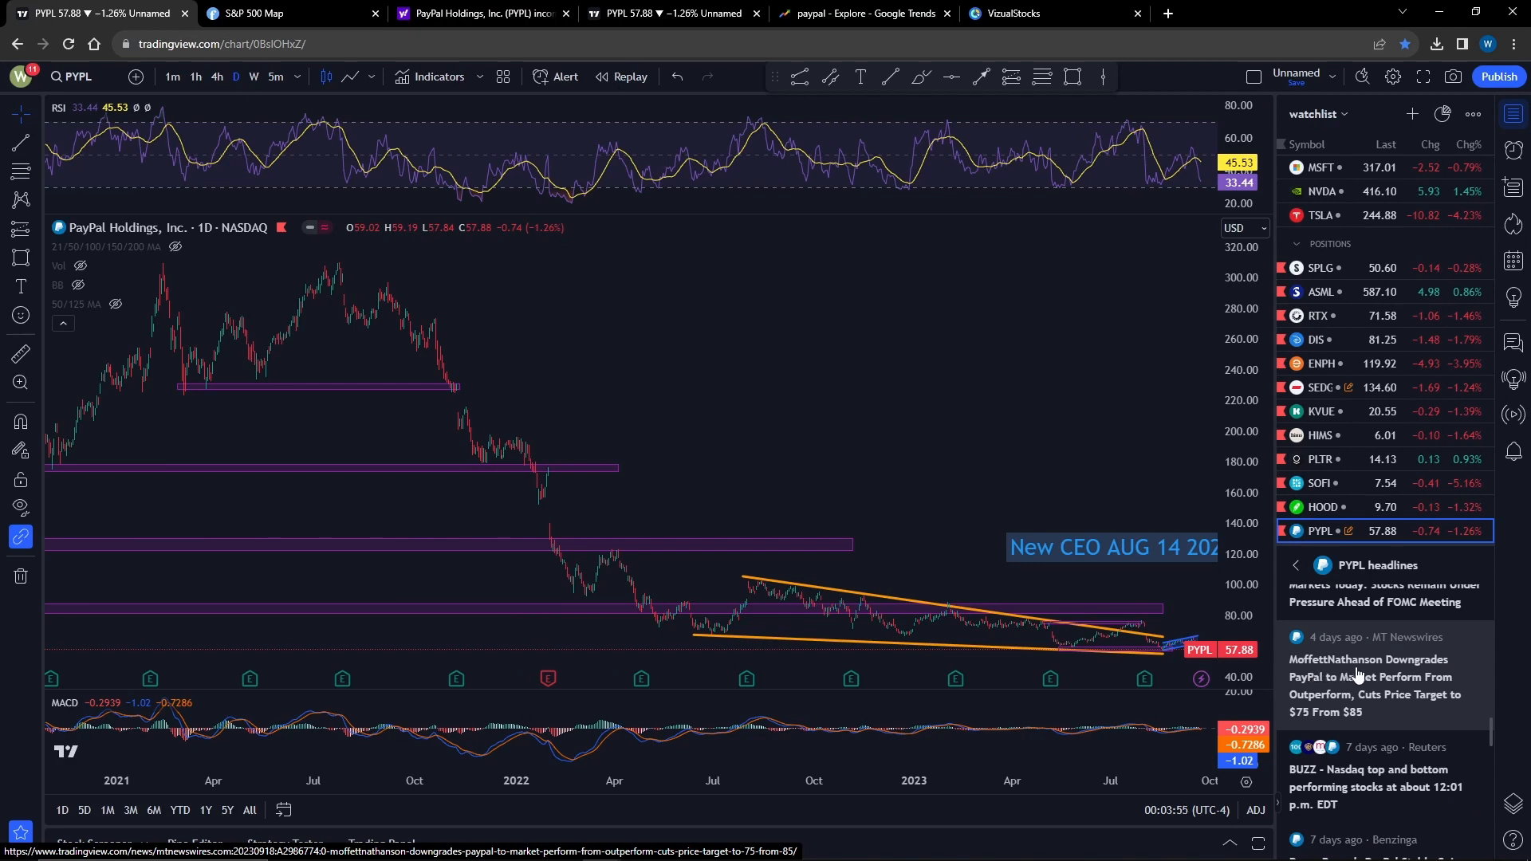
{"action": "mouse_move", "coordinate": [1379, 715]}
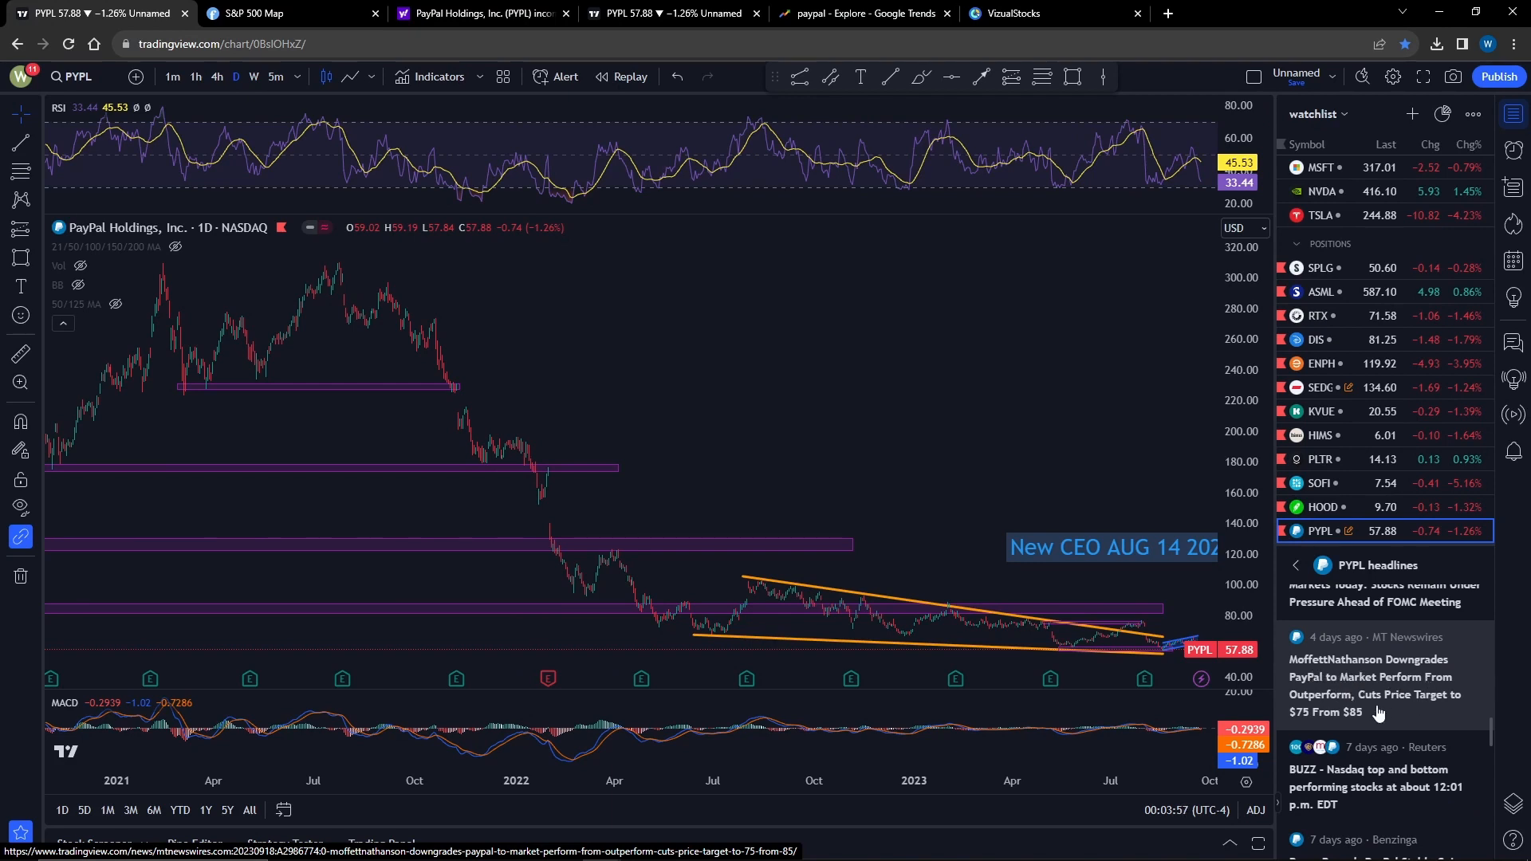
{"action": "mouse_move", "coordinate": [1111, 419]}
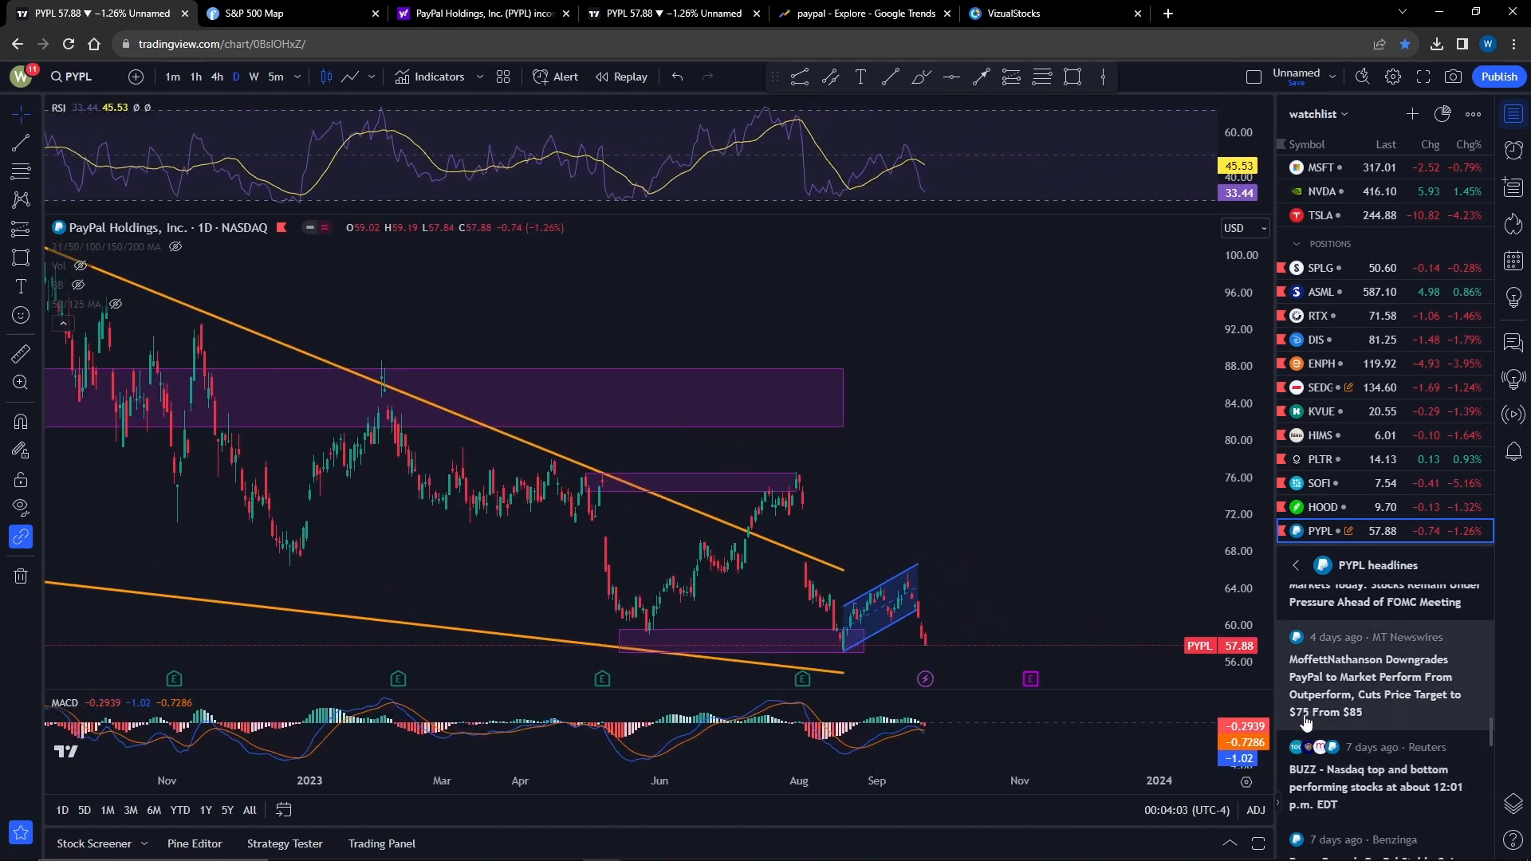
{"action": "scroll", "scroll_direction": "down", "scroll_amount": 3}
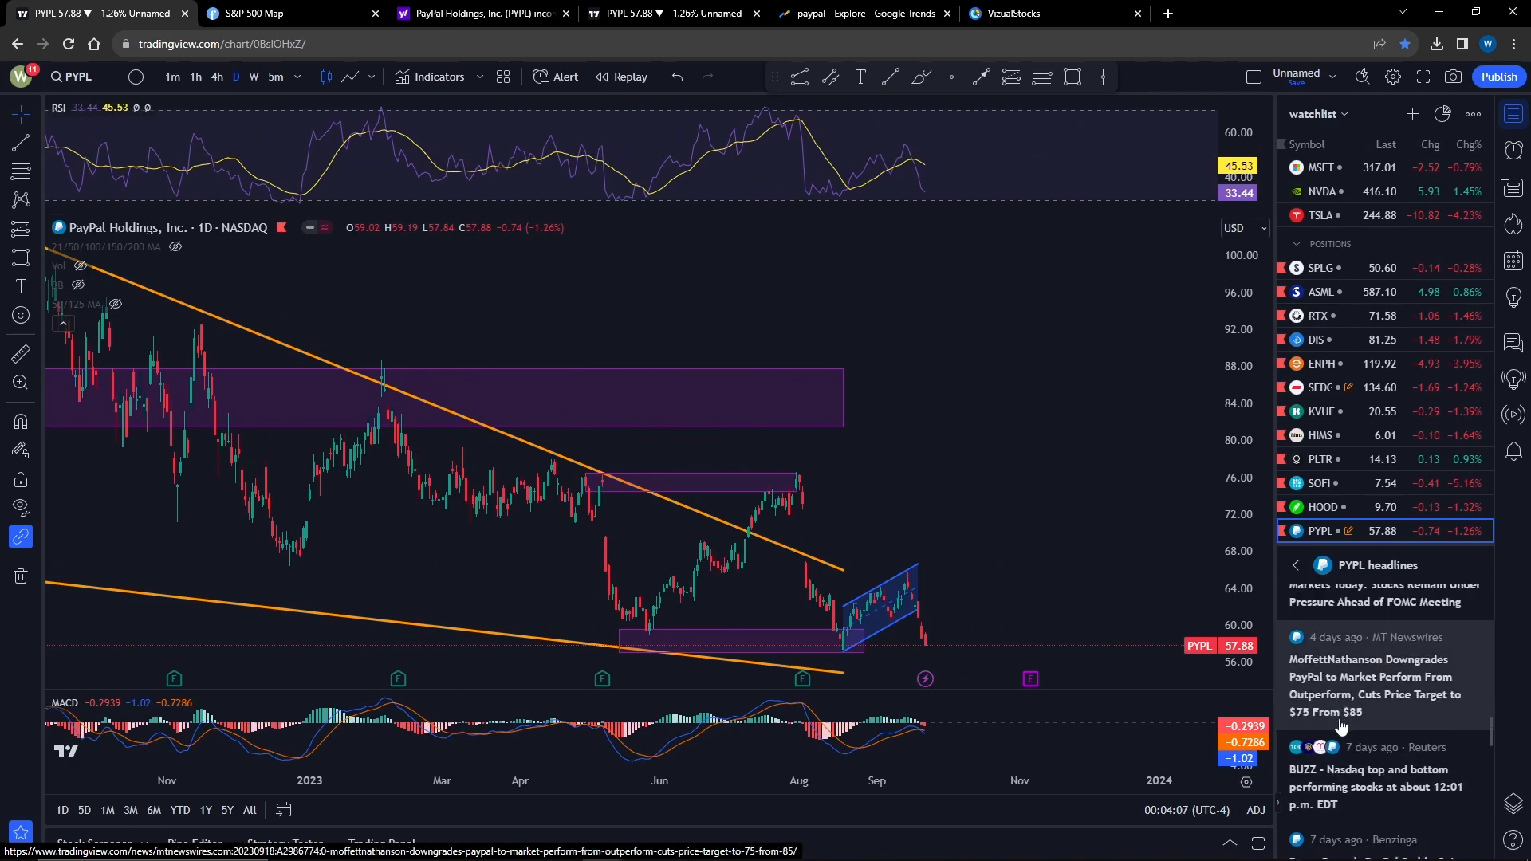
{"action": "mouse_move", "coordinate": [1366, 720]}
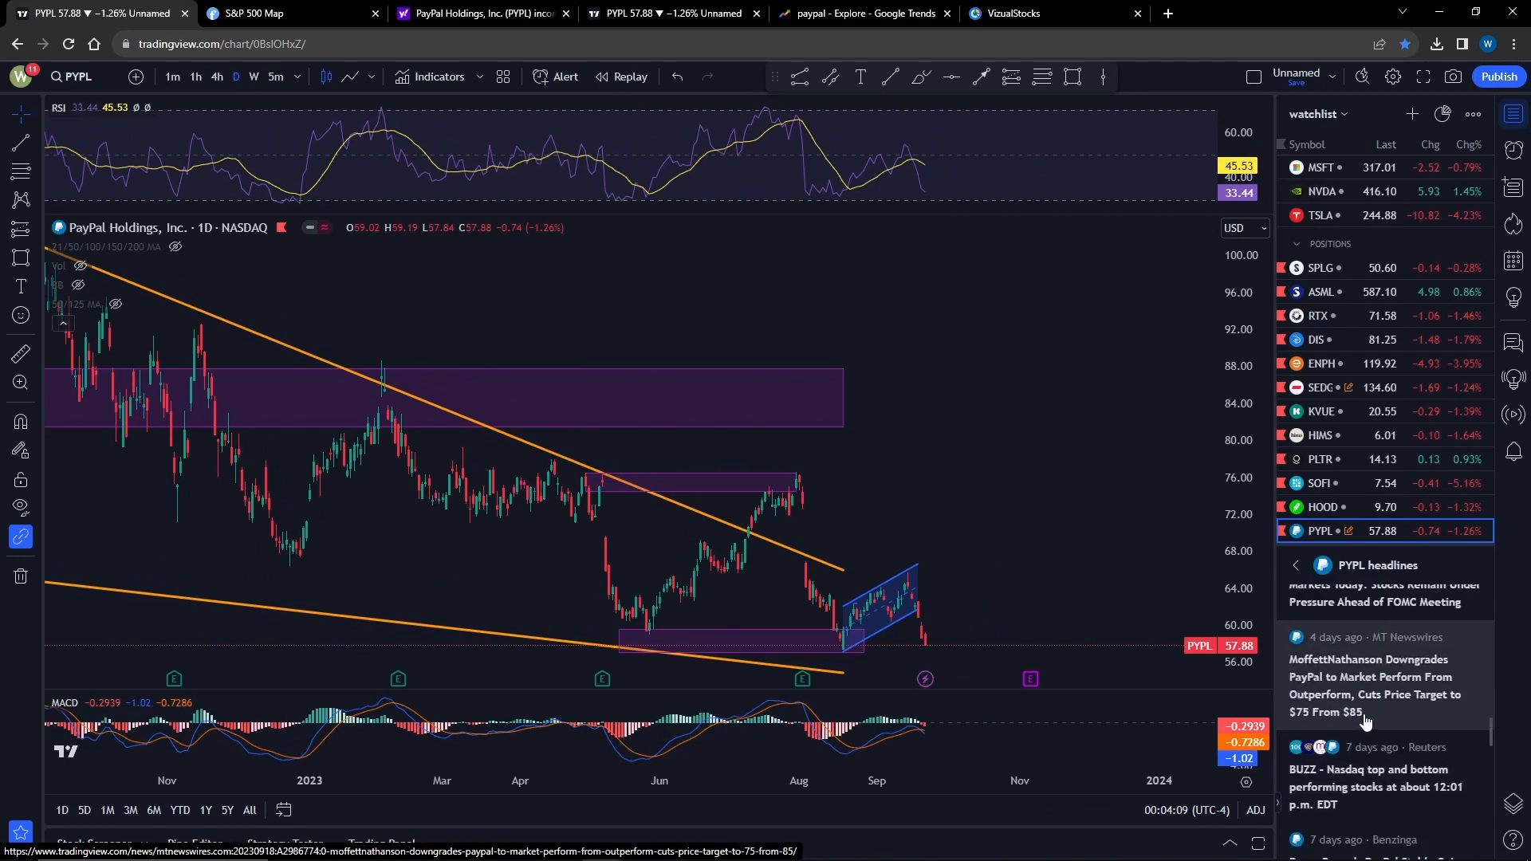
{"action": "mouse_move", "coordinate": [1048, 526]}
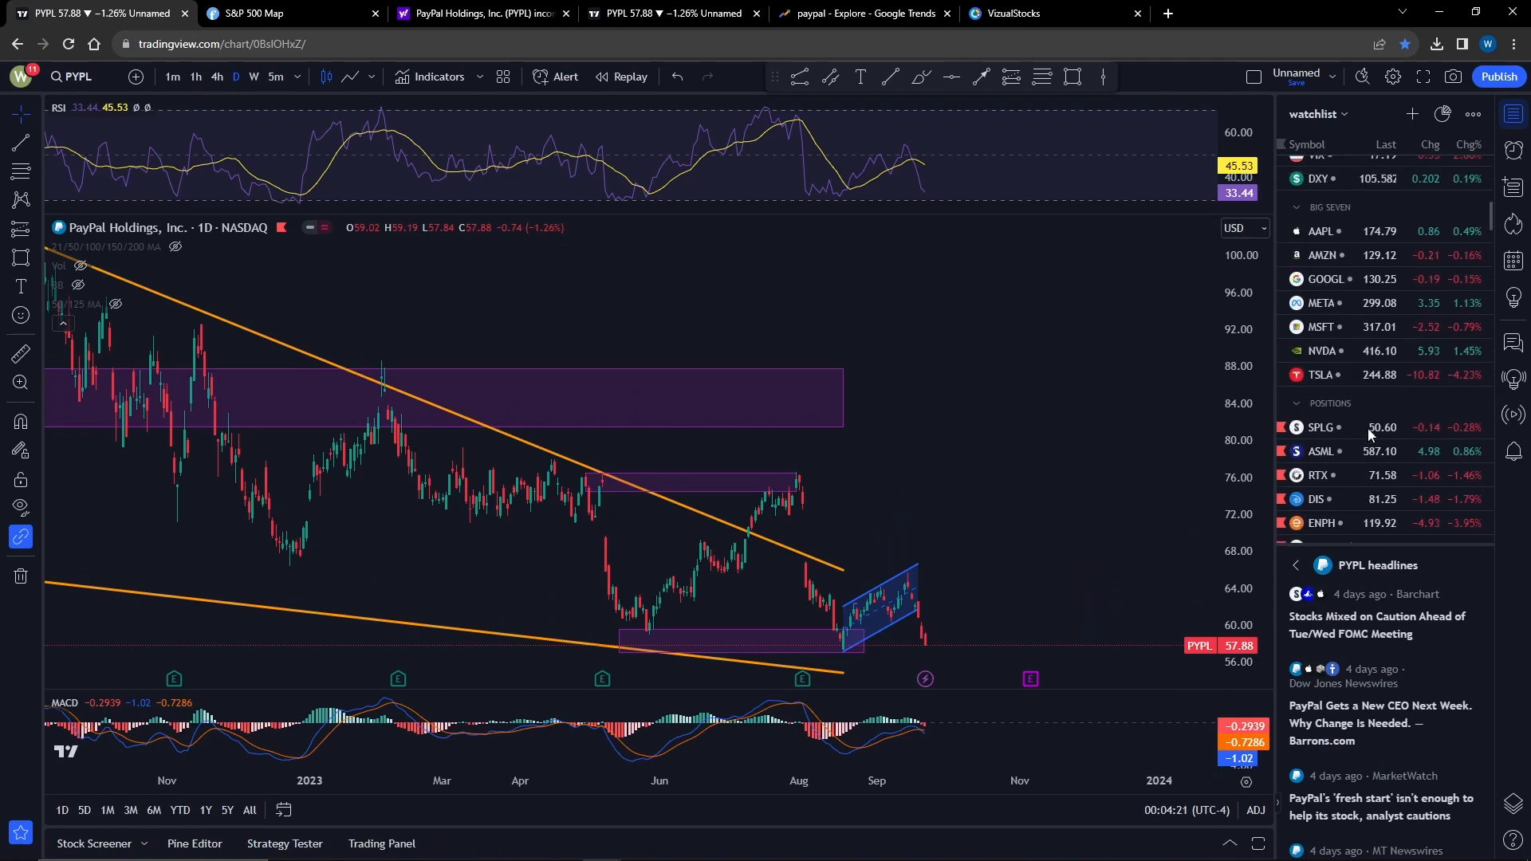
View BTCUSD on 4-hour then weekly candles, then return to PayPal's weekly chart.
{"action": "scroll", "scroll_direction": "down", "scroll_amount": 3}
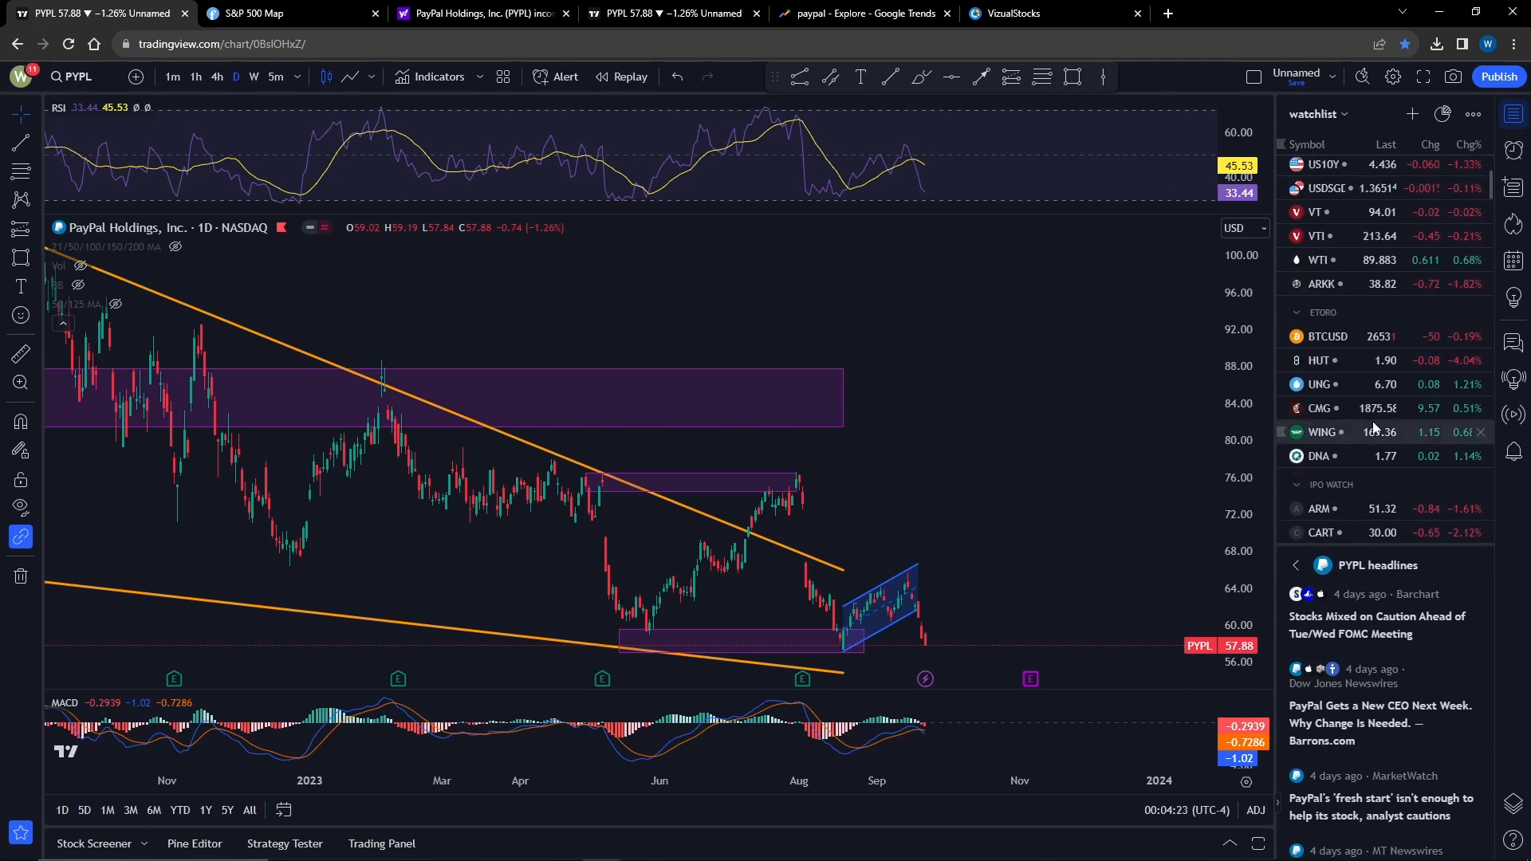
{"action": "left_click", "coordinate": [1327, 337]}
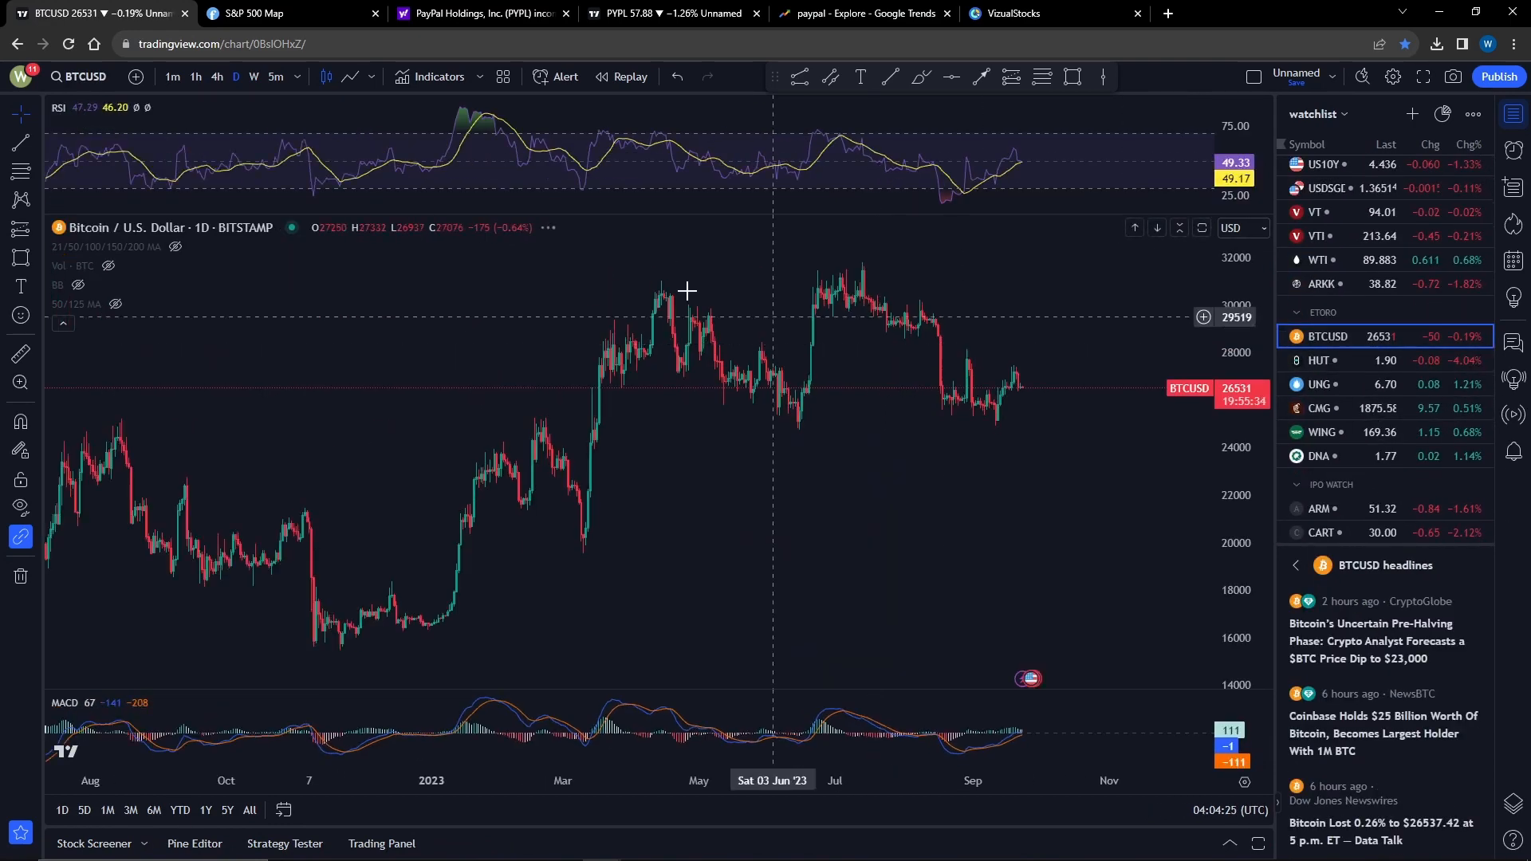
{"action": "left_click", "coordinate": [216, 77]}
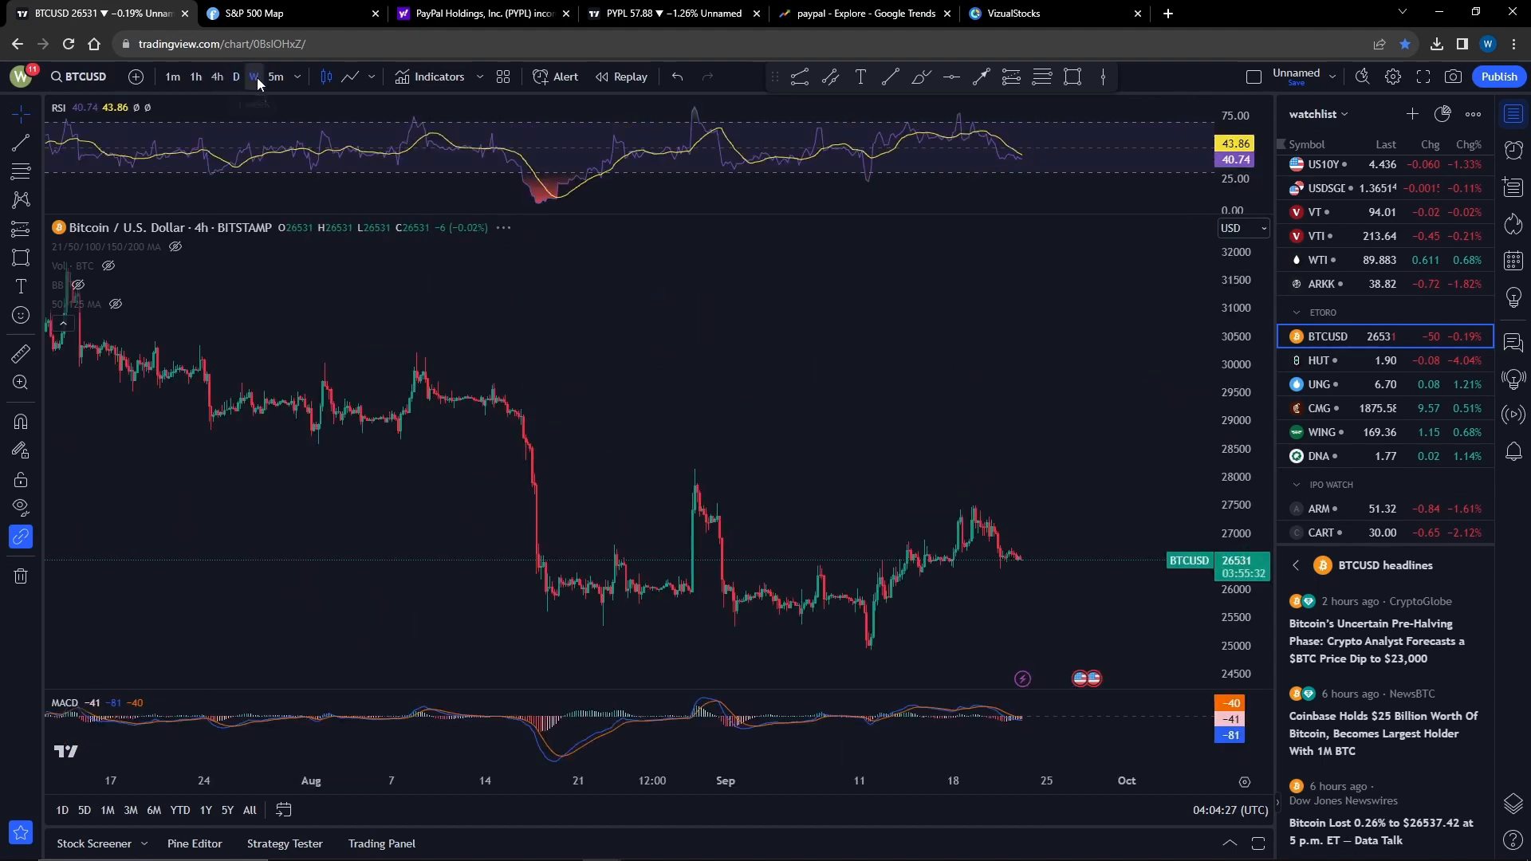
{"action": "left_click", "coordinate": [255, 76]}
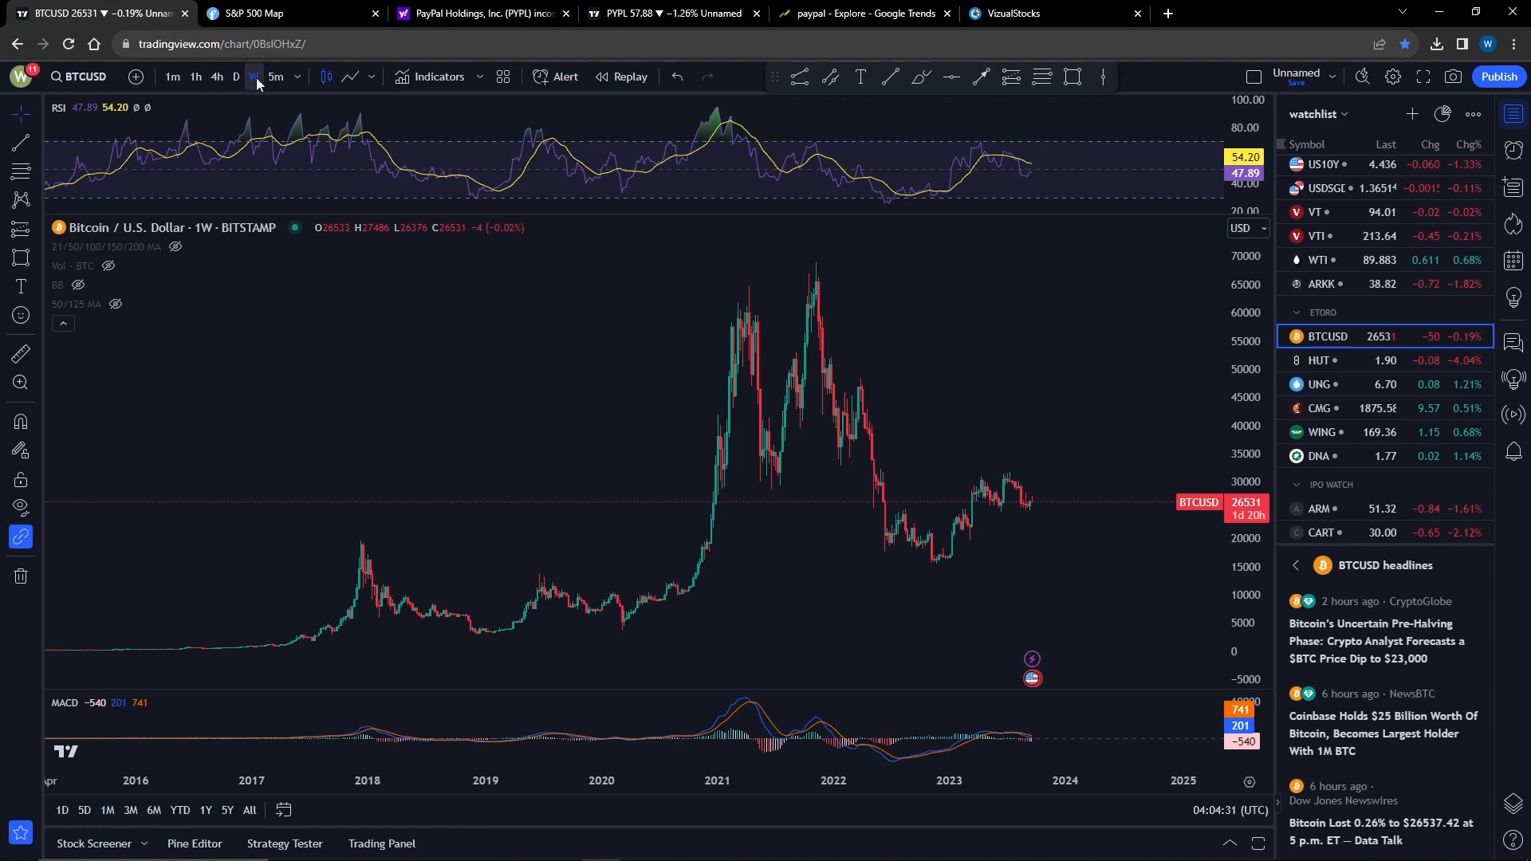
{"action": "mouse_move", "coordinate": [309, 67]}
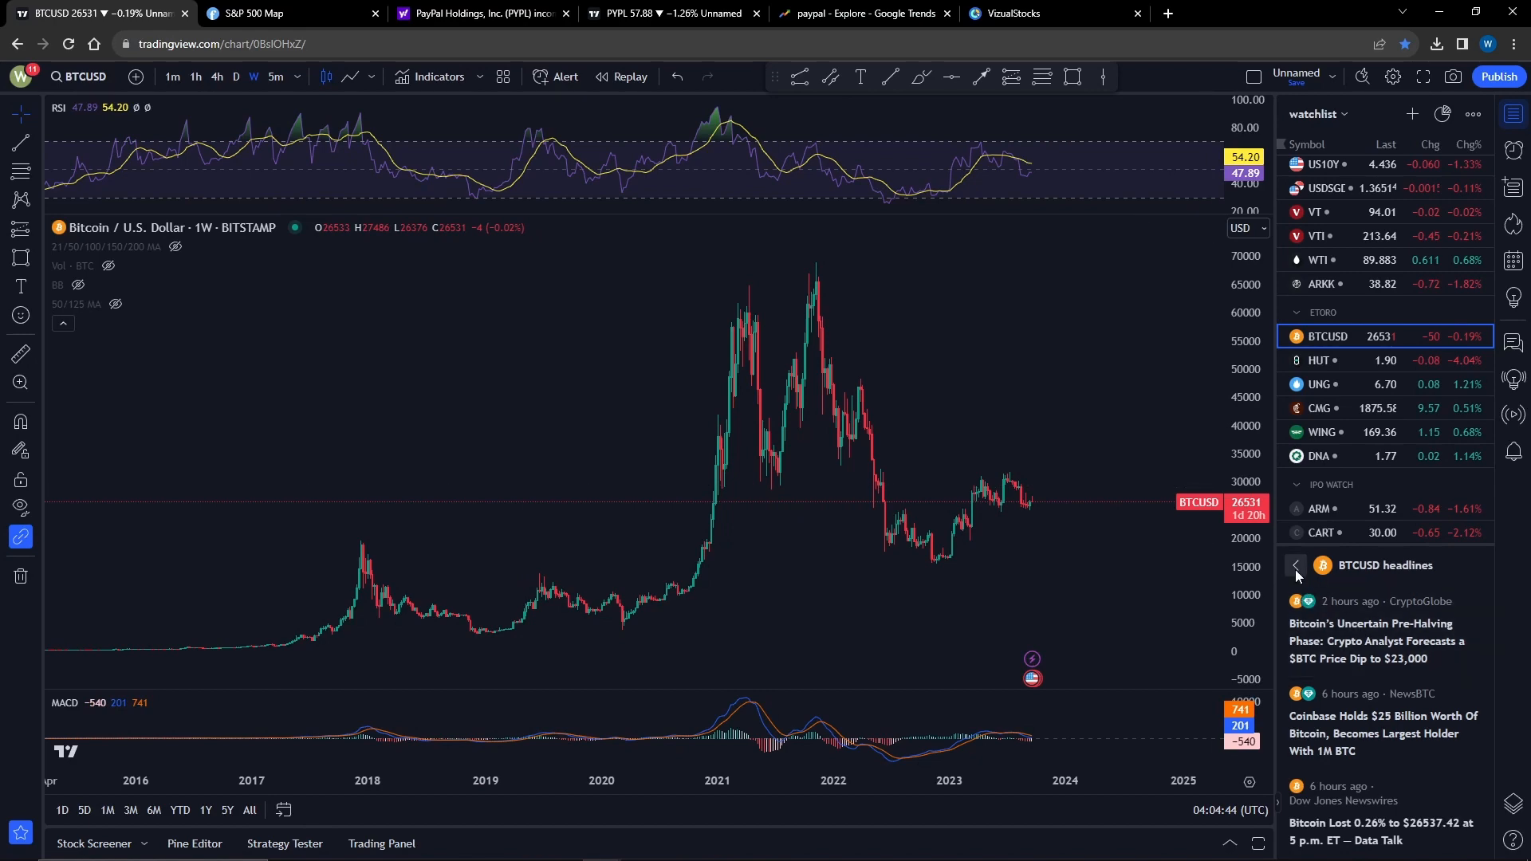
{"action": "left_click", "coordinate": [1320, 450]}
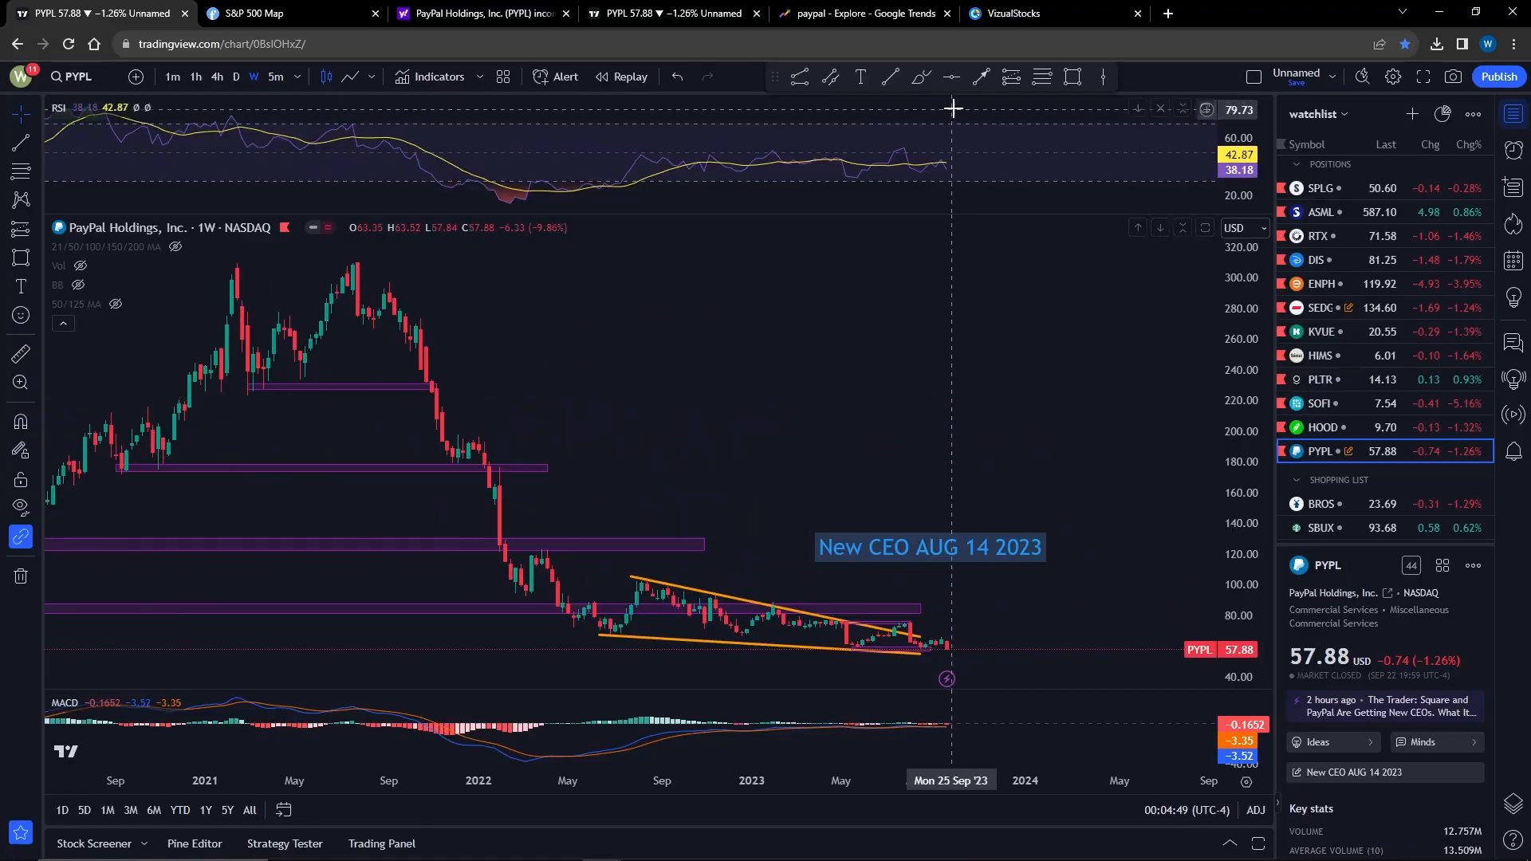
Show the paypal Google Trends results and scroll to Interest by region.
{"action": "left_click", "coordinate": [870, 13]}
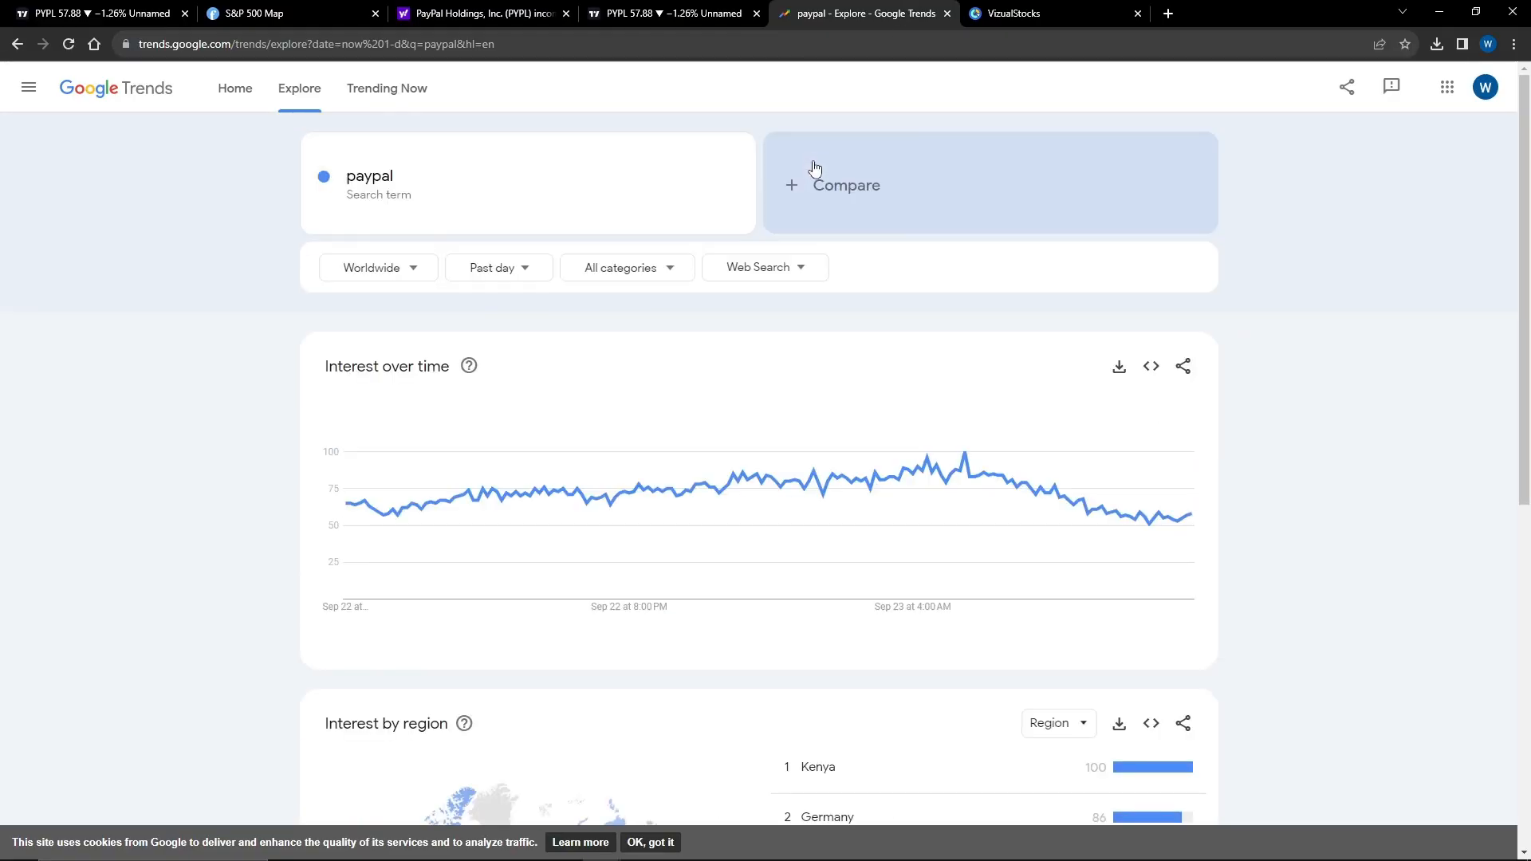
{"action": "mouse_move", "coordinate": [816, 157]}
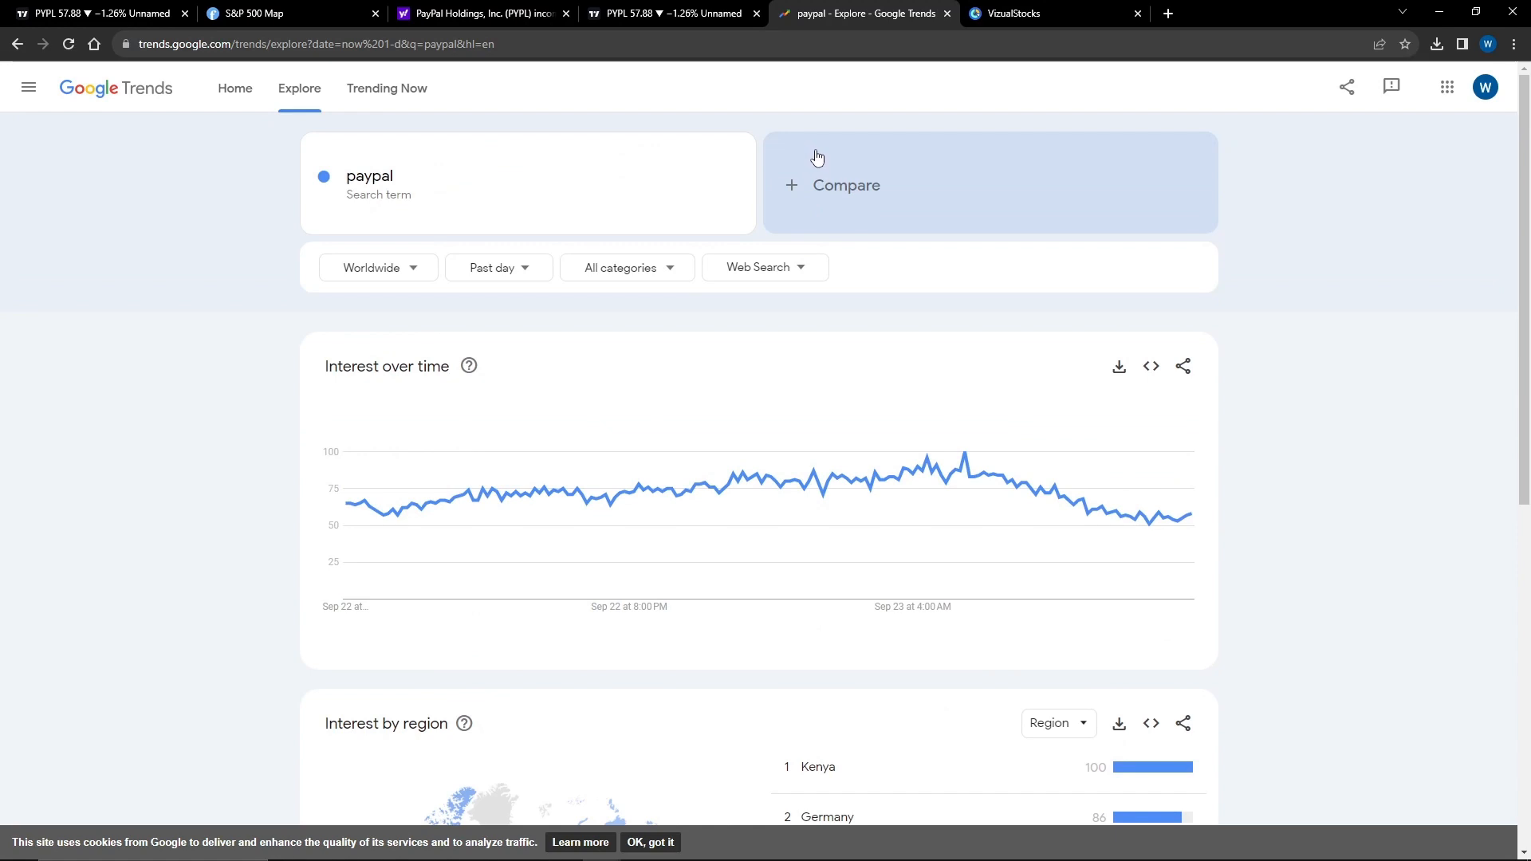
{"action": "scroll", "scroll_direction": "down", "scroll_amount": 3}
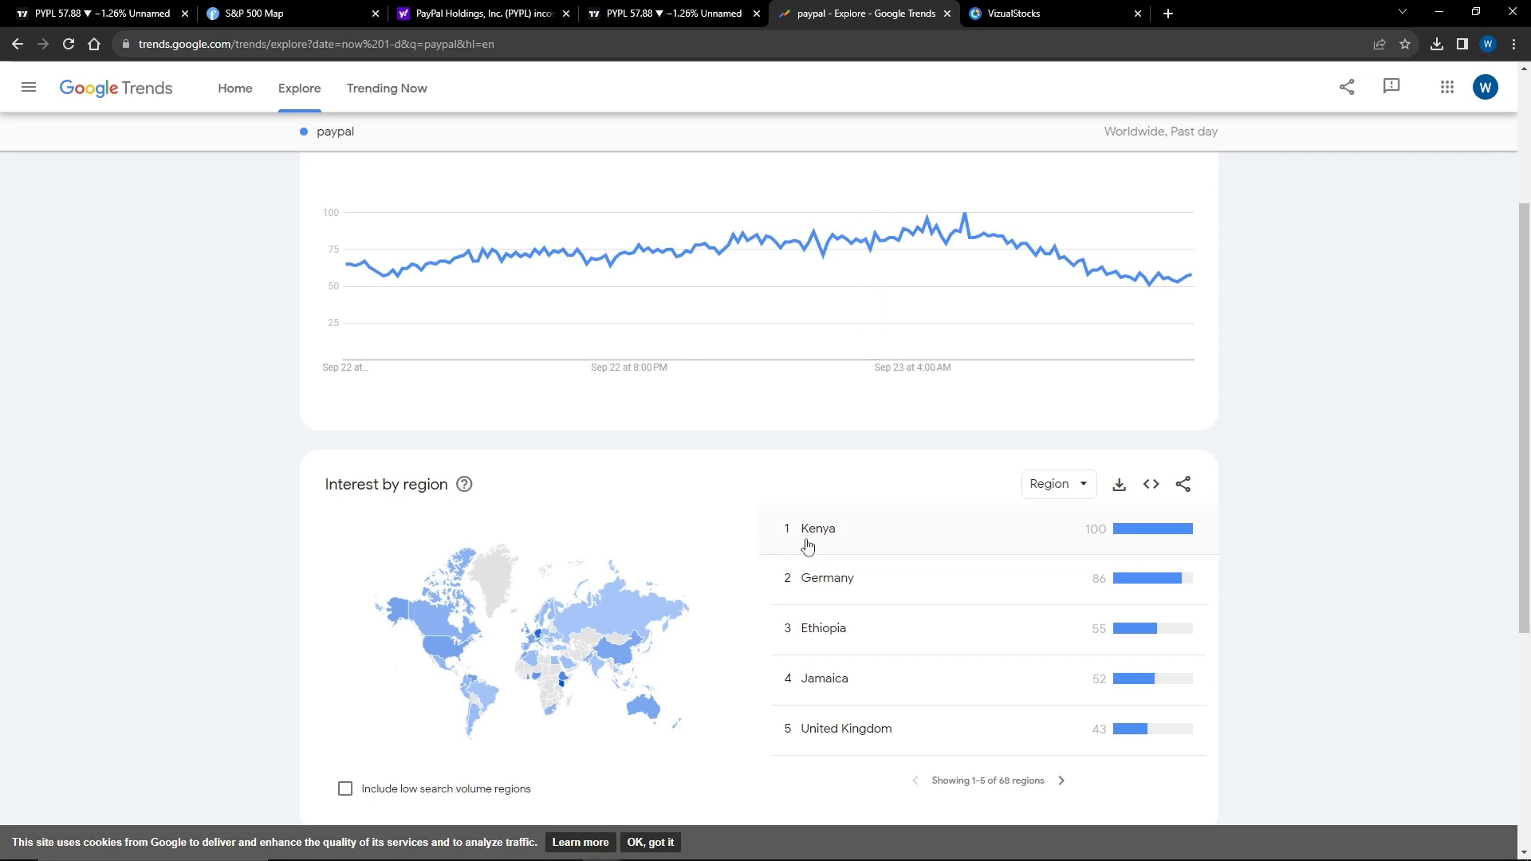
{"action": "mouse_move", "coordinate": [839, 694]}
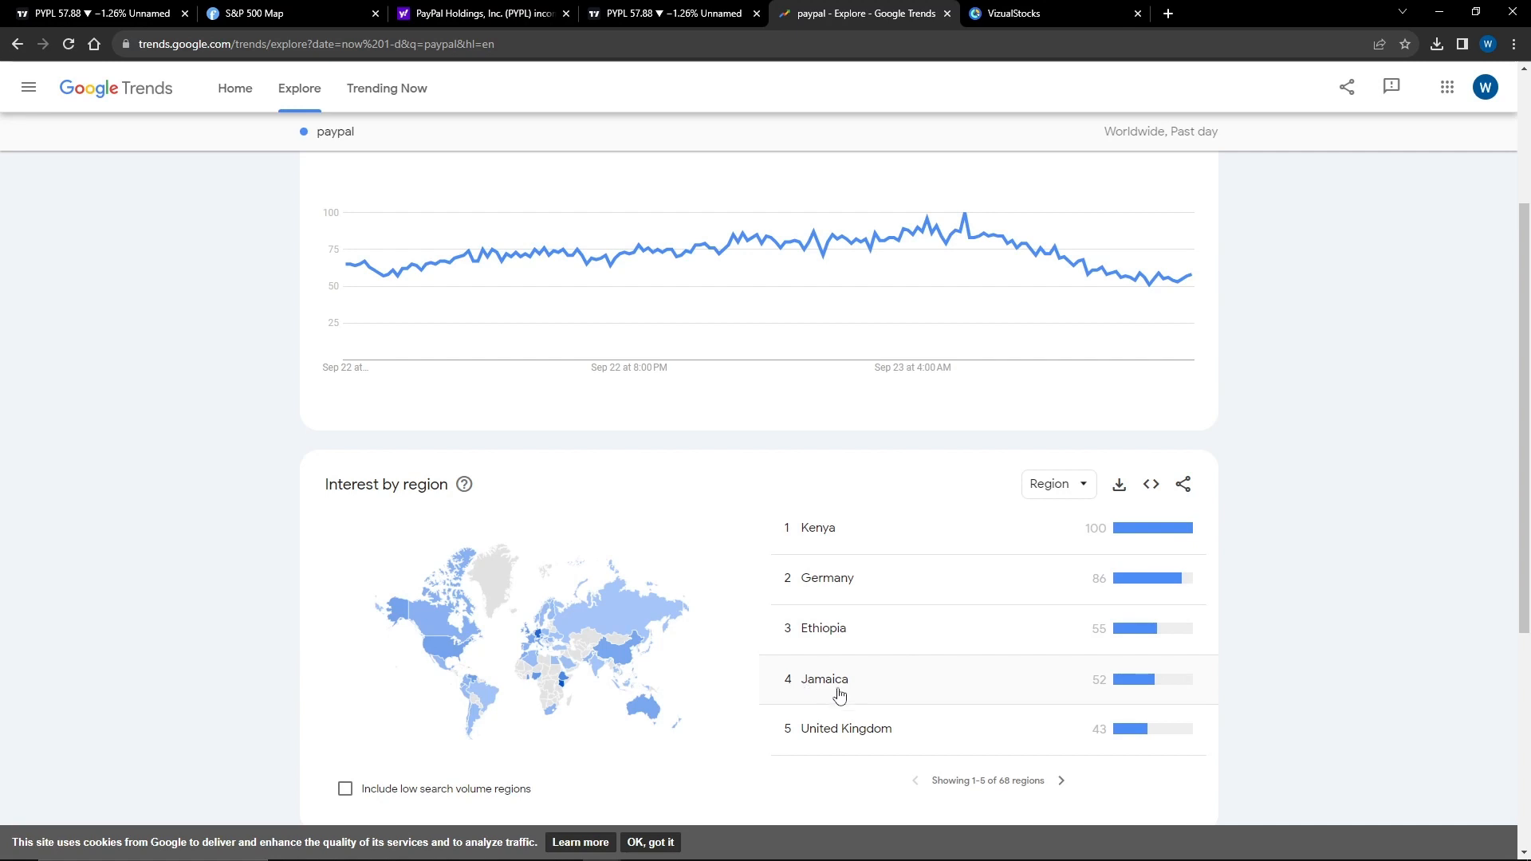
{"action": "mouse_move", "coordinate": [735, 795]}
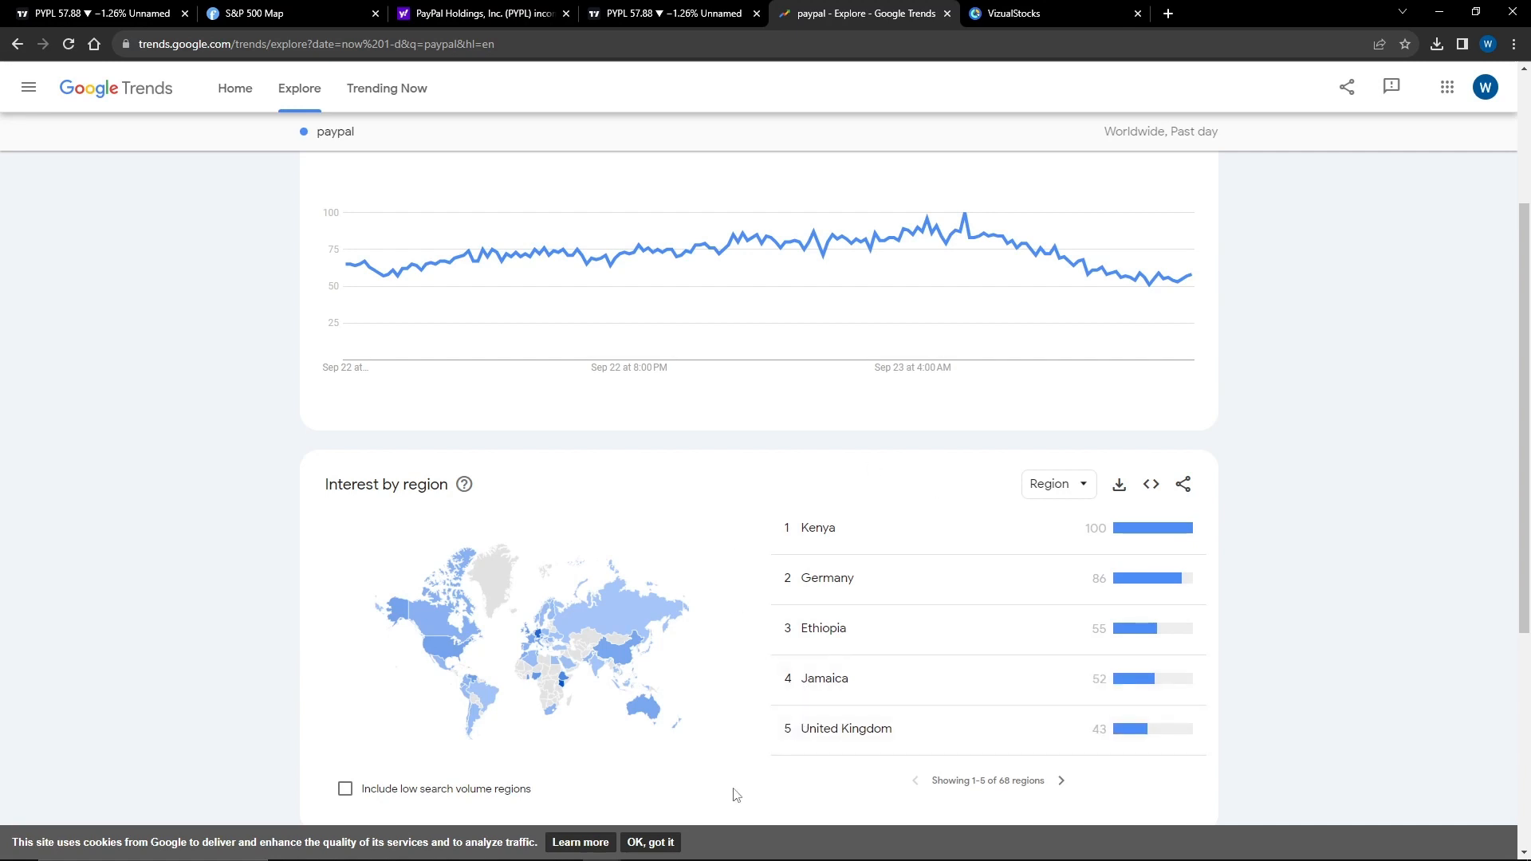
{"action": "scroll", "scroll_direction": "down", "scroll_amount": 3}
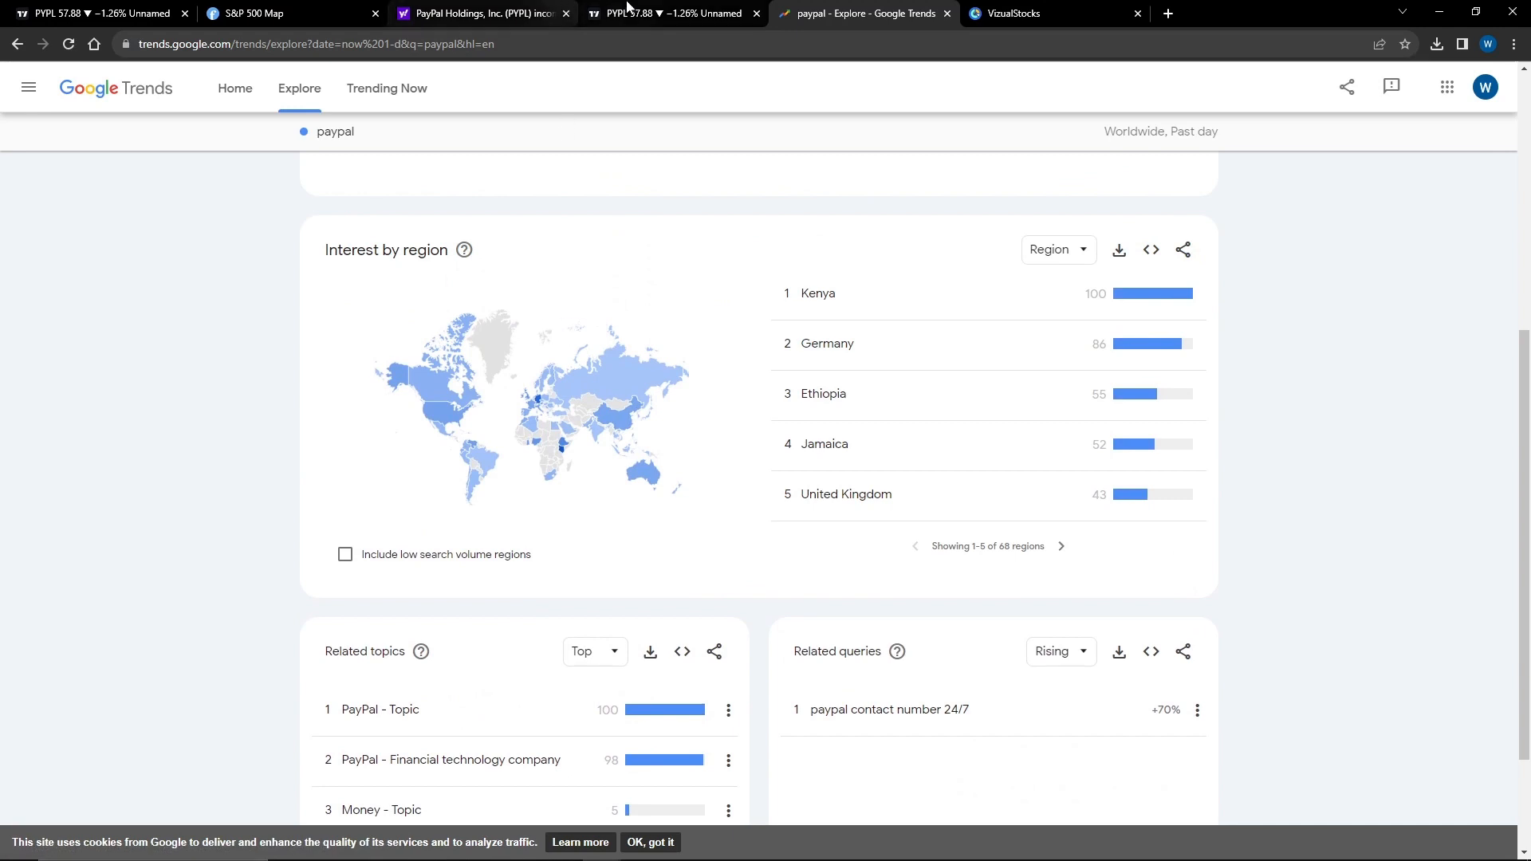
Review PayPal's revenue by country (US 15.81B in 2022), then close the financials panel.
{"action": "left_click", "coordinate": [671, 12]}
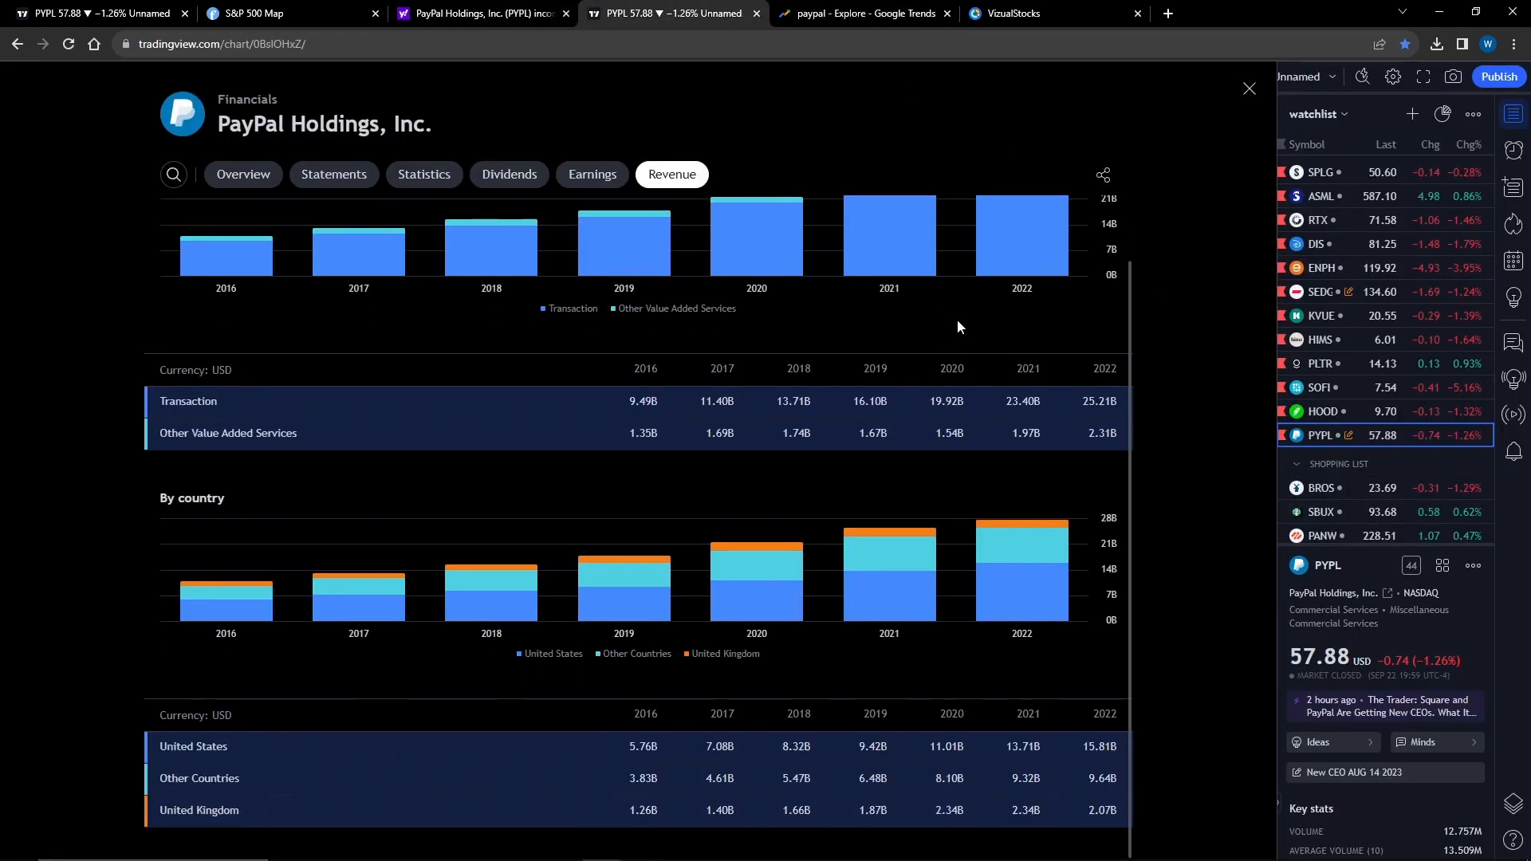
{"action": "mouse_move", "coordinate": [1028, 601]}
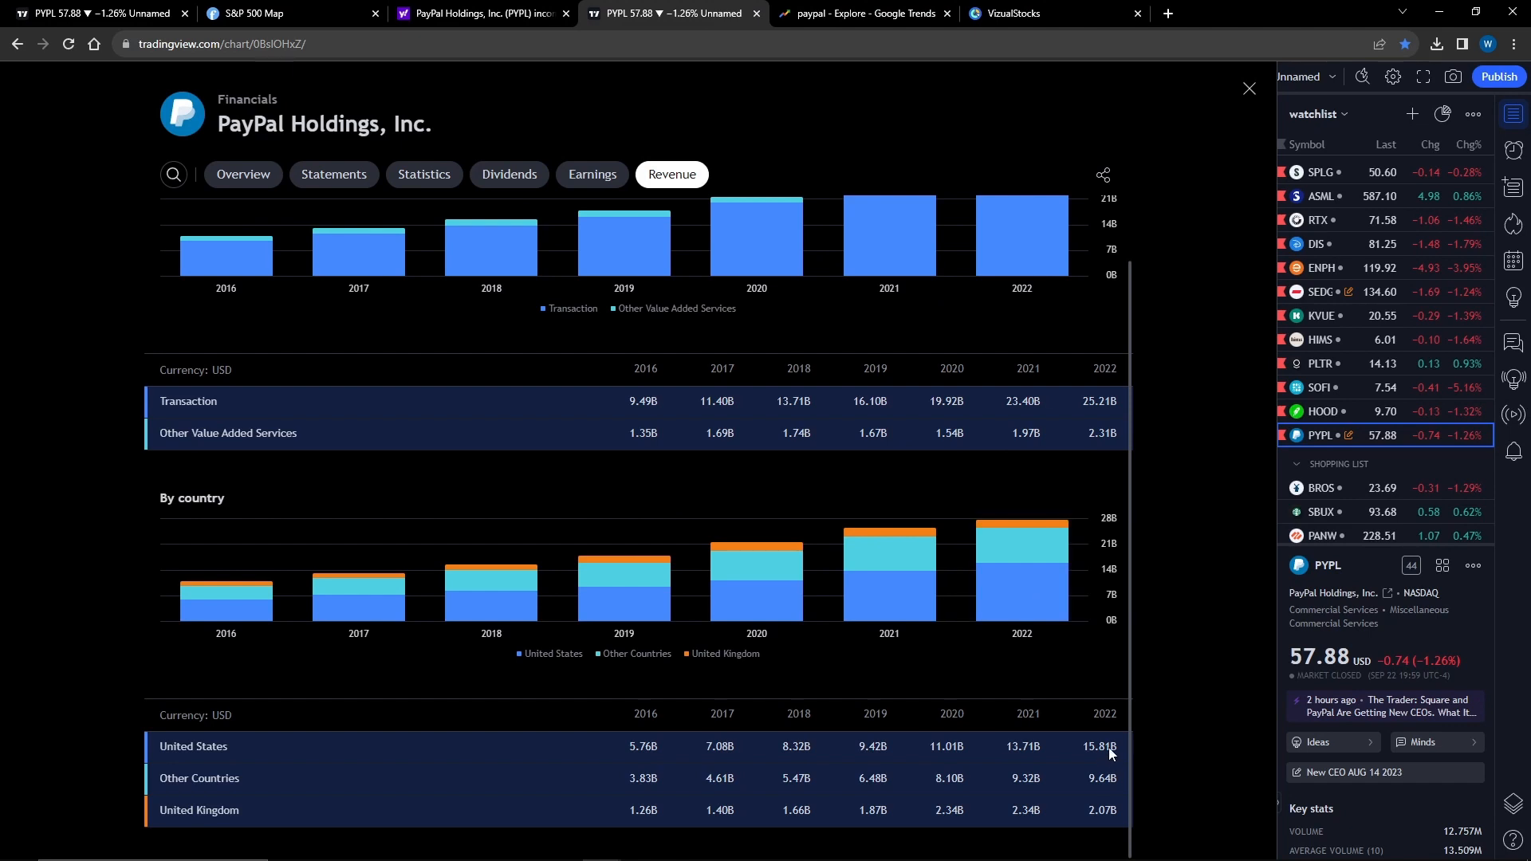
{"action": "mouse_move", "coordinate": [870, 659]}
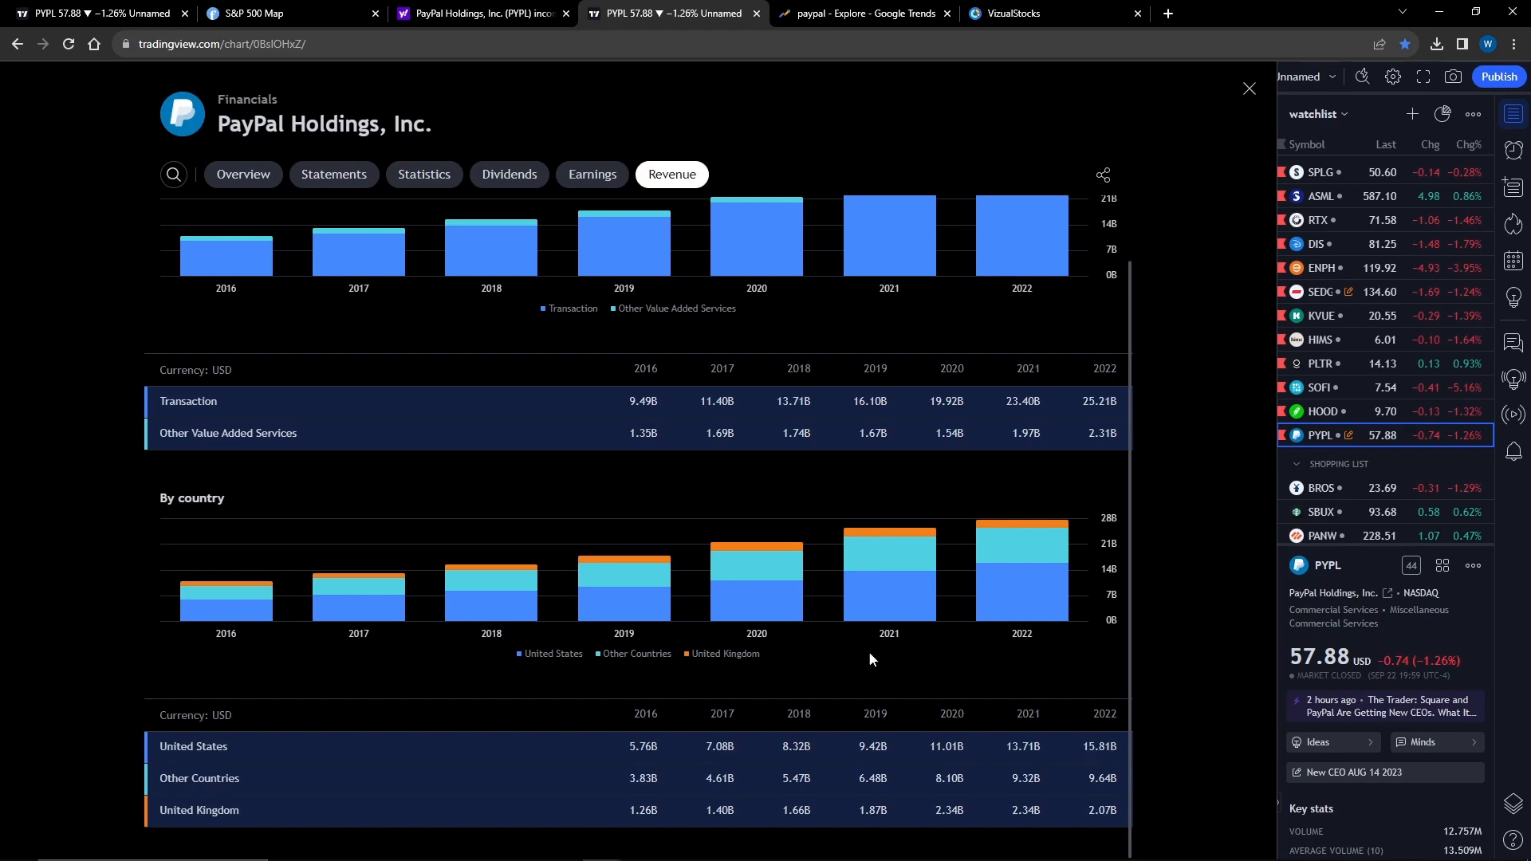
{"action": "left_click", "coordinate": [1249, 87]}
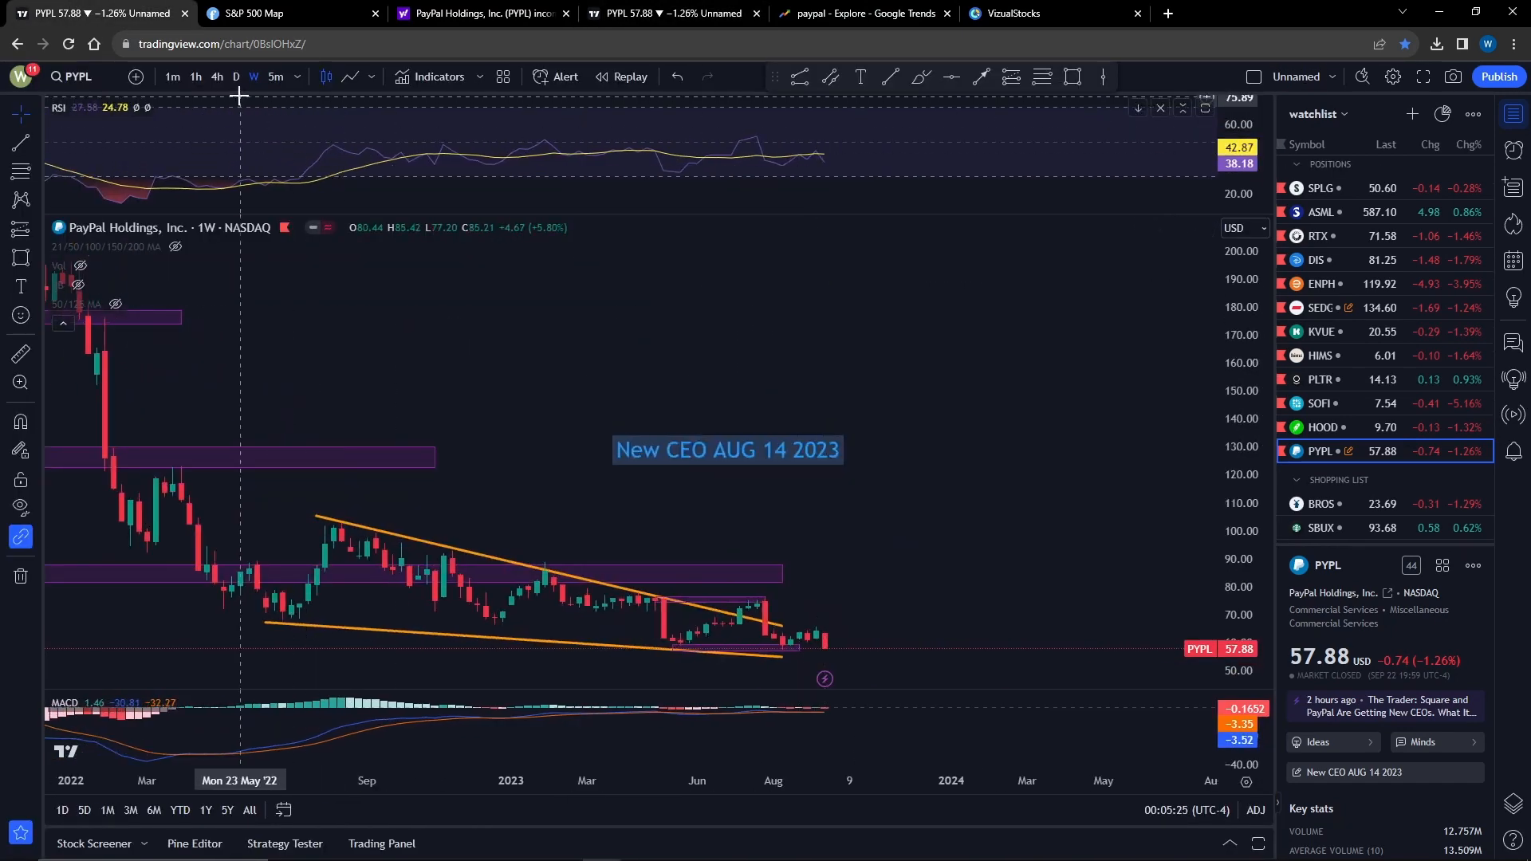
Switch PayPal's chart to daily candles and compress the time axis to show early 2022 onward.
{"action": "left_click", "coordinate": [234, 76]}
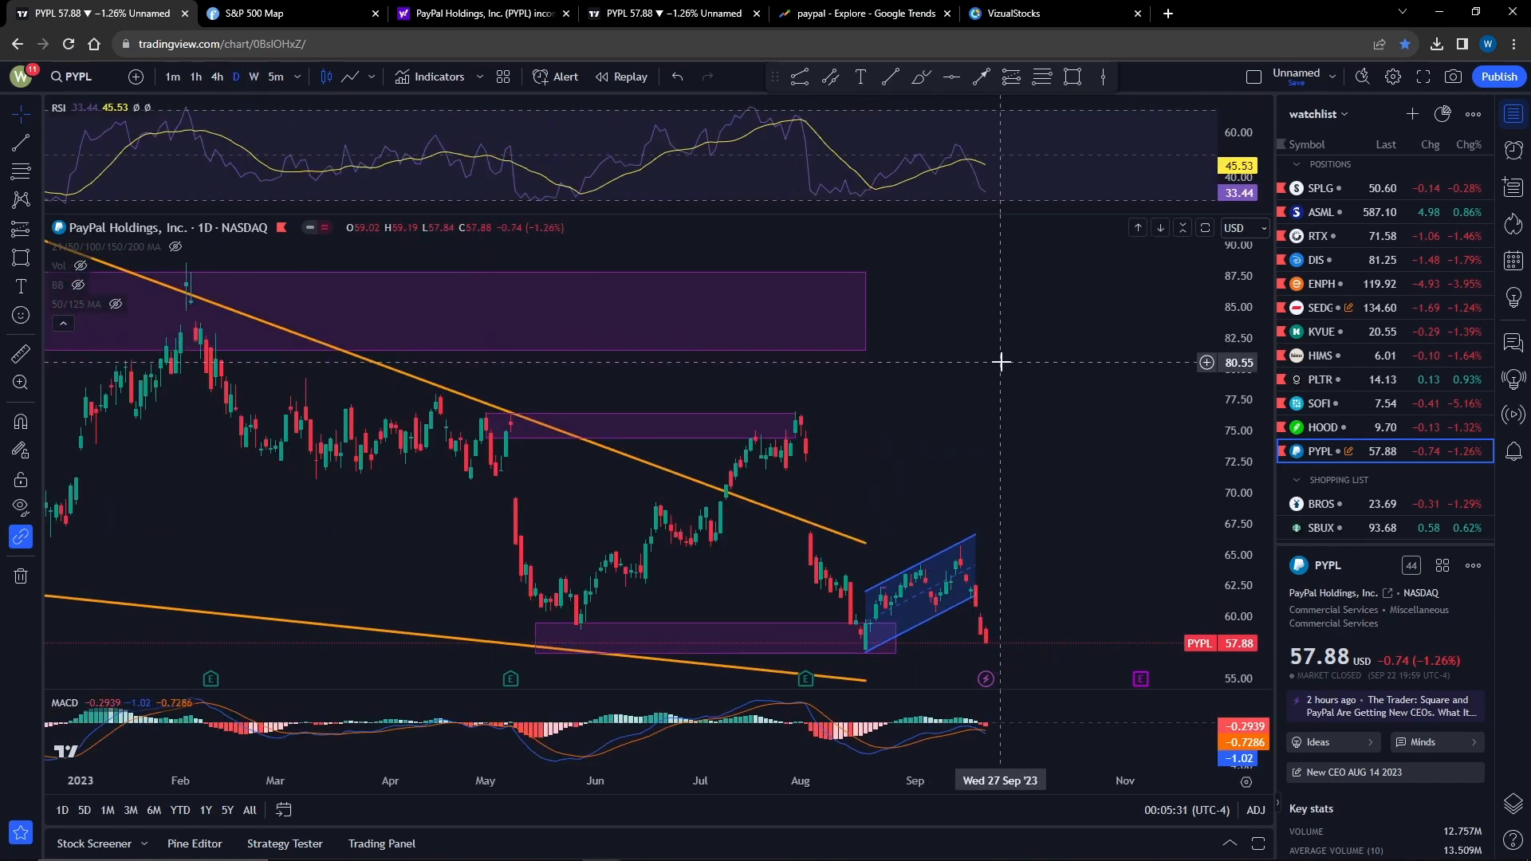
{"action": "mouse_move", "coordinate": [1000, 370]}
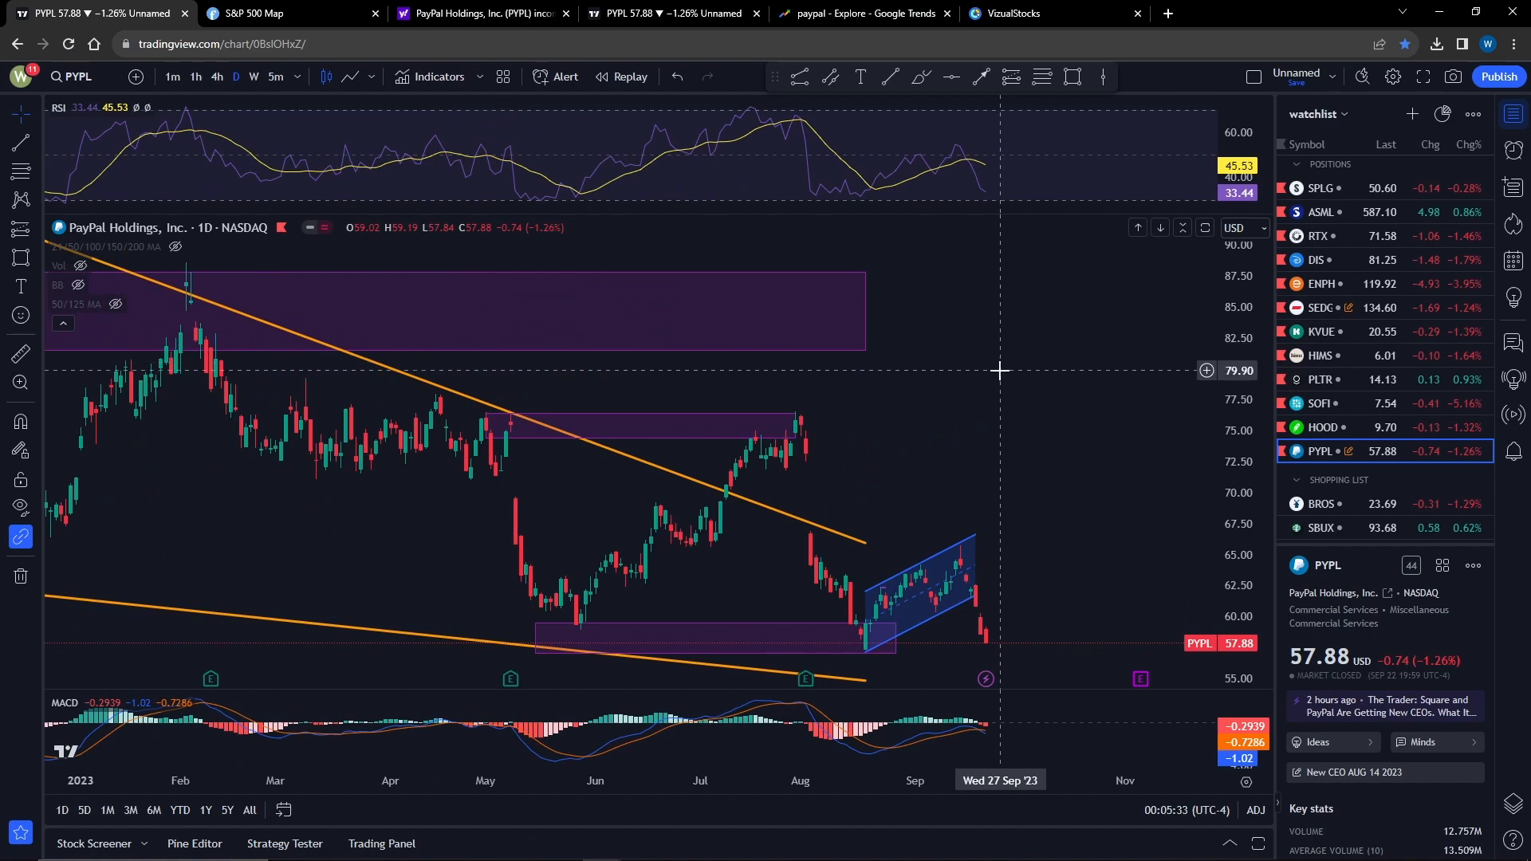
{"action": "mouse_move", "coordinate": [1022, 394]}
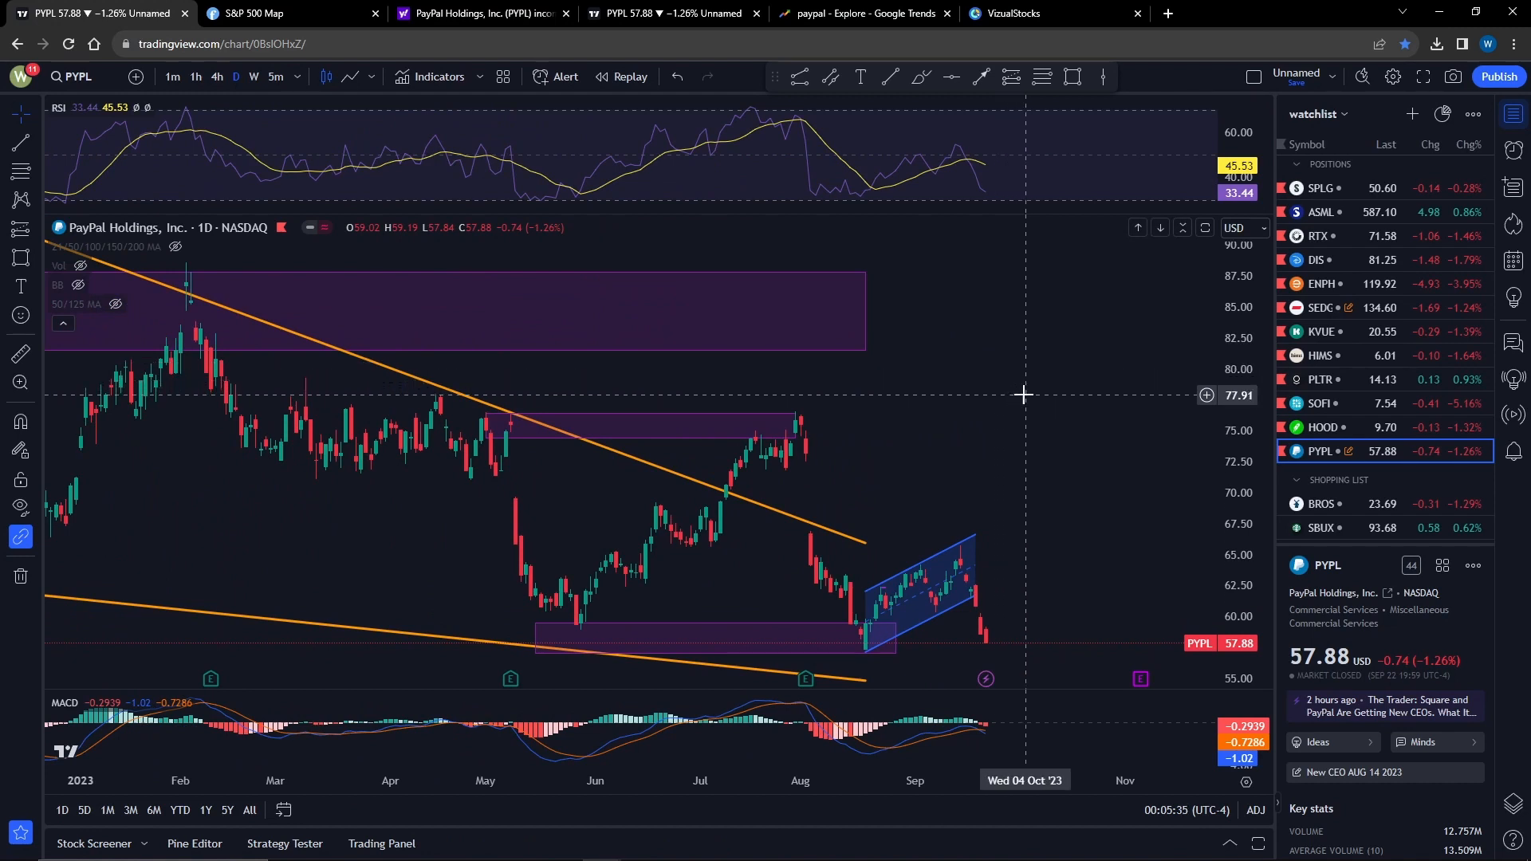
{"action": "mouse_move", "coordinate": [1027, 395]}
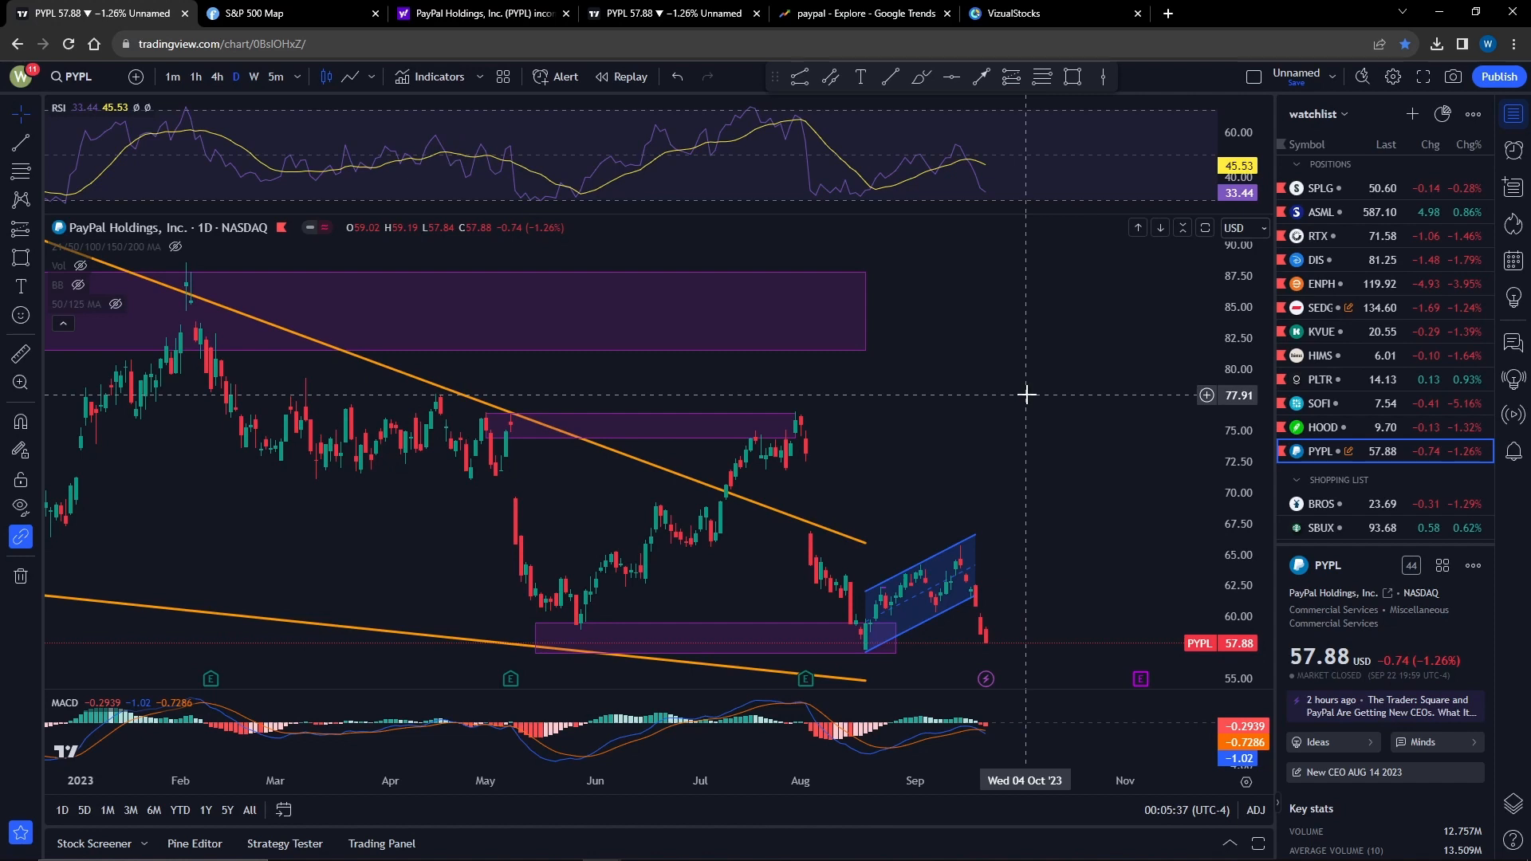
{"action": "mouse_move", "coordinate": [1033, 416]}
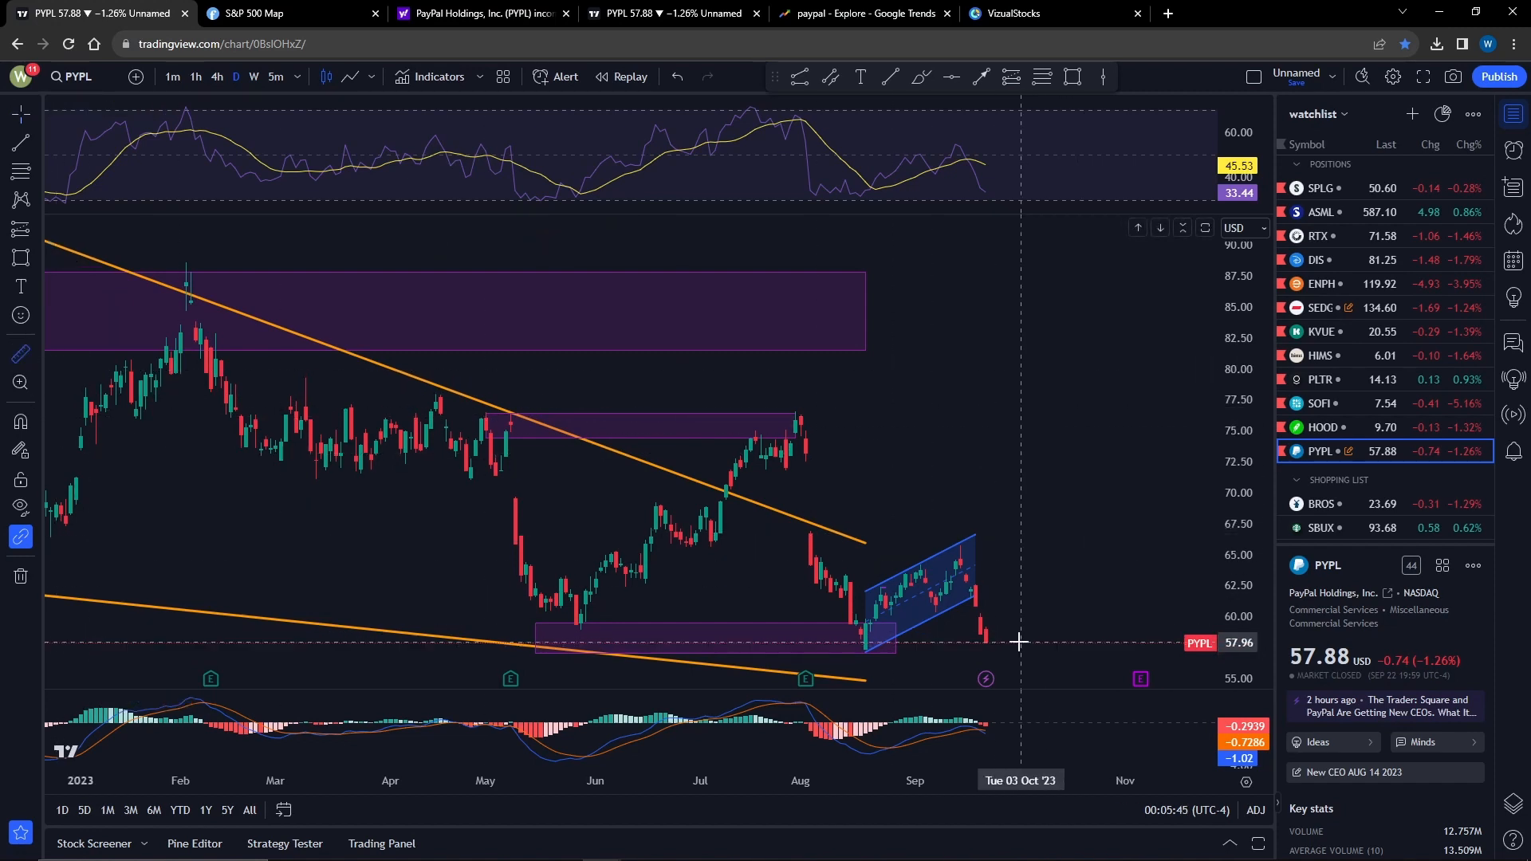
{"action": "left_click_drag", "start_coordinate": [1020, 641], "coordinate": [1119, 431]}
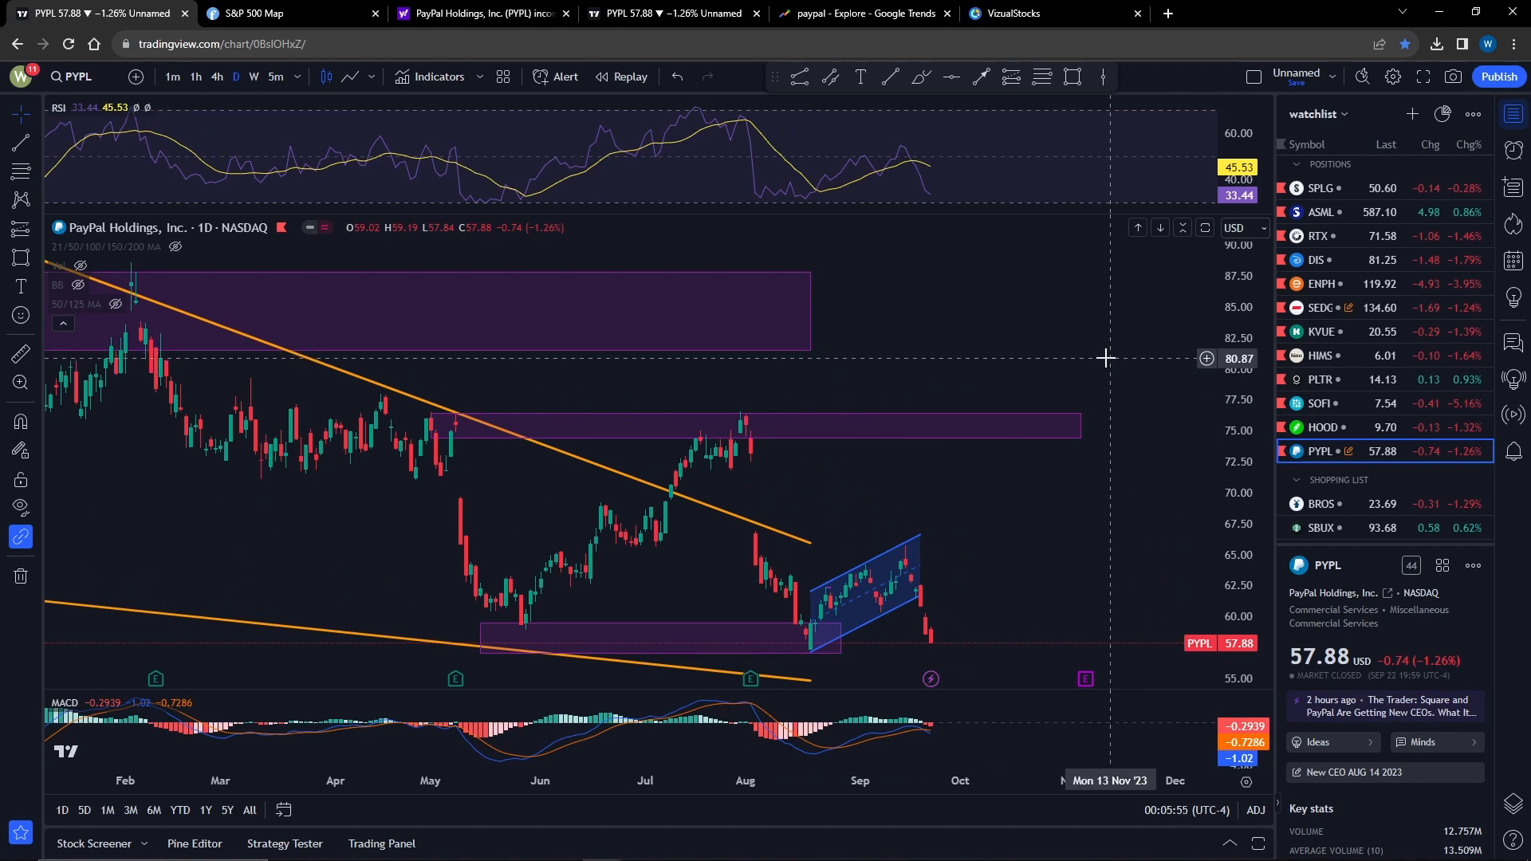
{"action": "mouse_move", "coordinate": [1069, 346]}
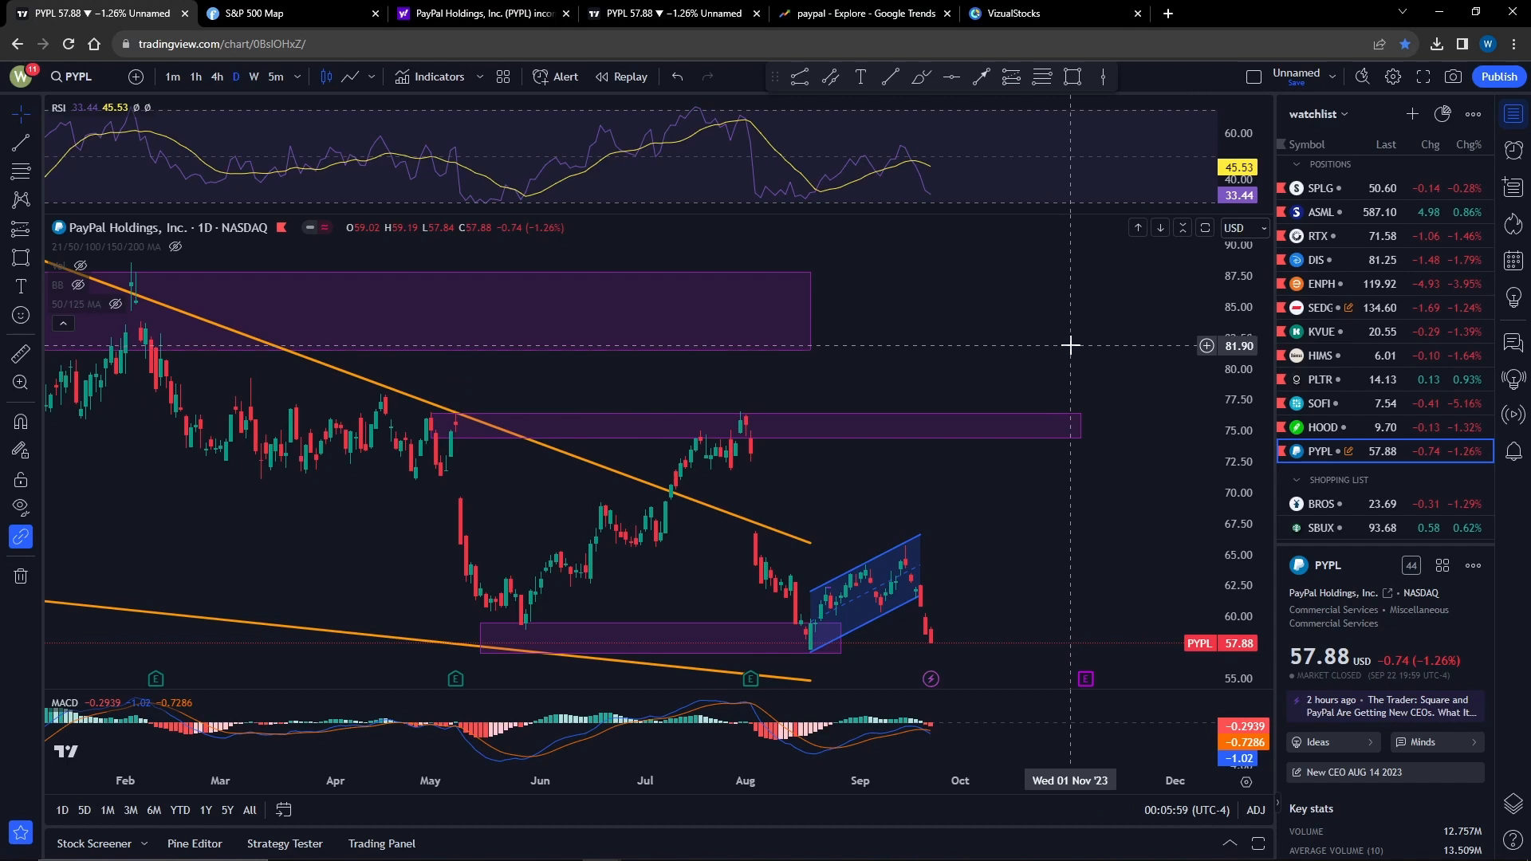
{"action": "mouse_move", "coordinate": [1087, 317]}
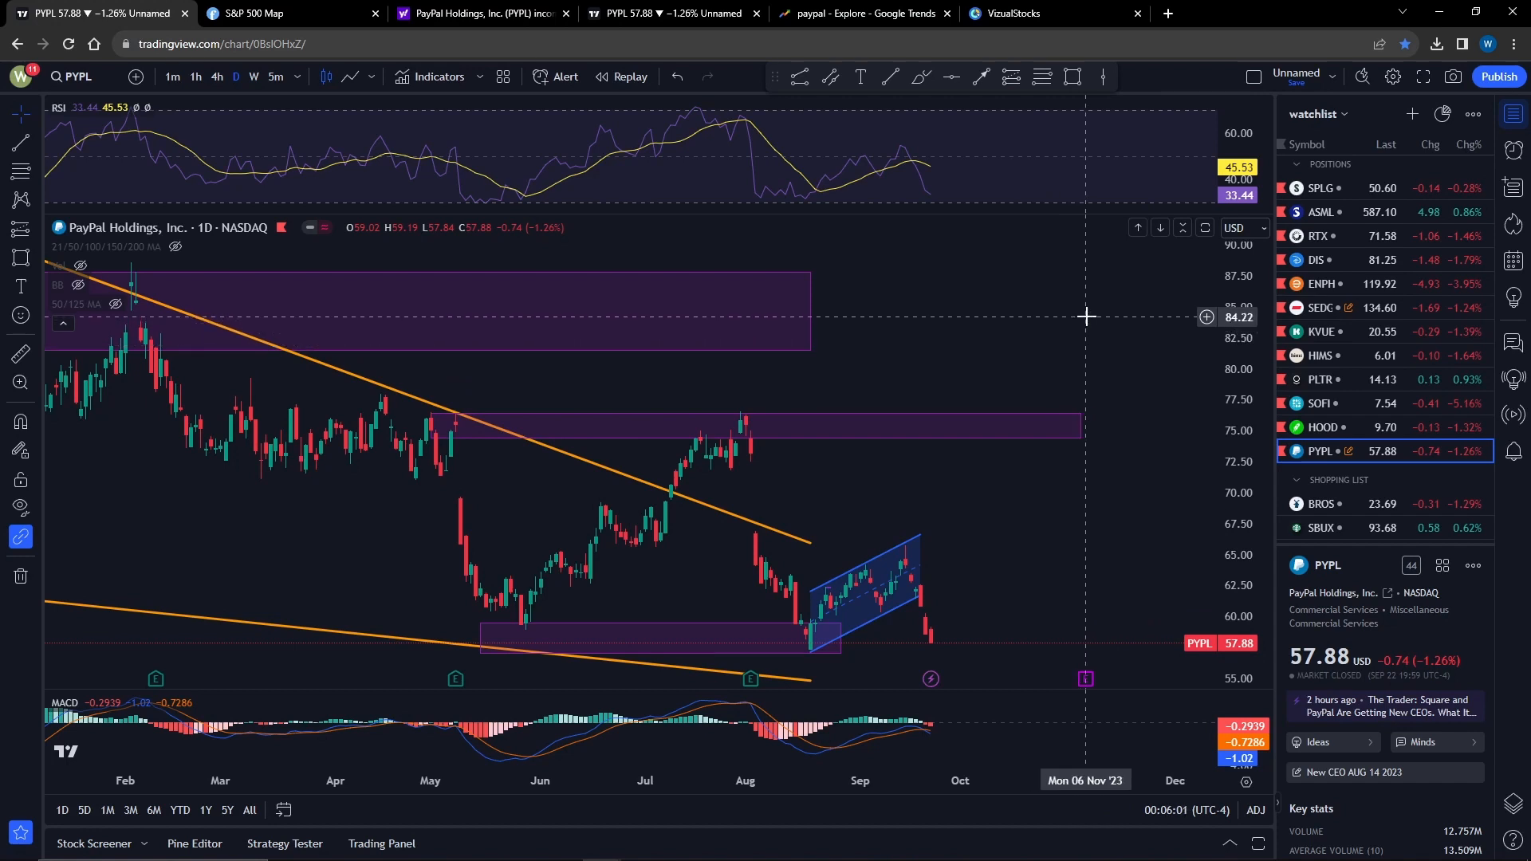
{"action": "mouse_move", "coordinate": [1111, 300]}
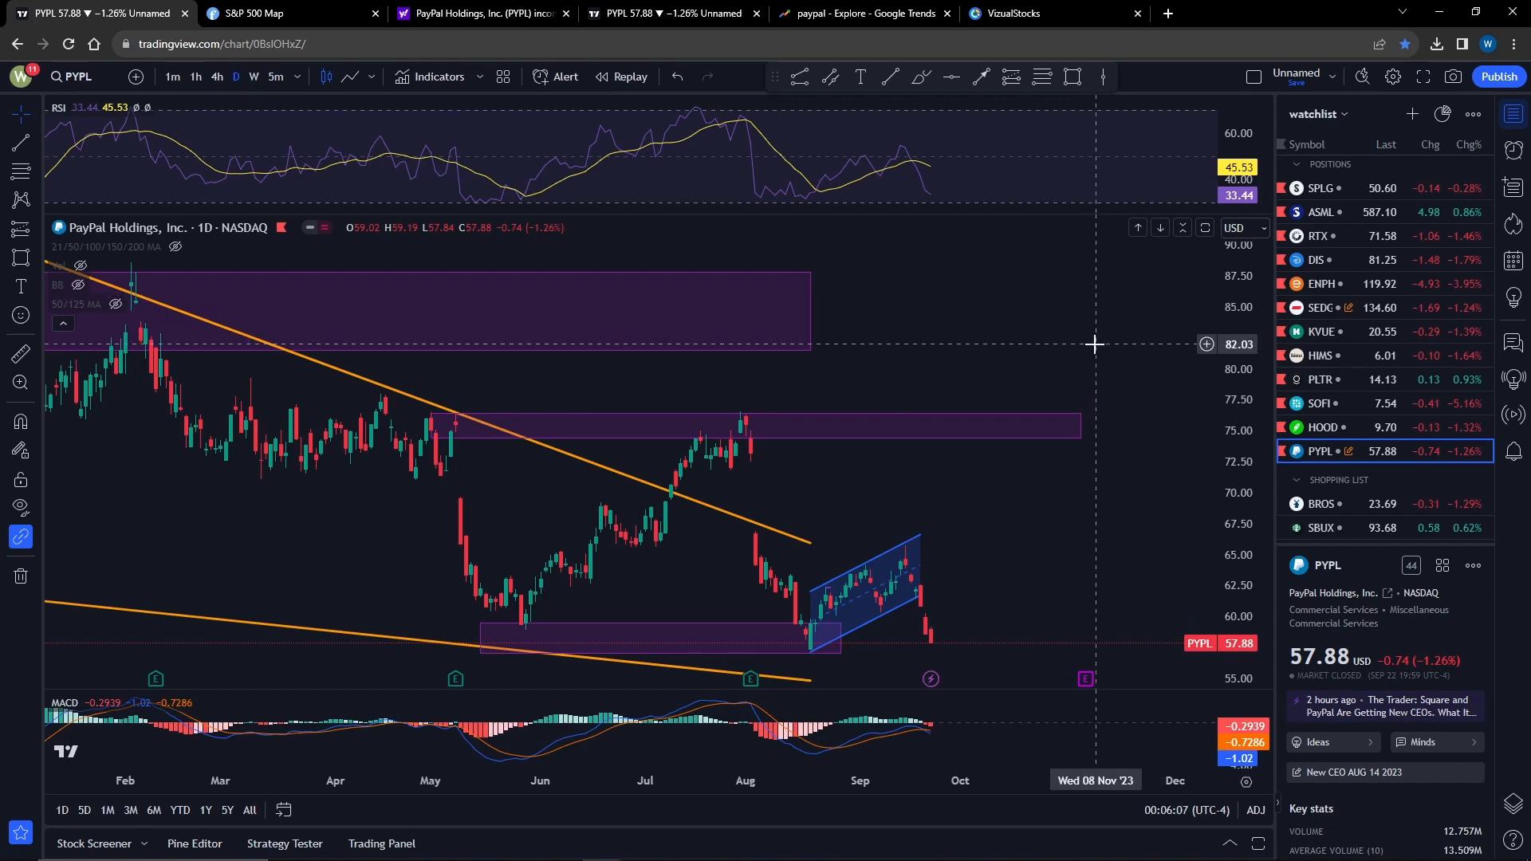
{"action": "mouse_move", "coordinate": [1103, 370]}
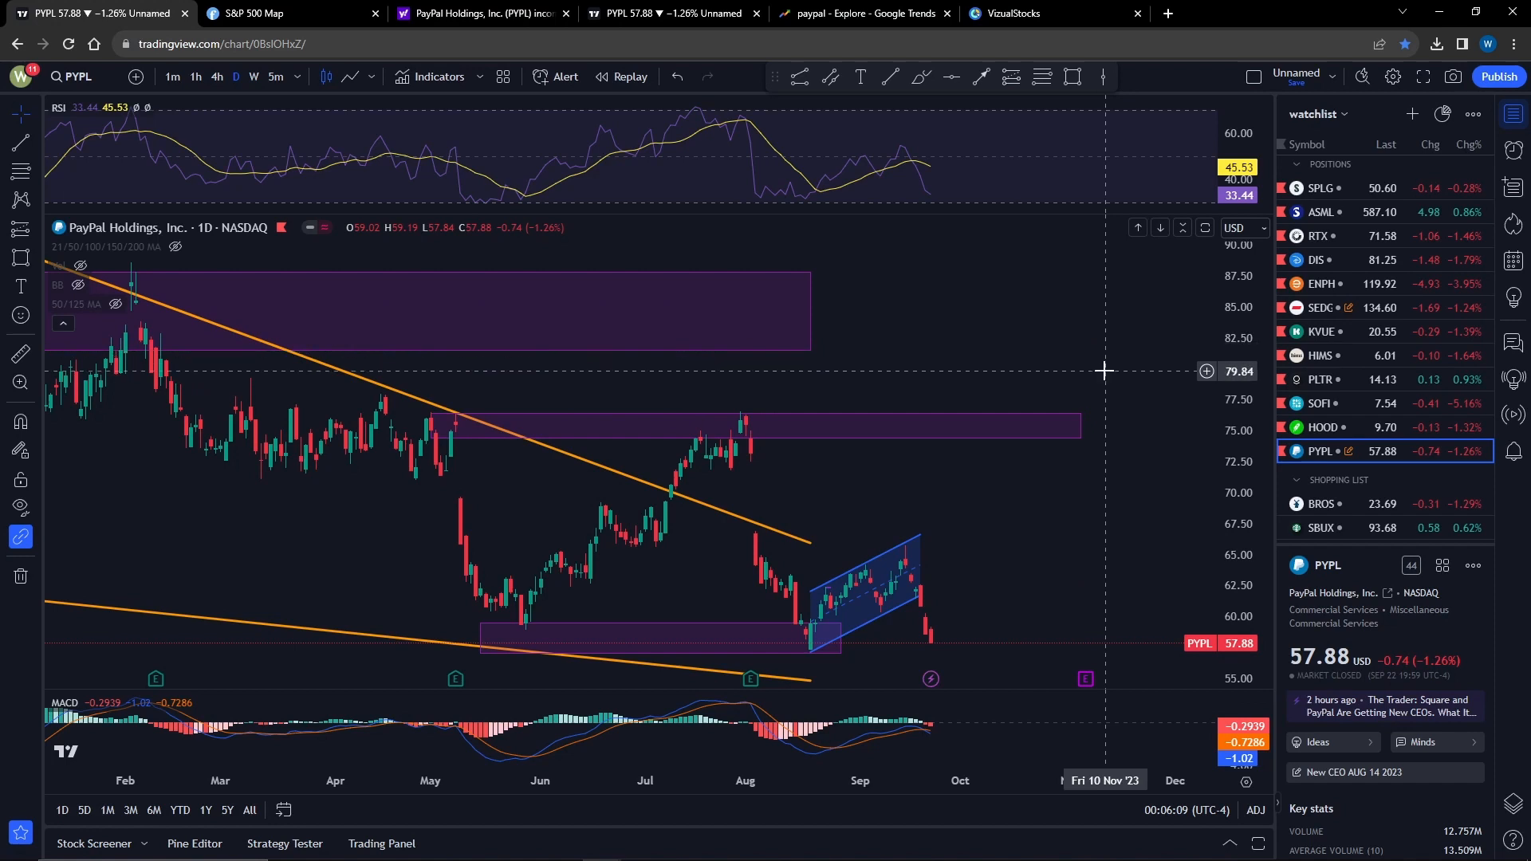
{"action": "mouse_move", "coordinate": [1114, 274]}
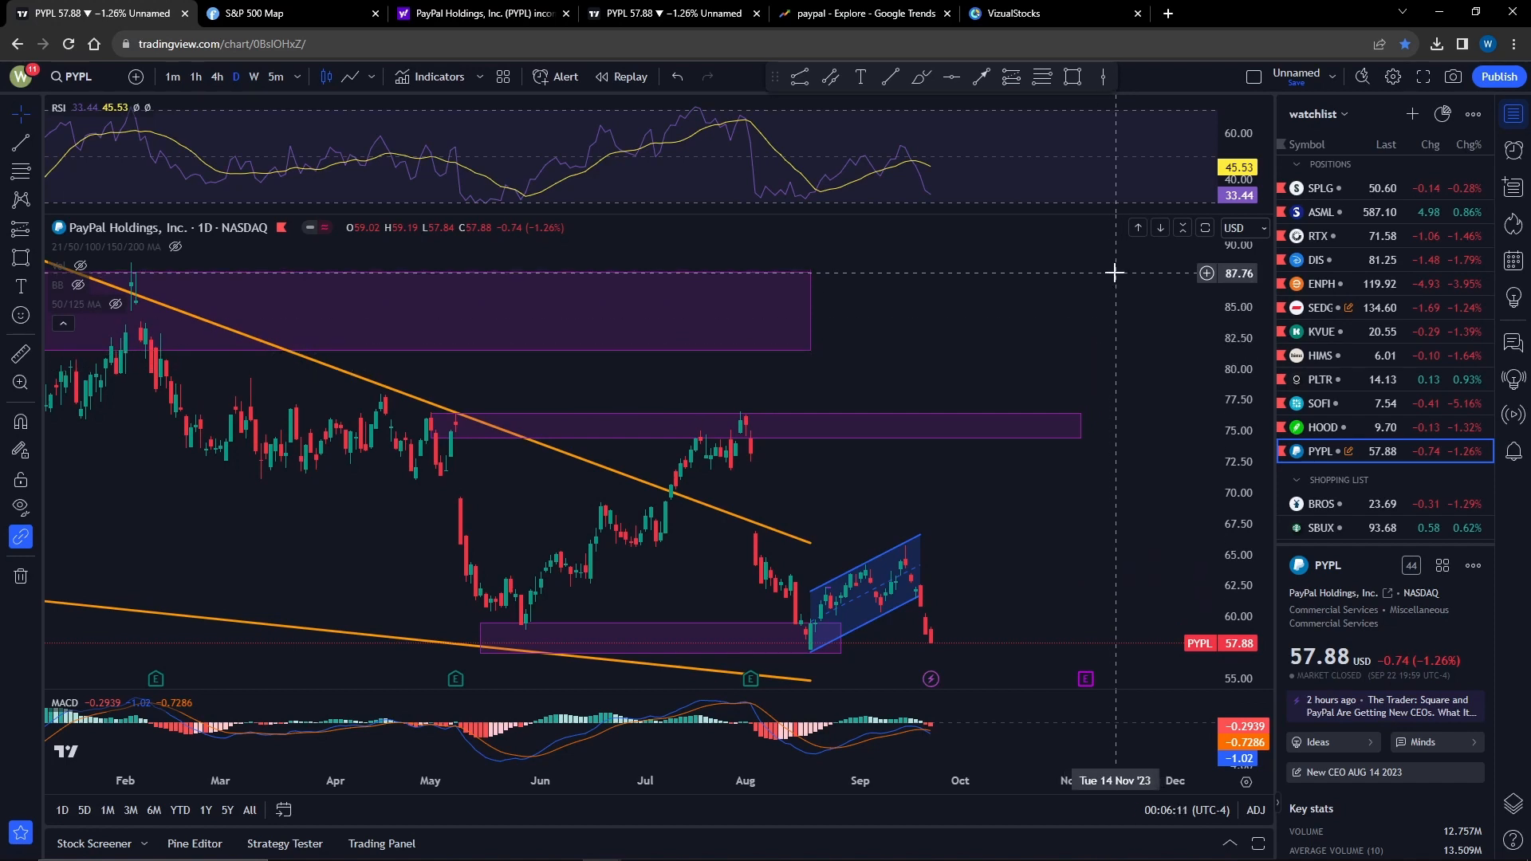
{"action": "mouse_move", "coordinate": [1109, 298]}
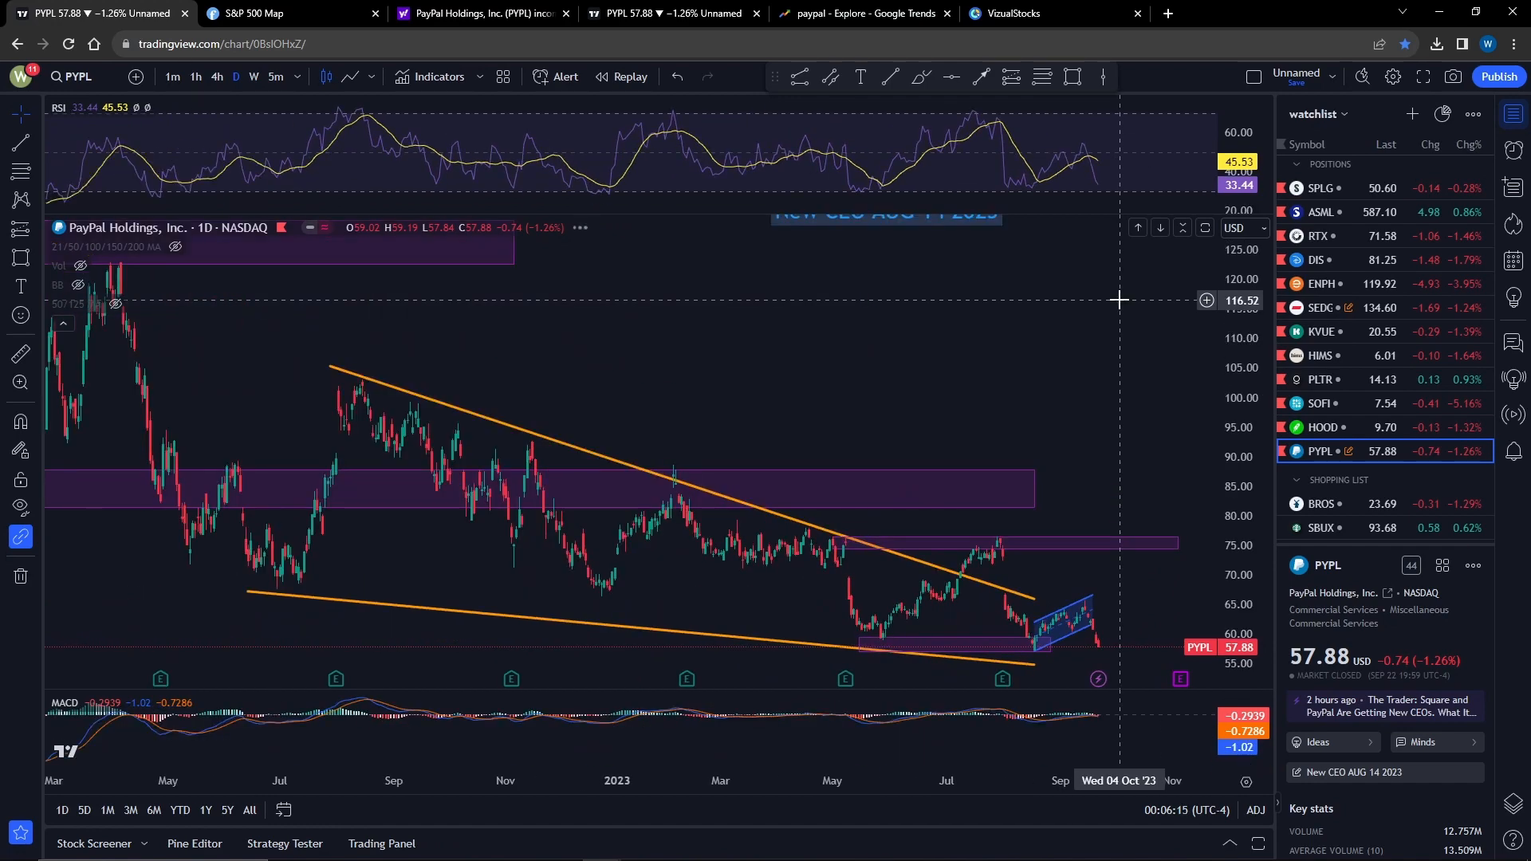
{"action": "mouse_move", "coordinate": [1081, 272]}
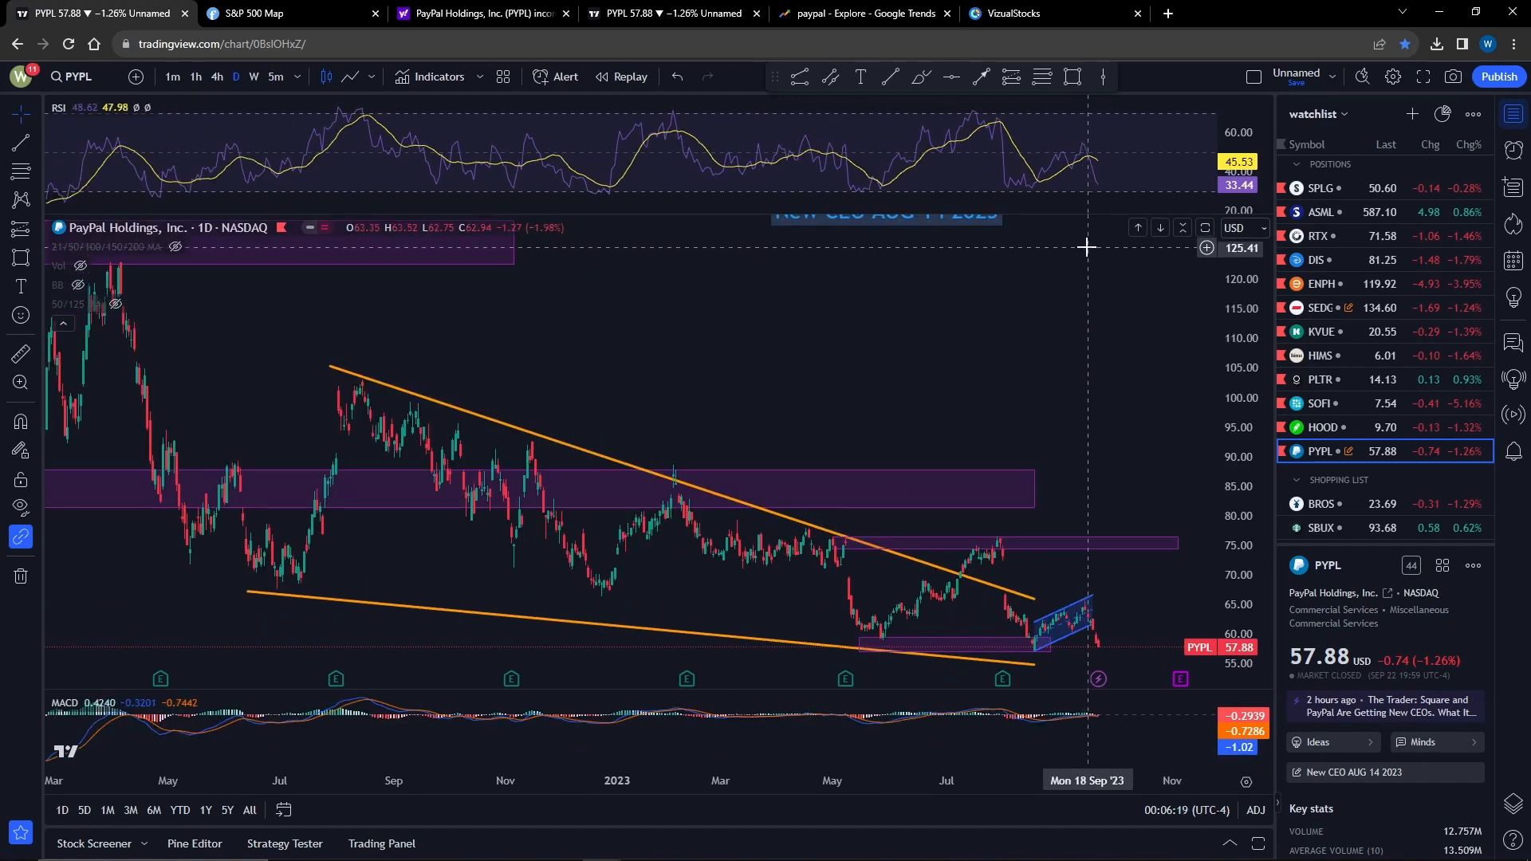
{"action": "mouse_move", "coordinate": [1101, 249]}
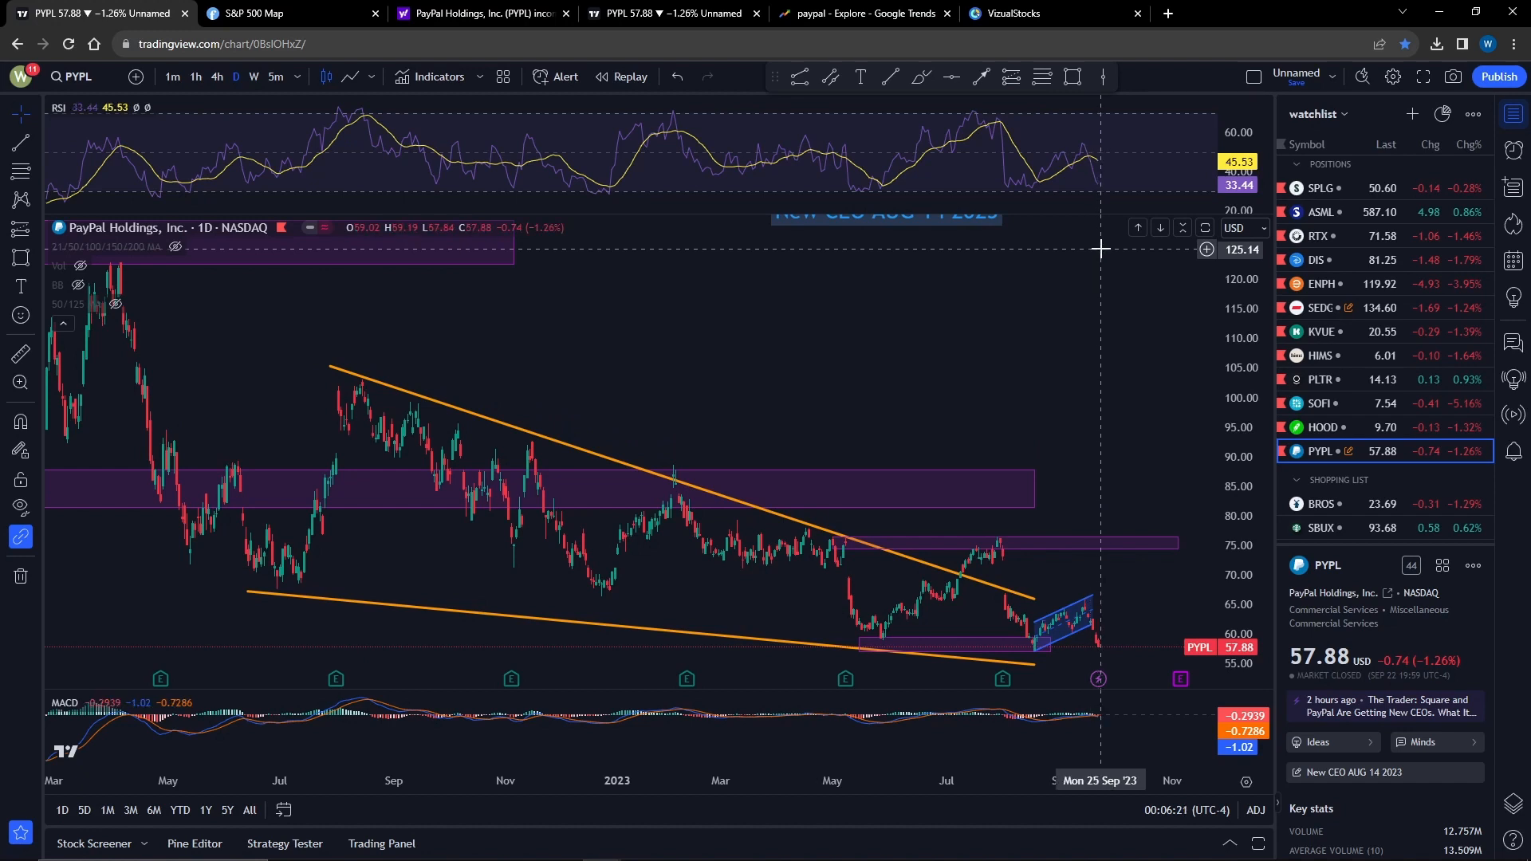